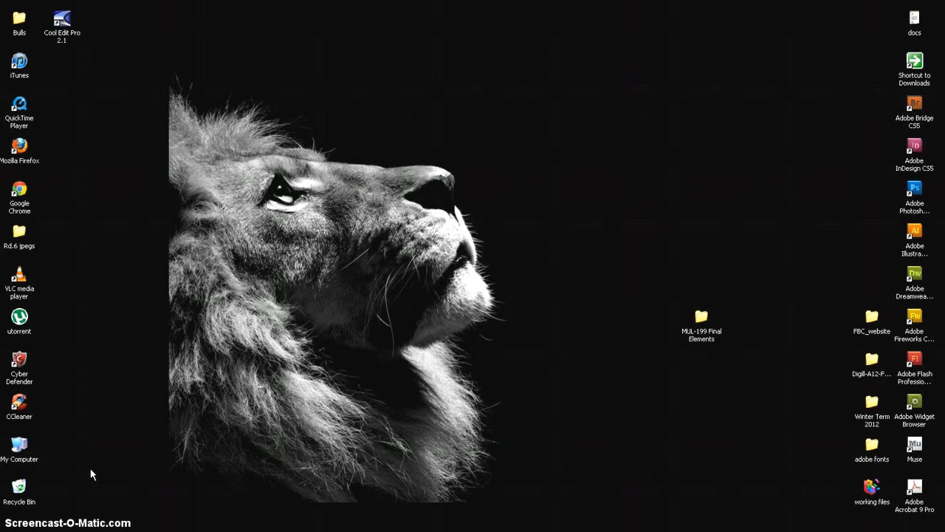
pyautogui.moveTo(294, 478)
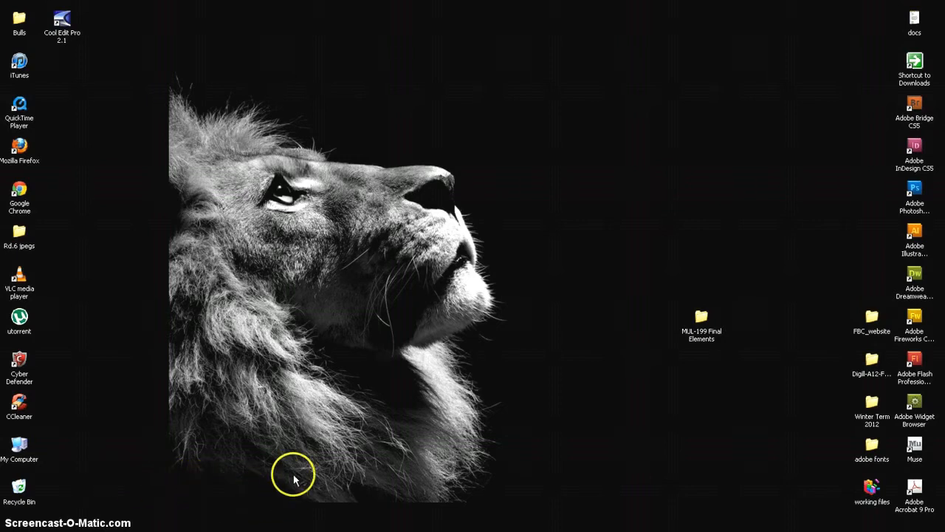
pyautogui.moveTo(287, 499)
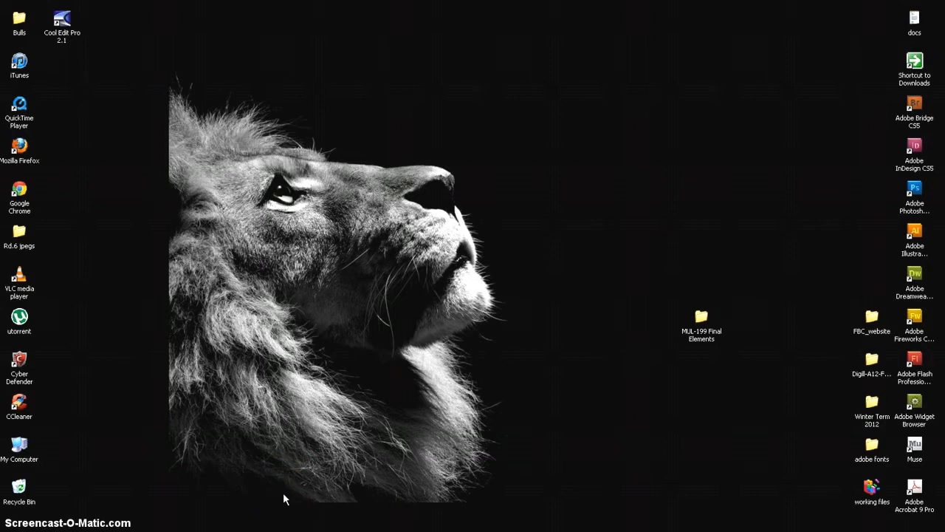
pyautogui.moveTo(342, 509)
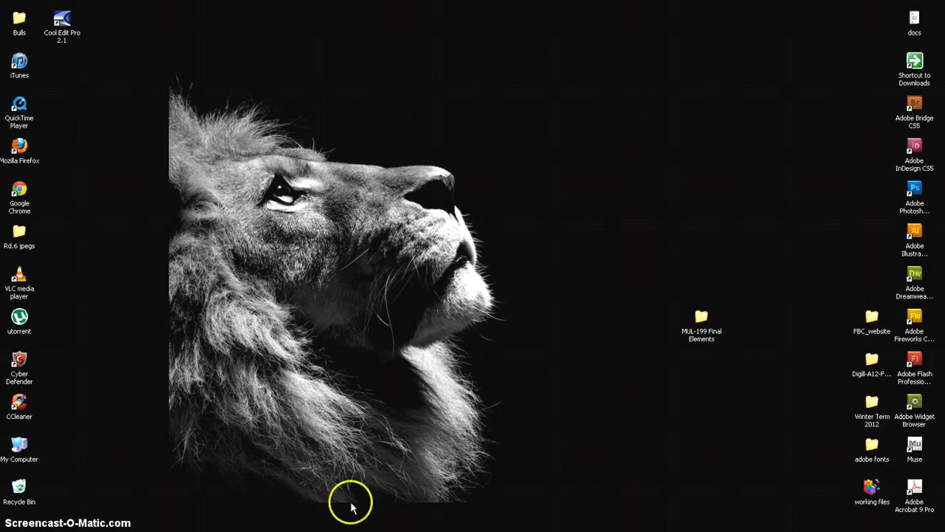
pyautogui.moveTo(740, 275)
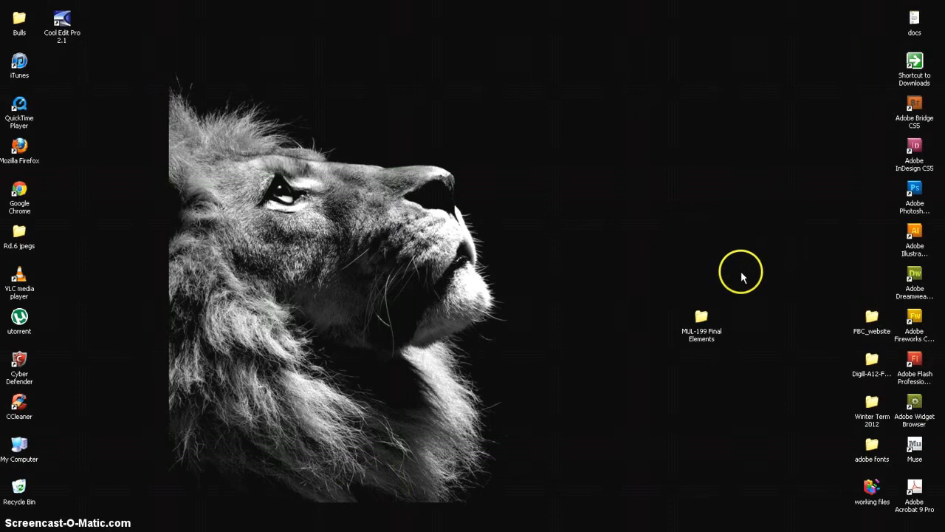
pyautogui.moveTo(525, 425)
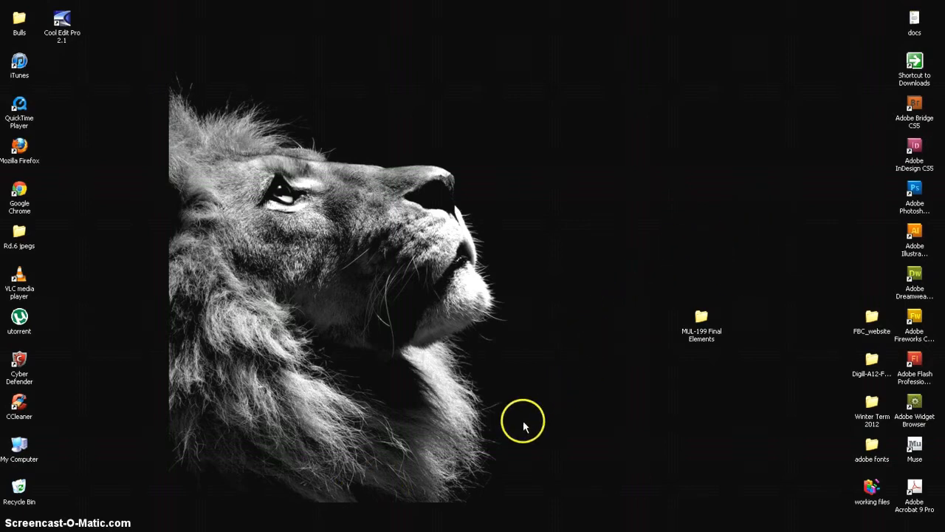
pyautogui.moveTo(524, 421)
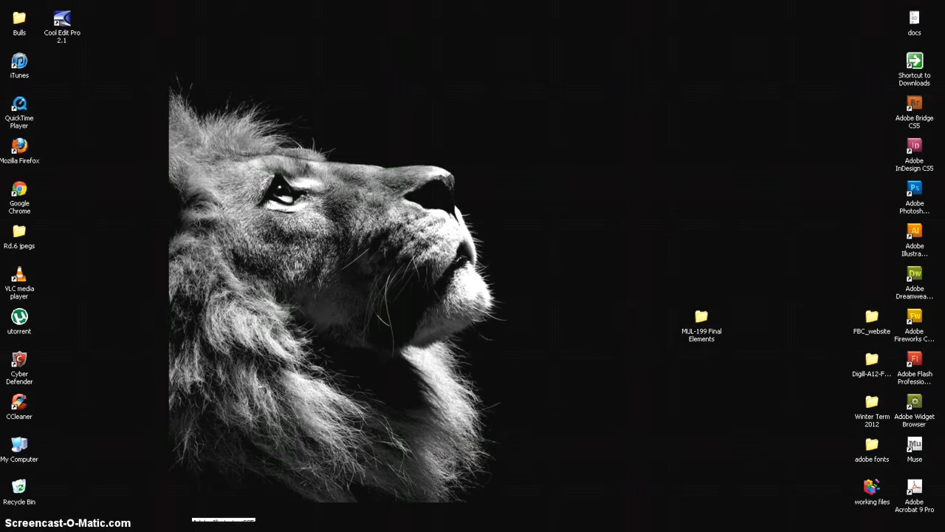
# Launch Illustrator, start a new document named SOLO, and toggle the Advanced settings
pyautogui.doubleClick(914, 235)
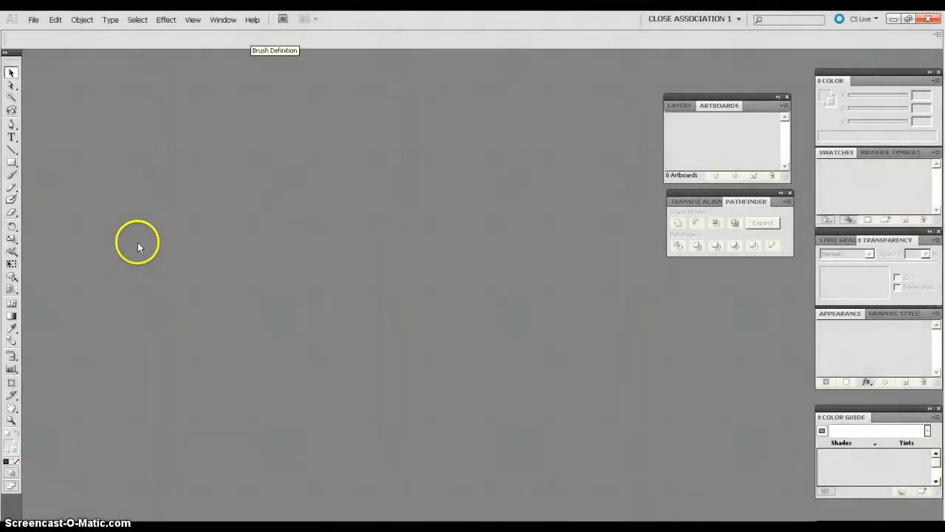
pyautogui.moveTo(34, 20)
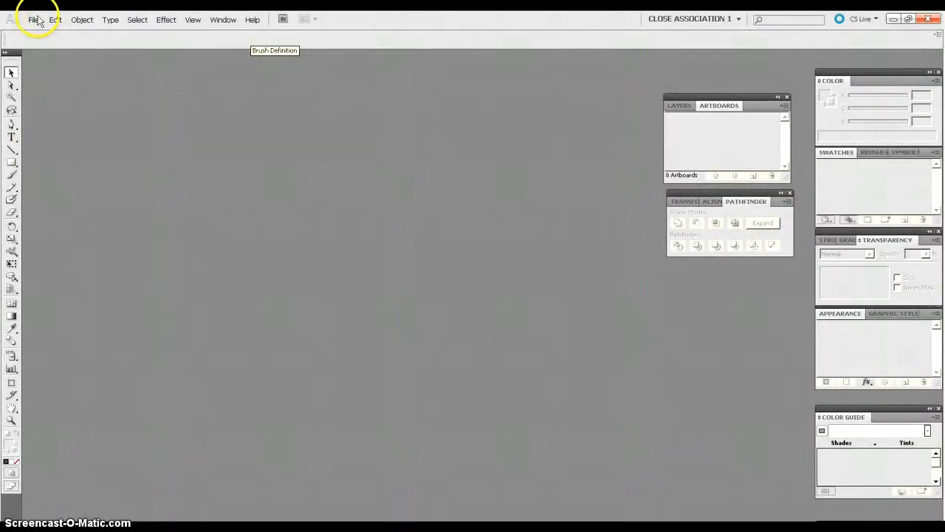
pyautogui.click(33, 19)
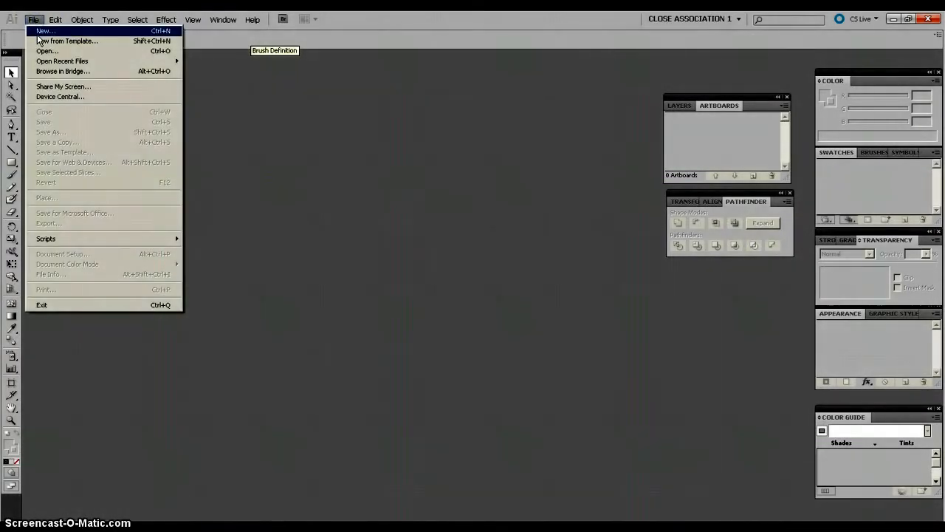
pyautogui.click(45, 30)
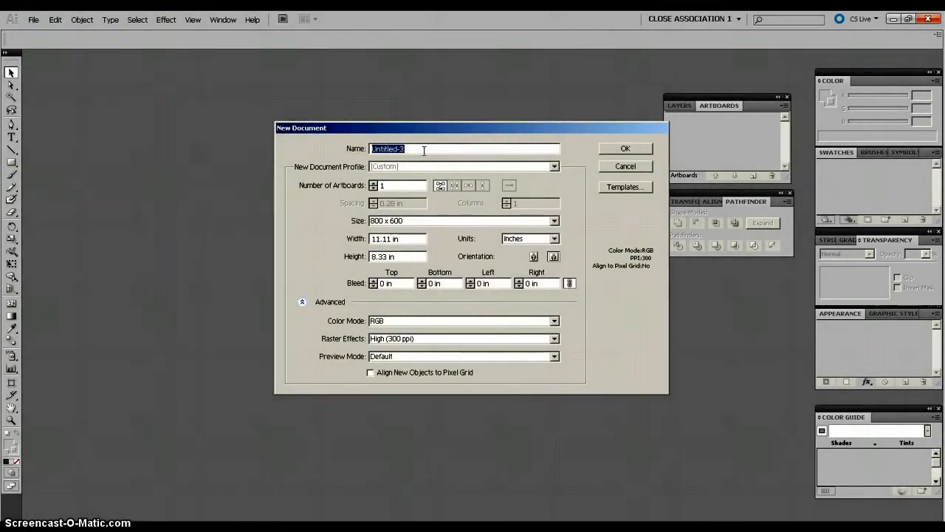
pyautogui.write('SOL')
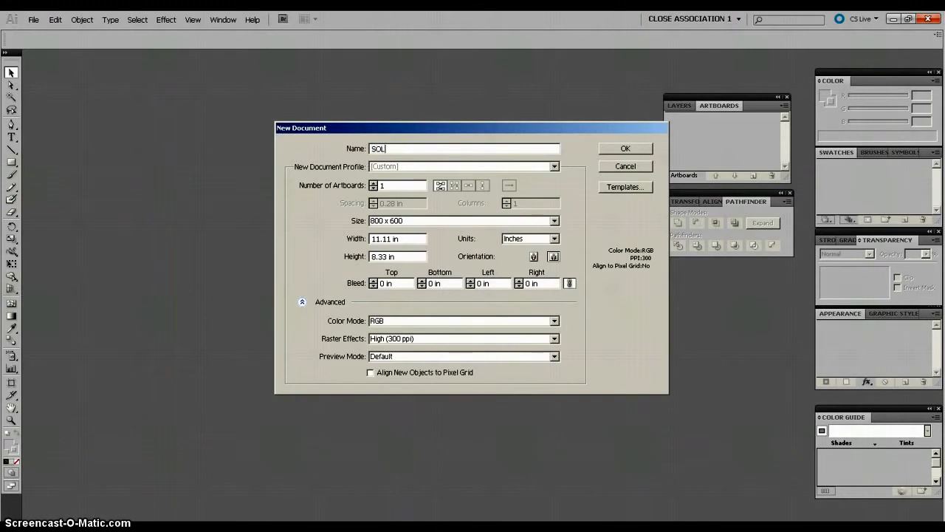
pyautogui.write('O')
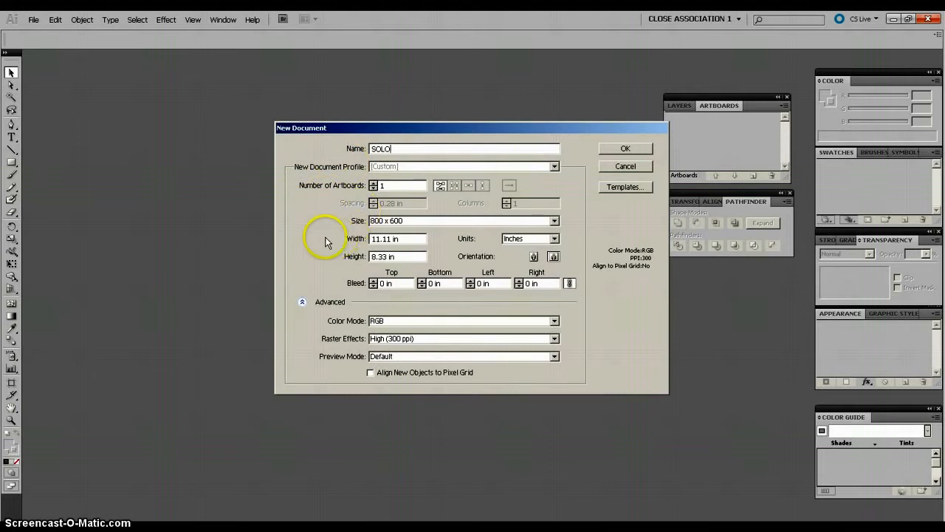
pyautogui.moveTo(336, 192)
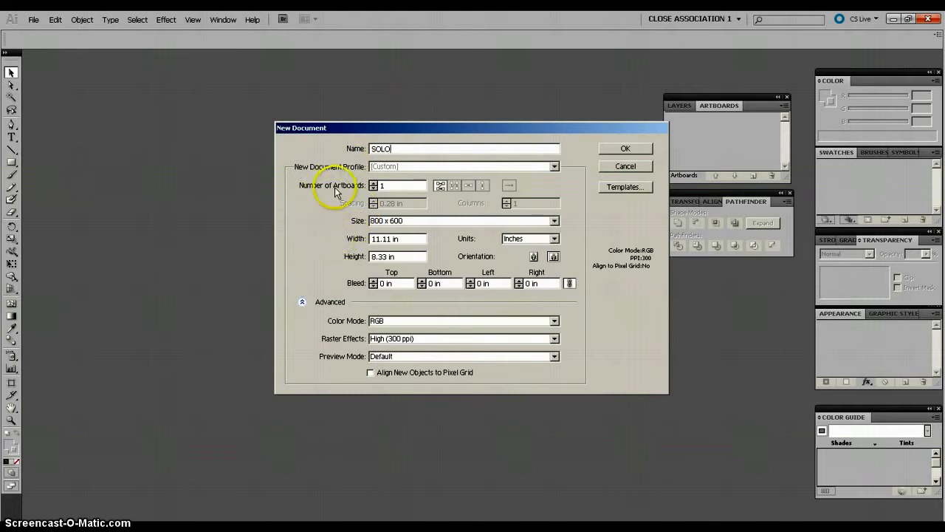
pyautogui.moveTo(407, 371)
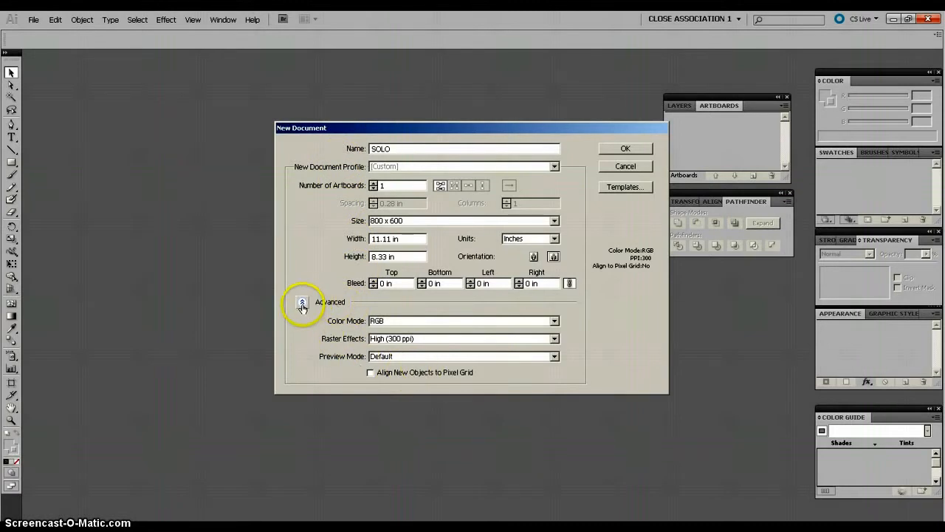
pyautogui.click(302, 302)
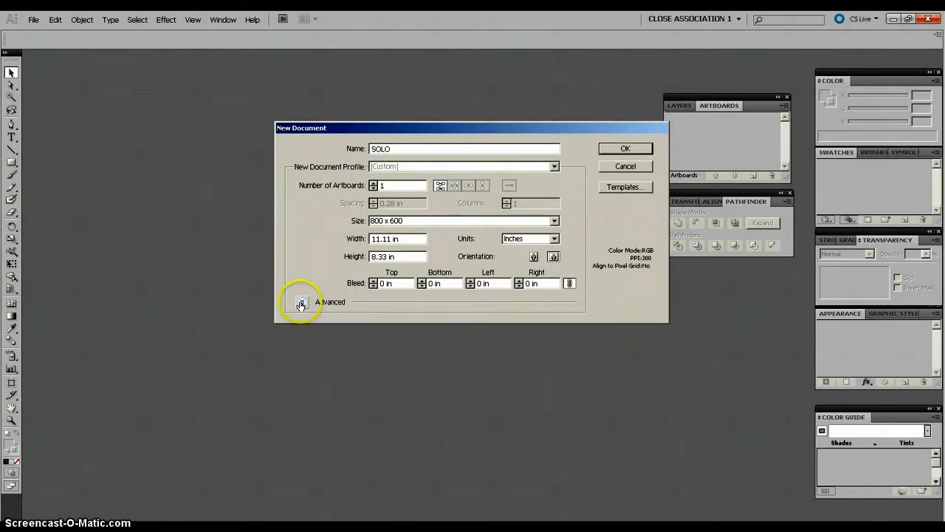
pyautogui.click(302, 302)
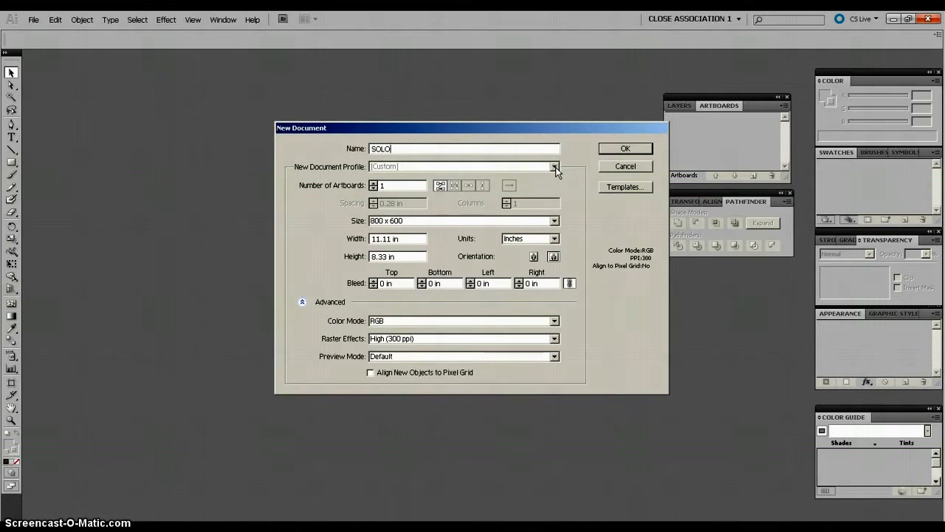
# Choose the Basic RGB profile and switch units to inches (11.11 x 8.33 in)
pyautogui.click(555, 167)
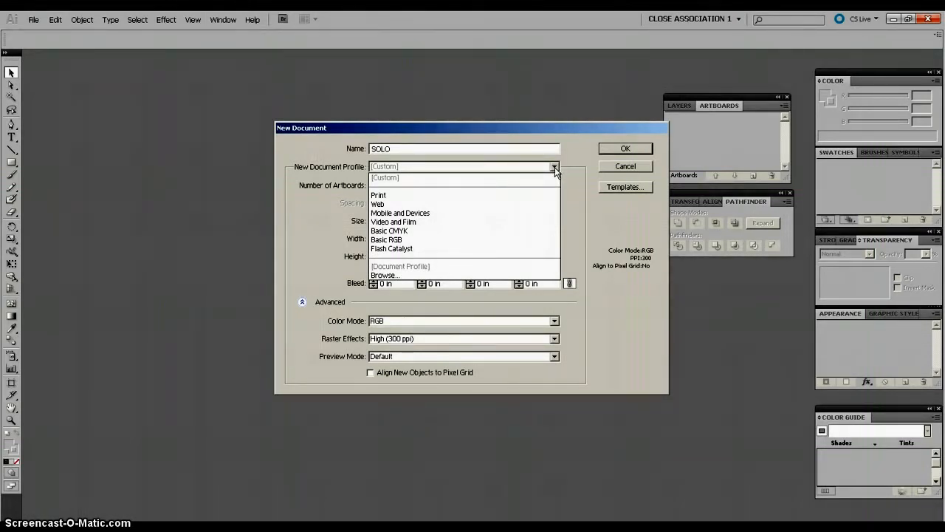
pyautogui.moveTo(494, 240)
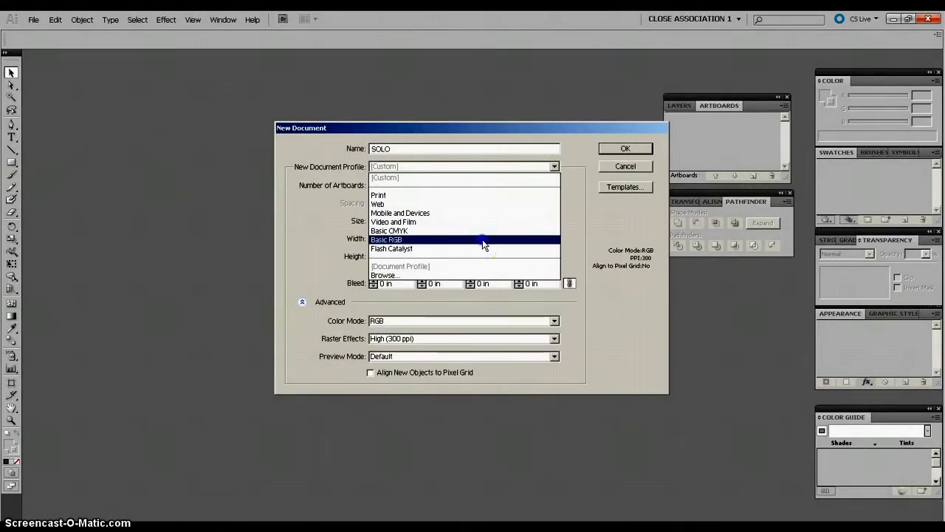
pyautogui.click(386, 240)
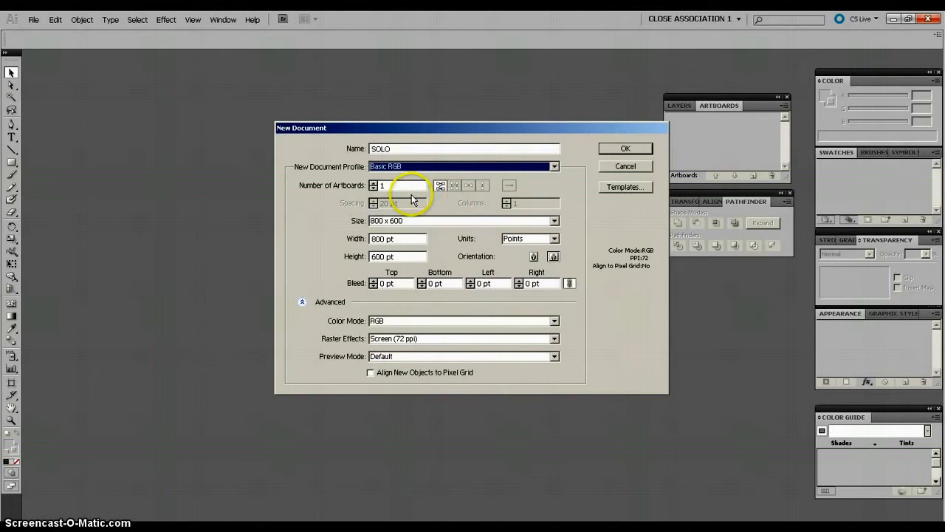
pyautogui.moveTo(466, 244)
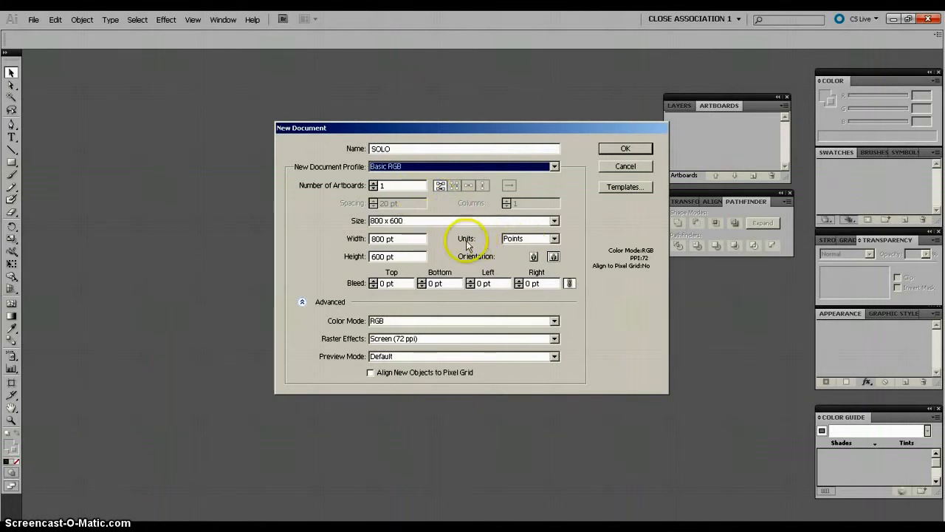
pyautogui.click(554, 238)
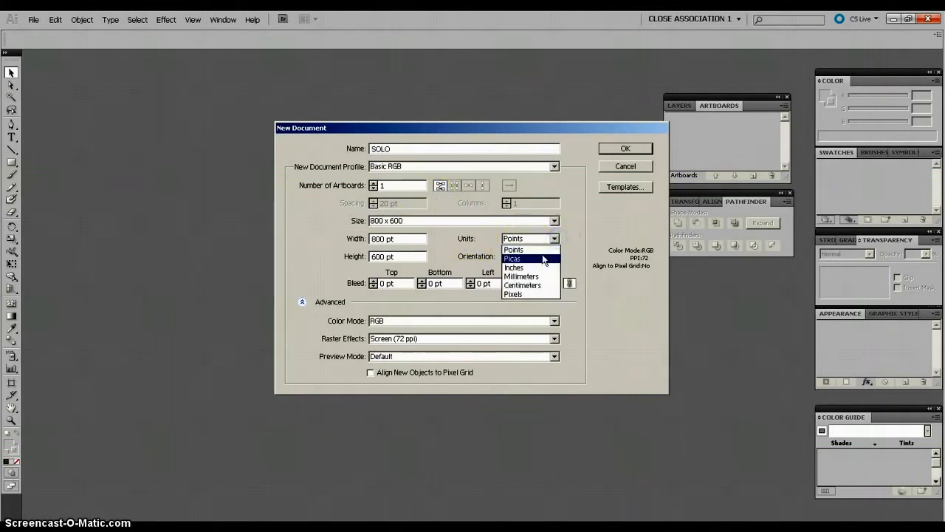
pyautogui.moveTo(524, 267)
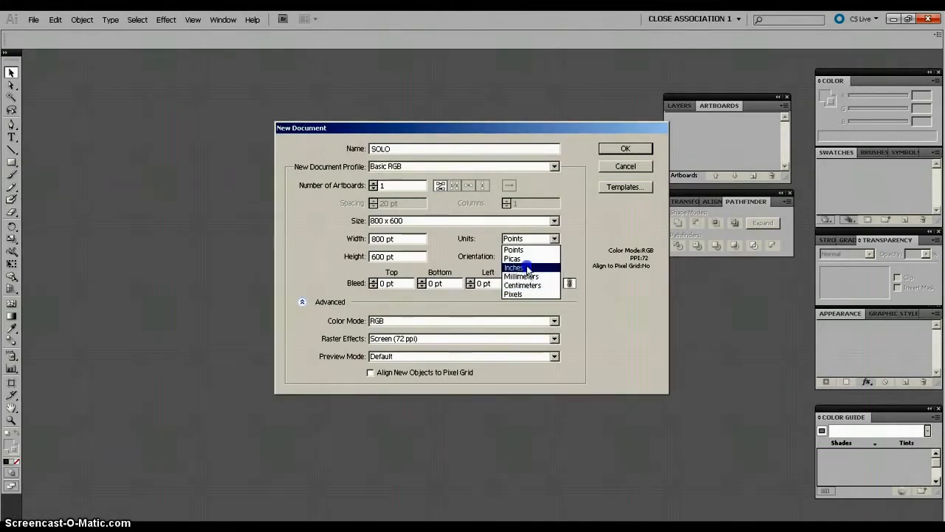
pyautogui.click(514, 267)
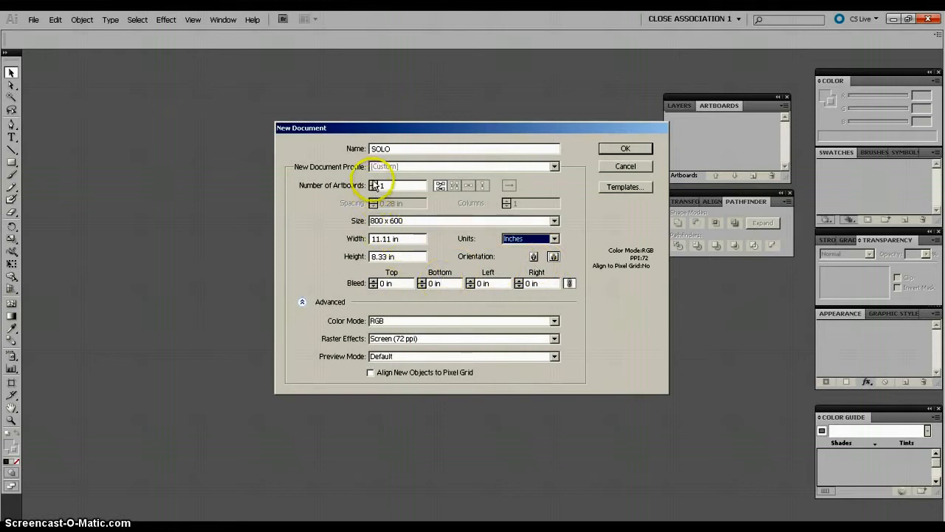
# Set 2 artboards and raster effects resolution to High (300 ppi)
pyautogui.click(374, 183)
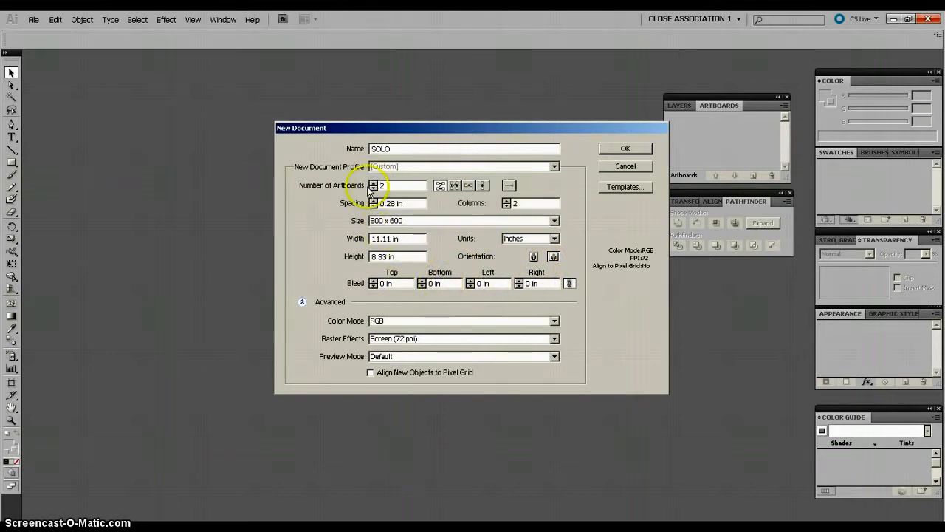
pyautogui.moveTo(390, 322)
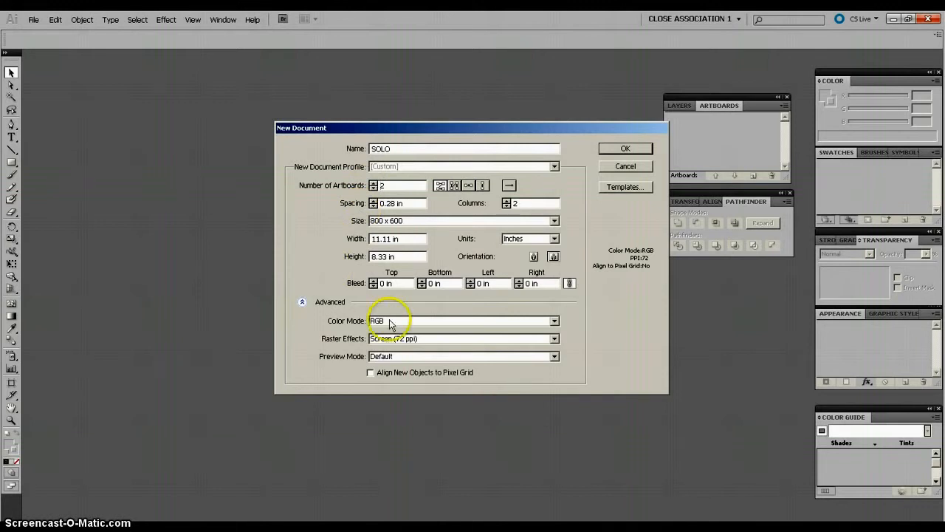
pyautogui.moveTo(532, 337)
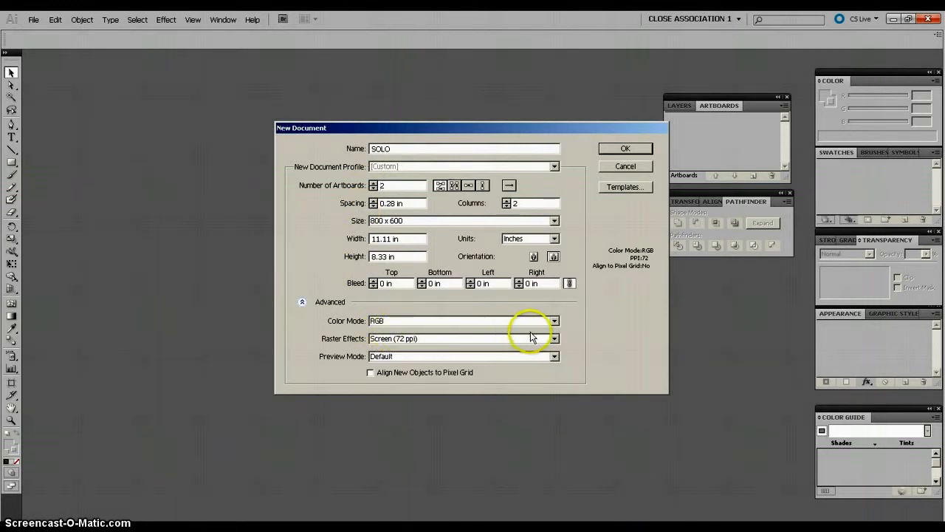
pyautogui.click(555, 338)
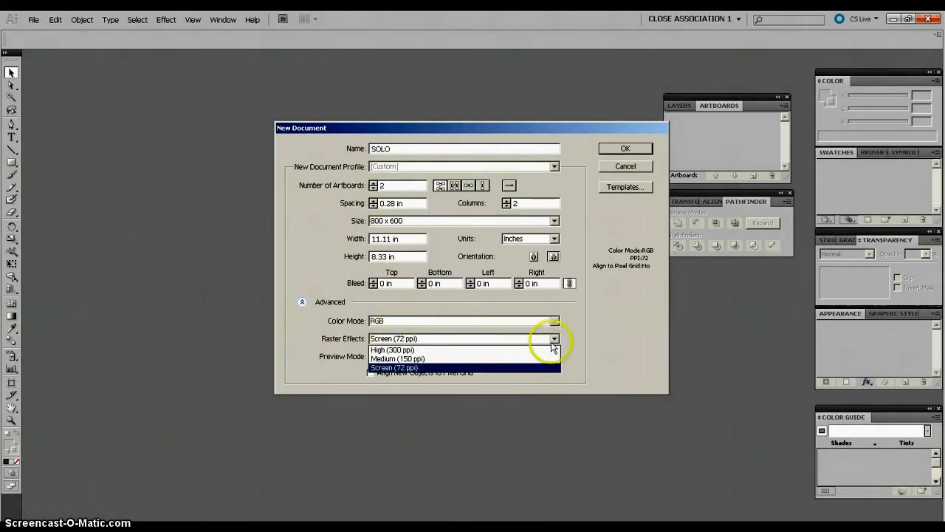
pyautogui.moveTo(439, 355)
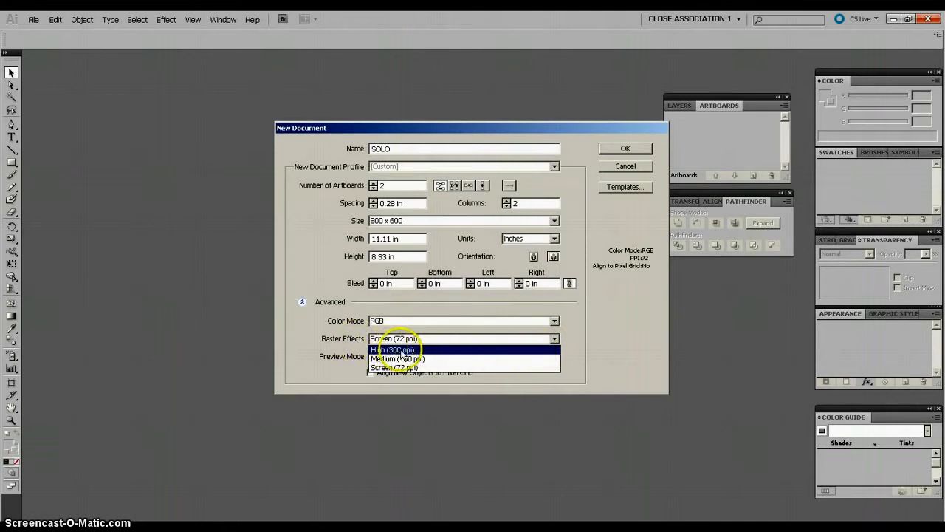
pyautogui.click(394, 349)
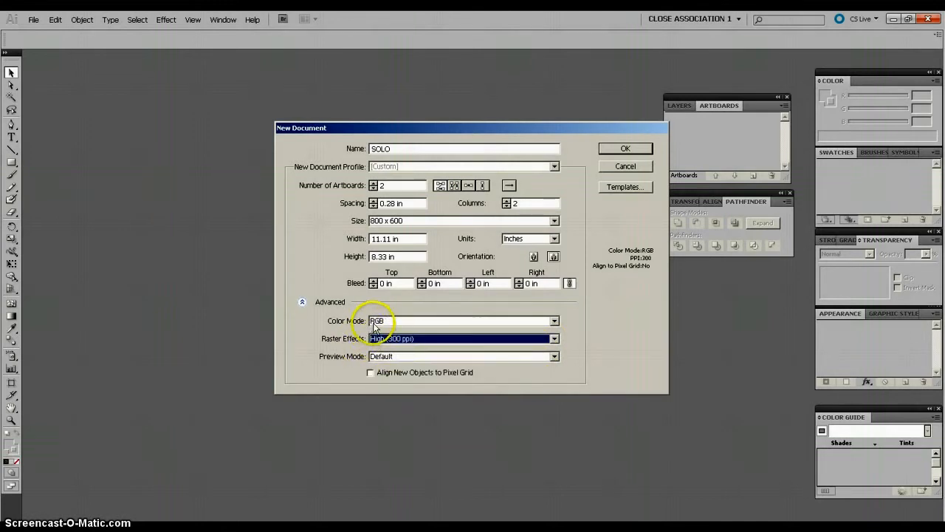
pyautogui.moveTo(436, 320)
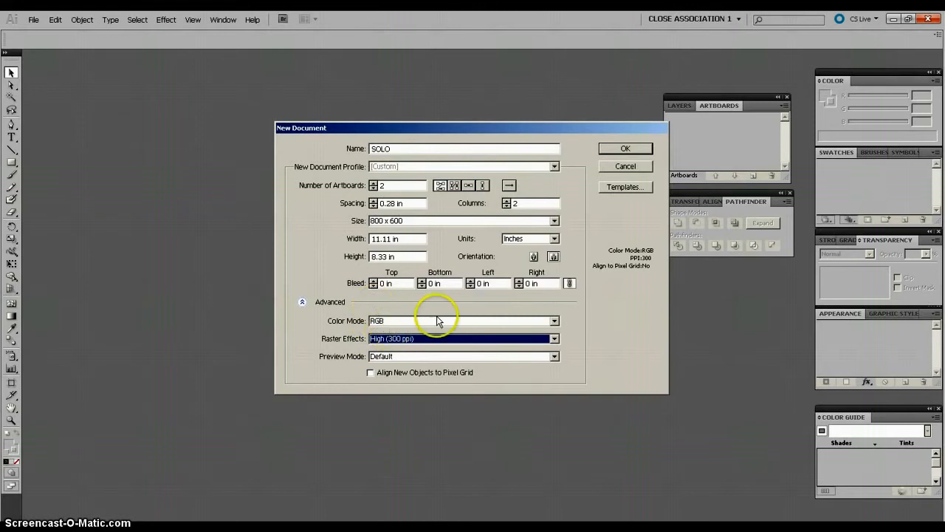
pyautogui.moveTo(451, 325)
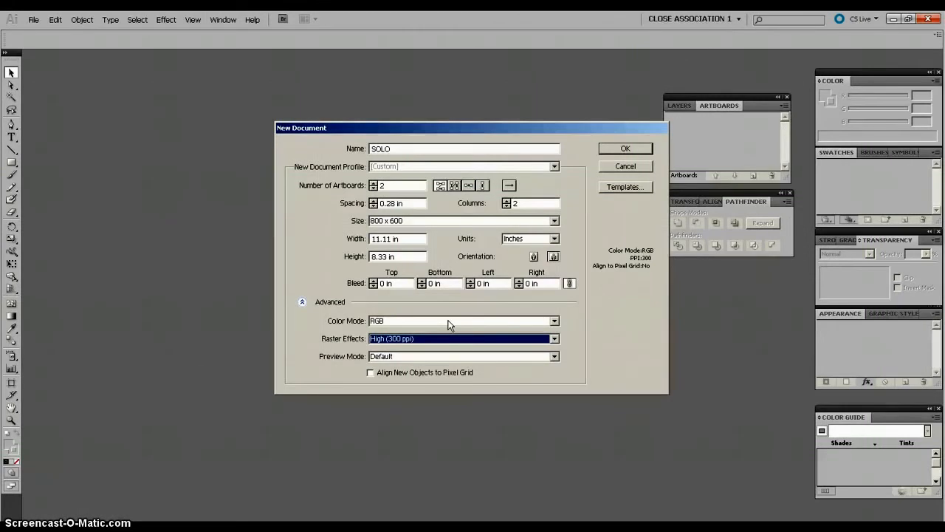
pyautogui.moveTo(428, 332)
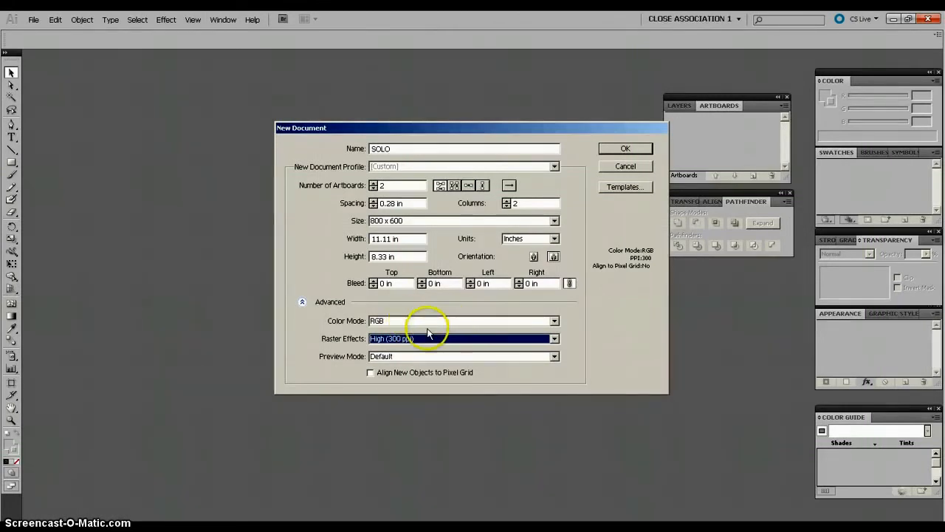
pyautogui.moveTo(624, 149)
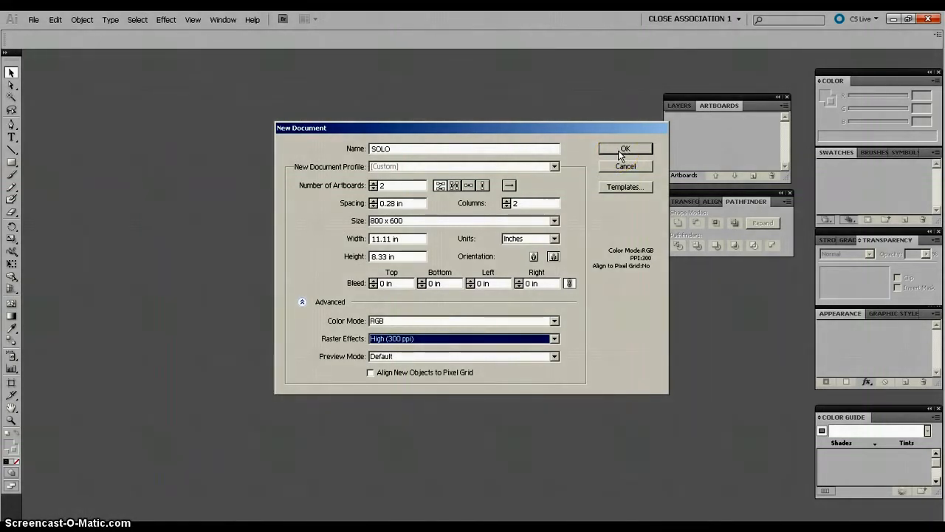
# Confirm the two-artboard SOLO document, turn on rulers, and activate Artboard 1
pyautogui.click(624, 149)
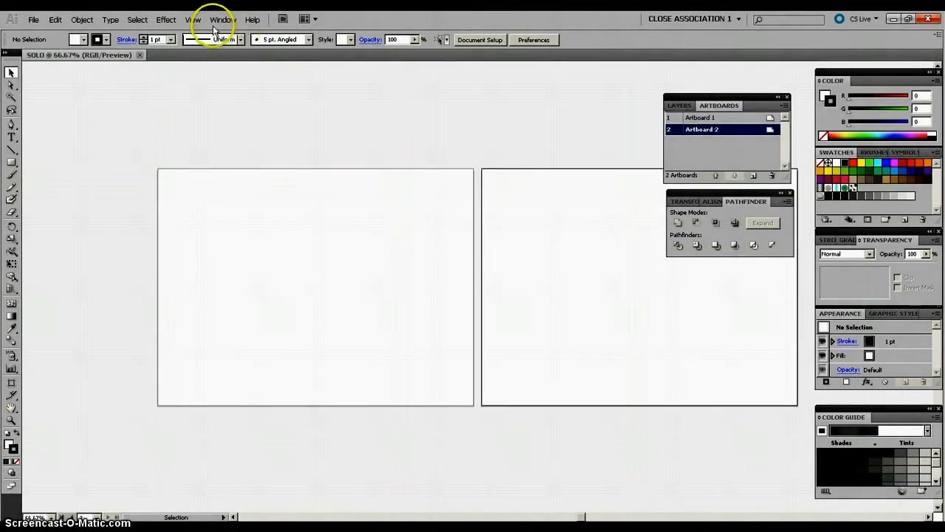
pyautogui.click(222, 20)
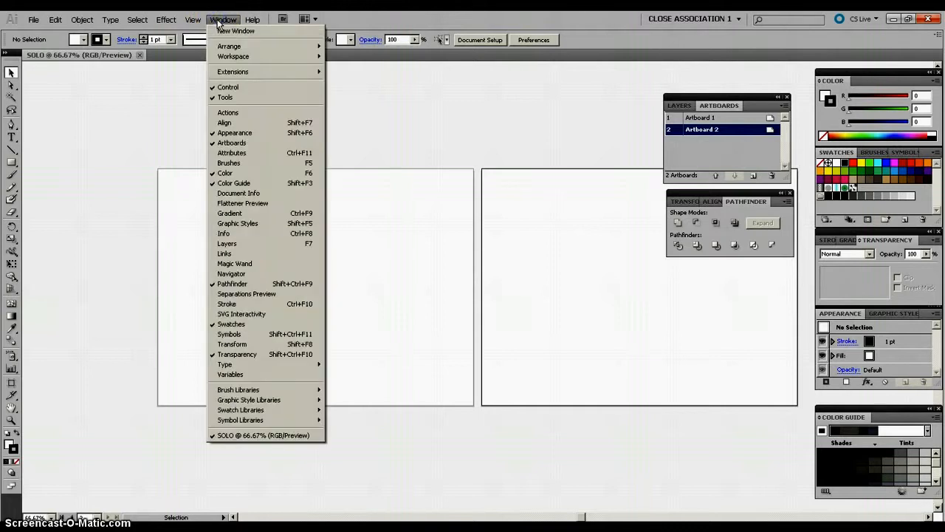
pyautogui.moveTo(243, 294)
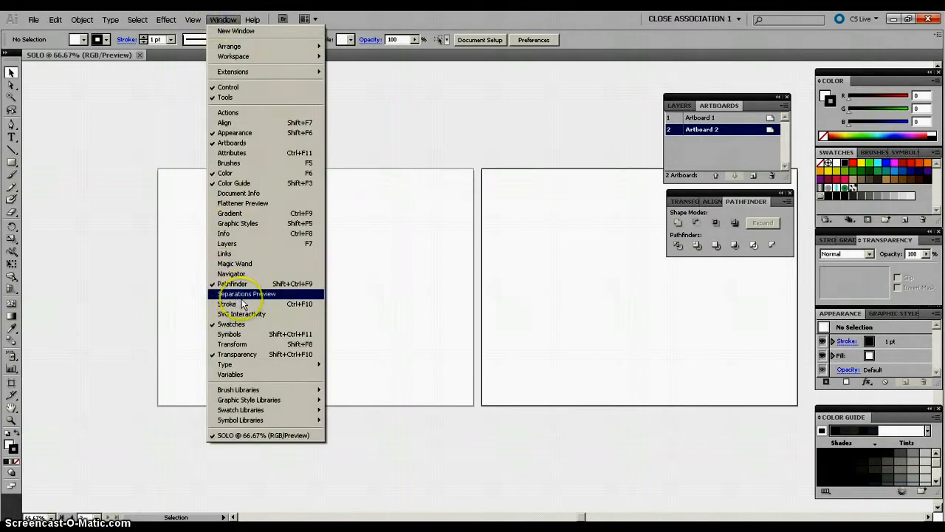
pyautogui.moveTo(235, 264)
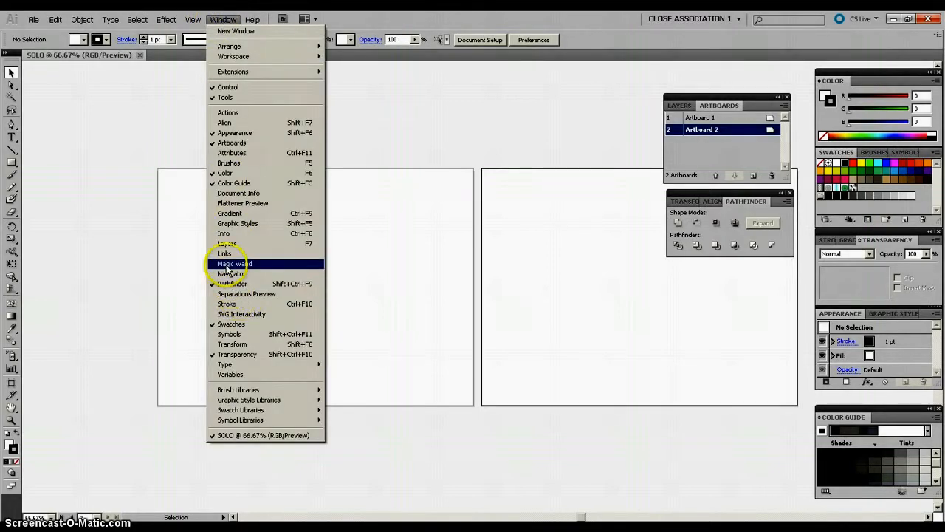
pyautogui.click(193, 19)
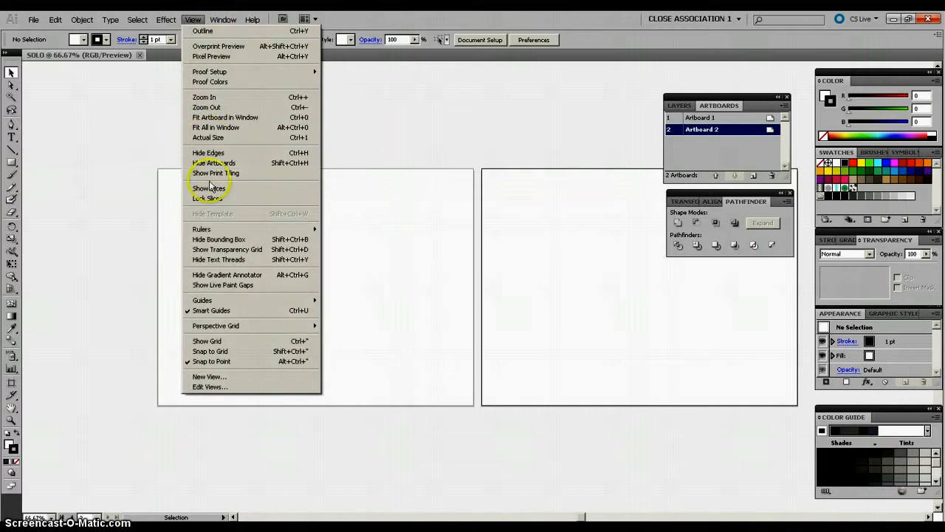
pyautogui.moveTo(201, 229)
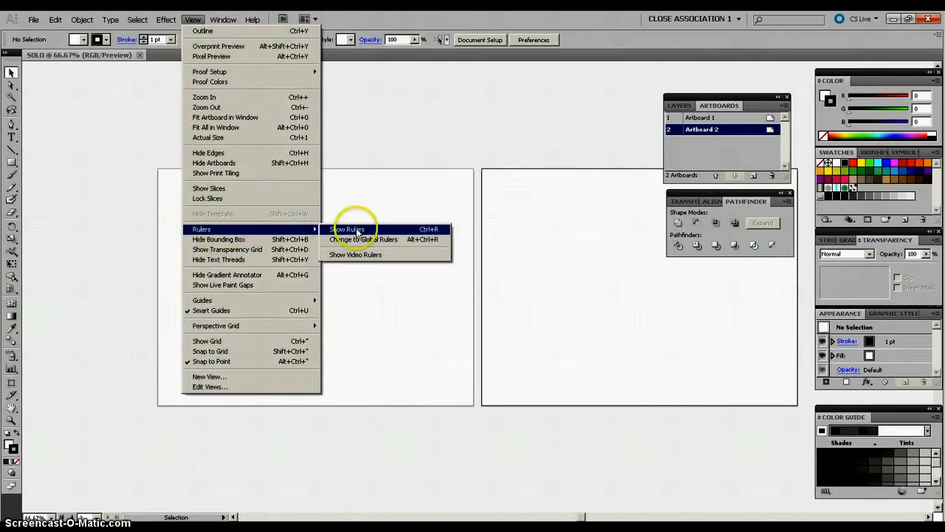
pyautogui.click(347, 229)
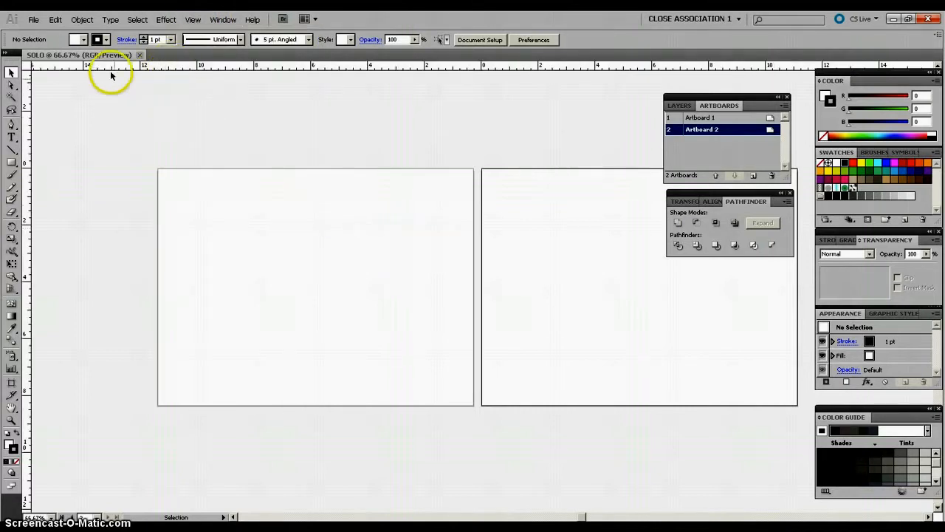
pyautogui.moveTo(120, 168)
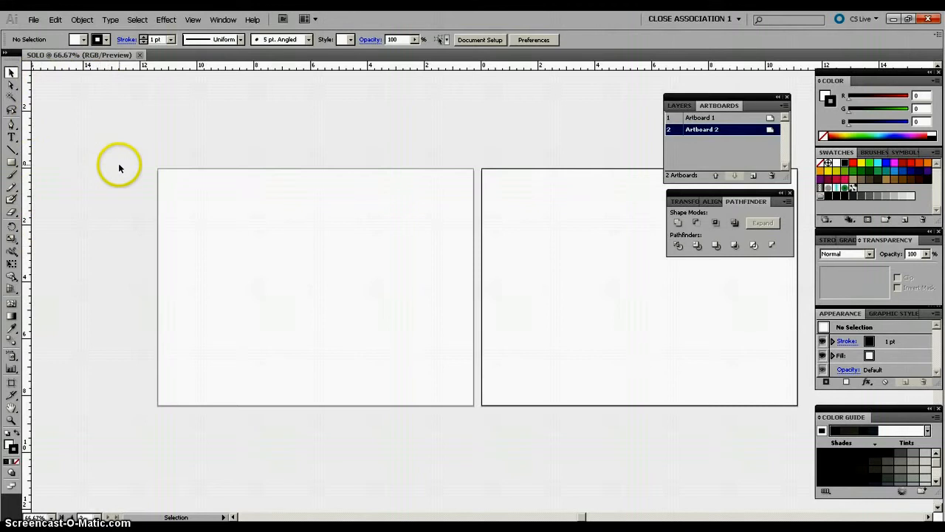
pyautogui.moveTo(73, 177)
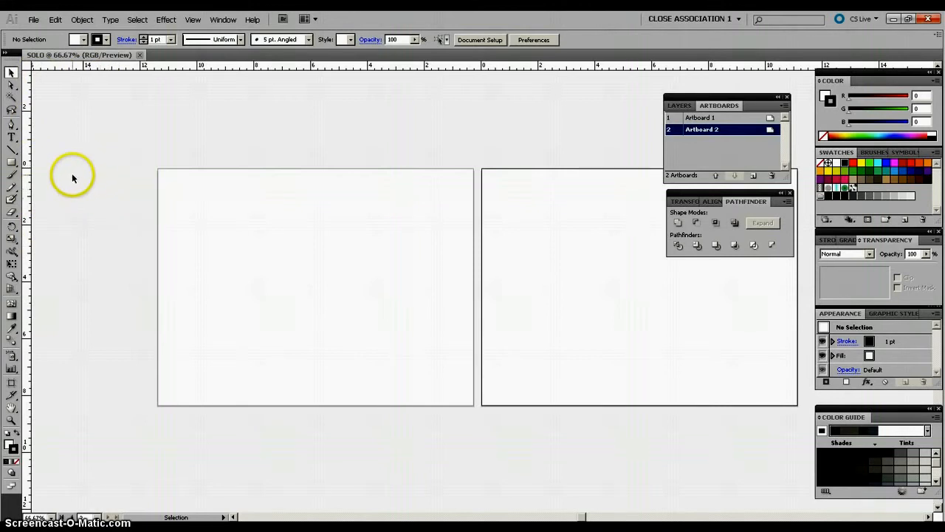
pyautogui.moveTo(120, 93)
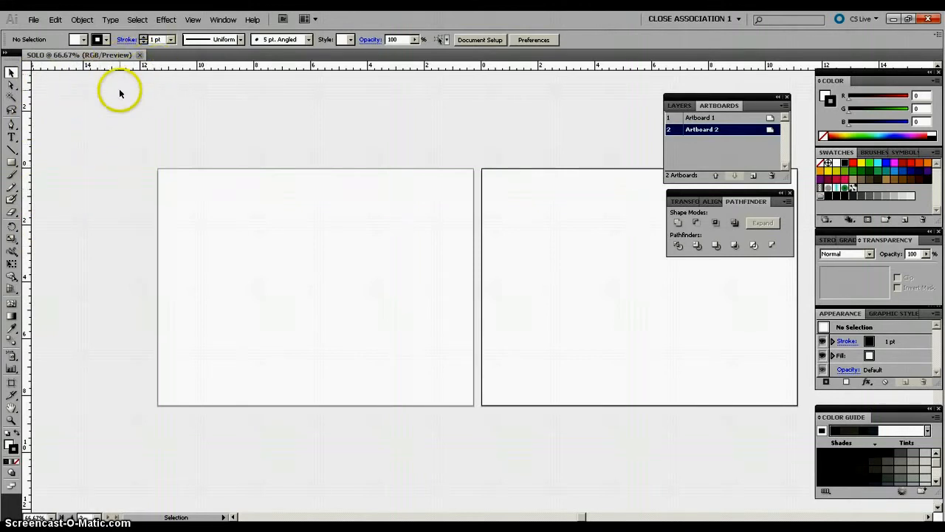
pyautogui.moveTo(30, 178)
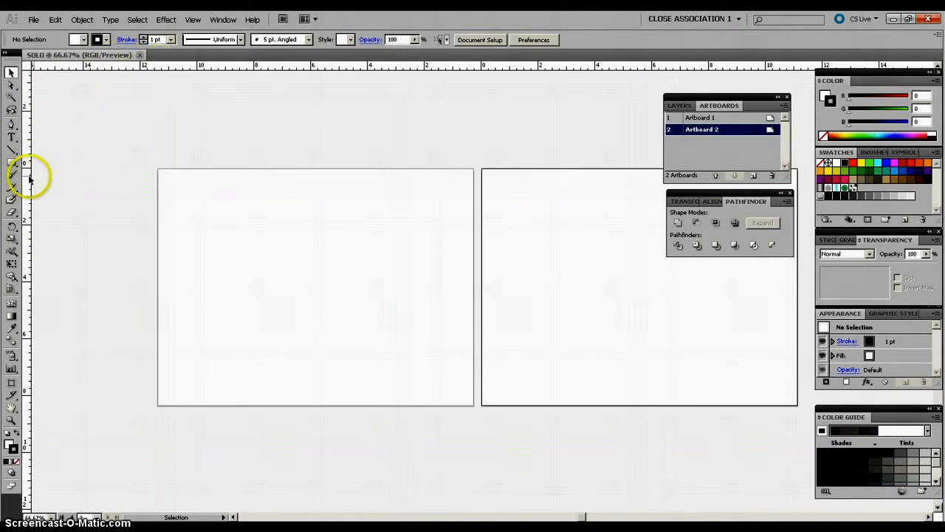
pyautogui.moveTo(90, 195)
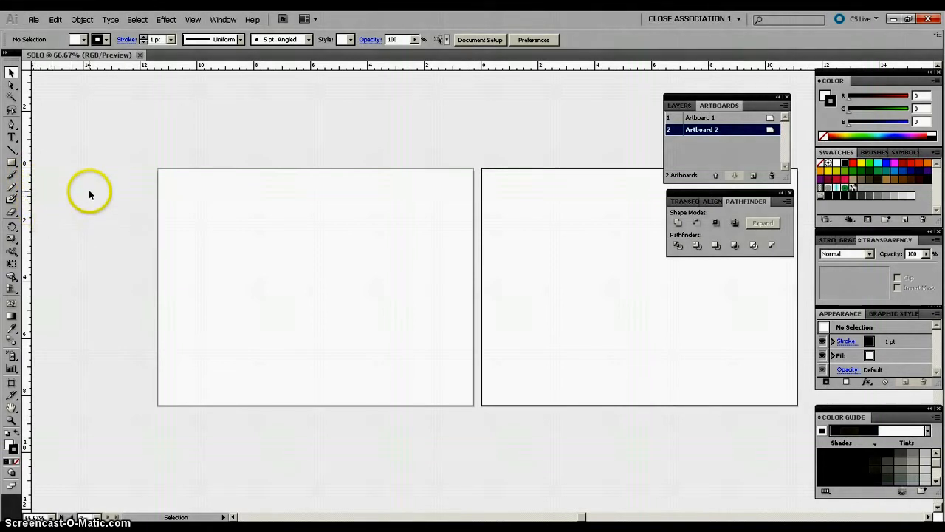
pyautogui.click(700, 118)
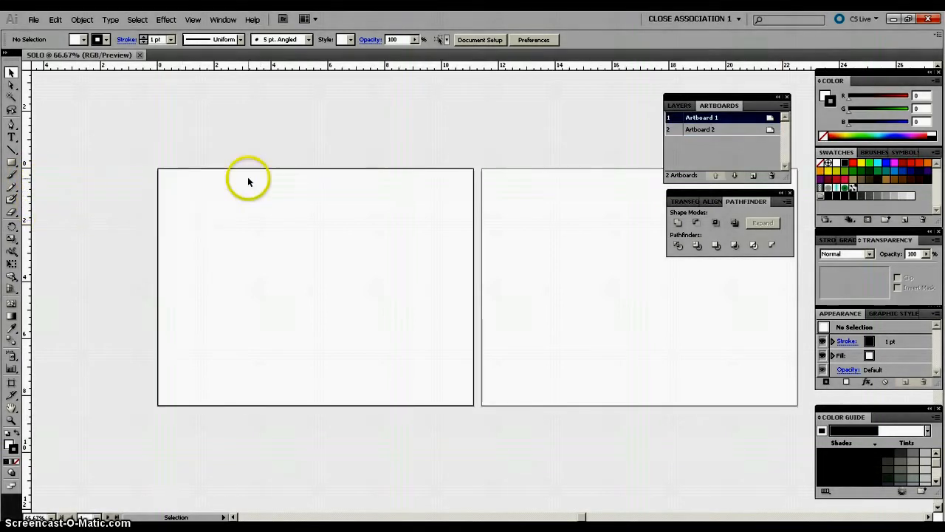
pyautogui.moveTo(266, 246)
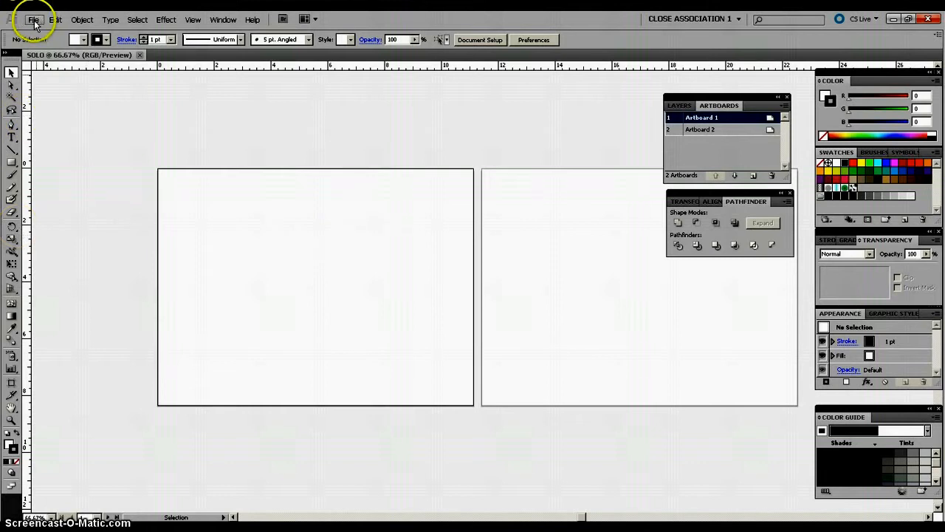
pyautogui.click(33, 19)
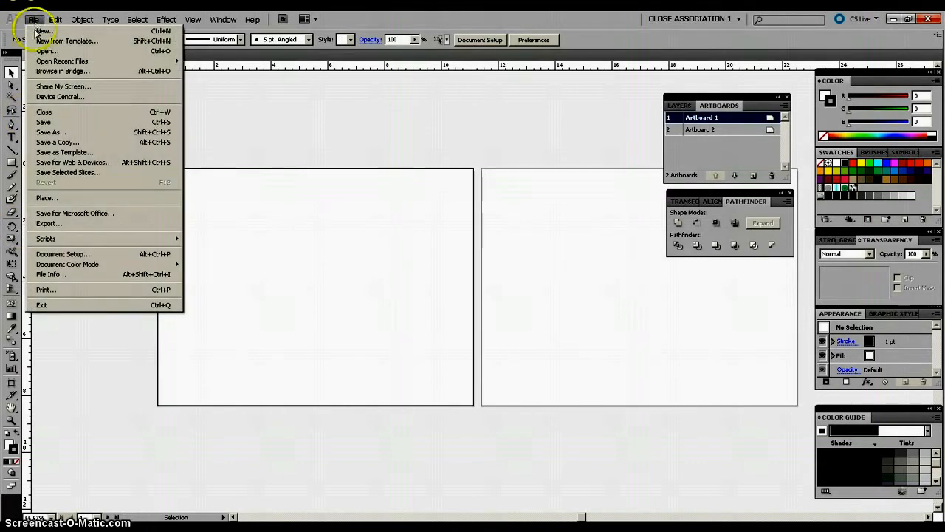
pyautogui.moveTo(46, 50)
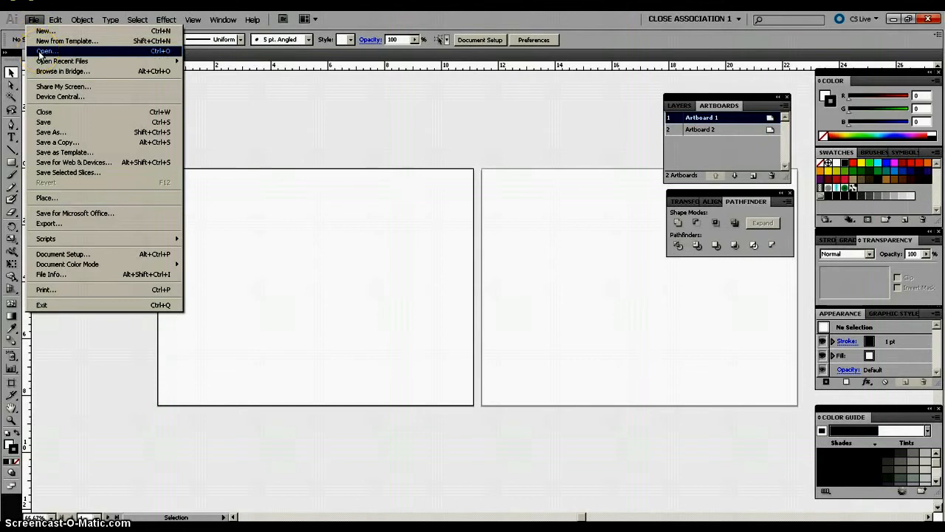
# Open flockofbirds [Converted] and marquee-select the whole bird group
pyautogui.click(46, 51)
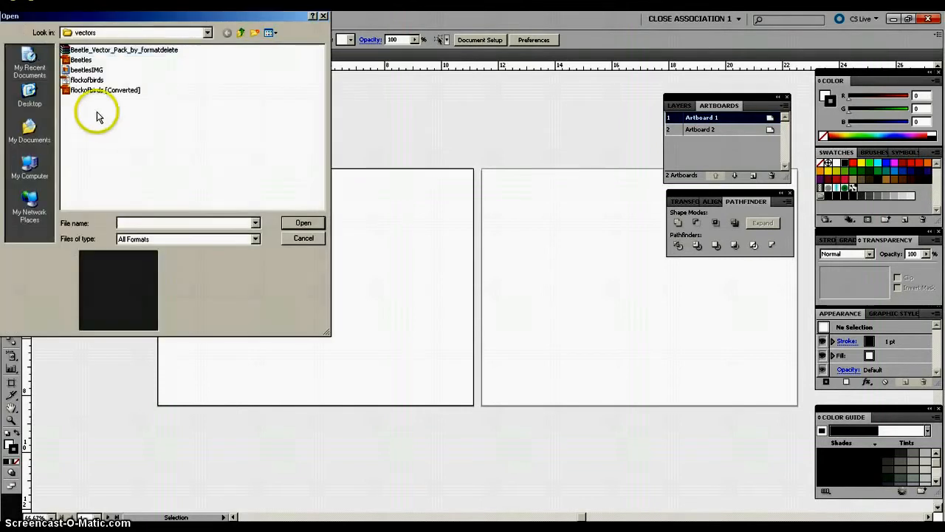
pyautogui.moveTo(83, 95)
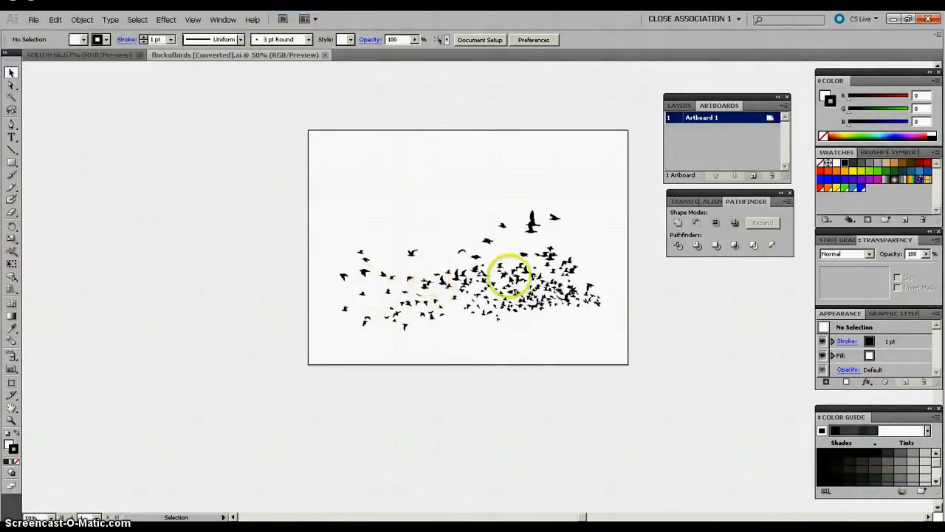
pyautogui.moveTo(558, 240)
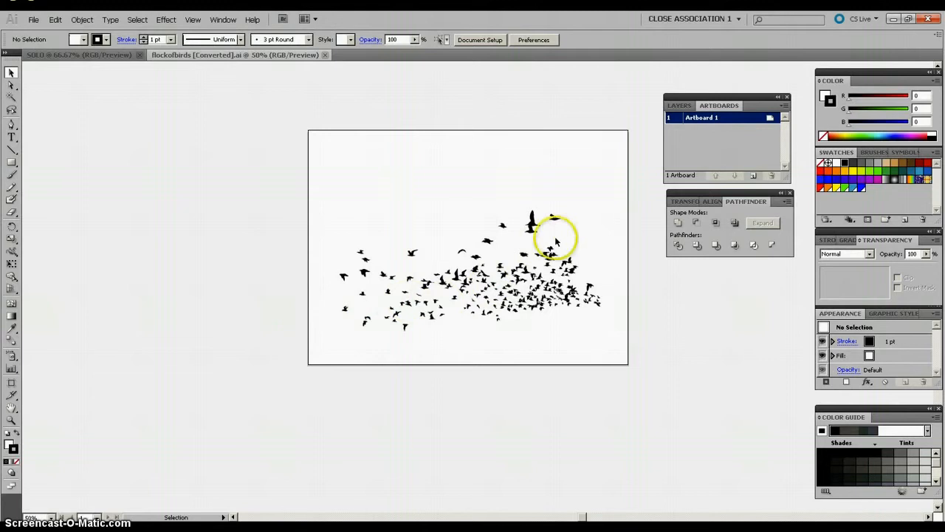
pyautogui.moveTo(557, 240); pyautogui.dragTo(480, 284)
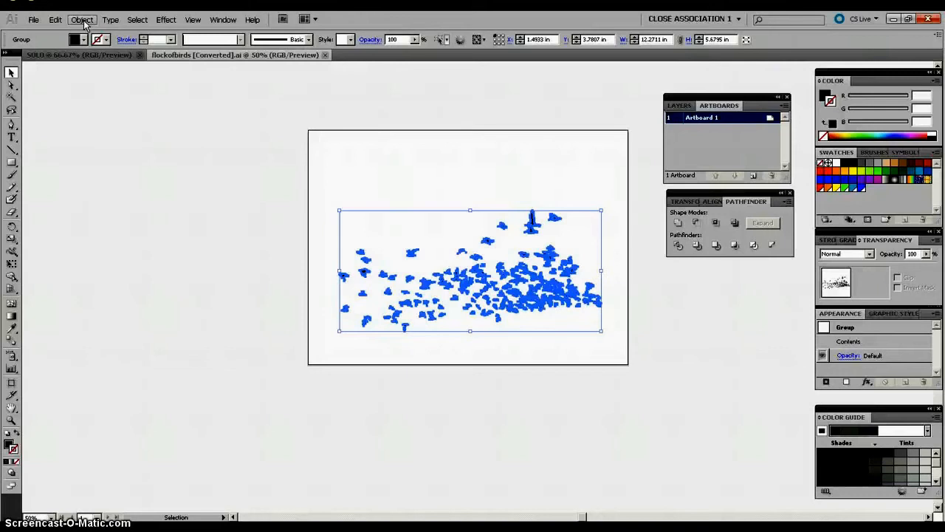
# Drag three individual birds to new positions within and above the flock, then deselect
pyautogui.click(82, 20)
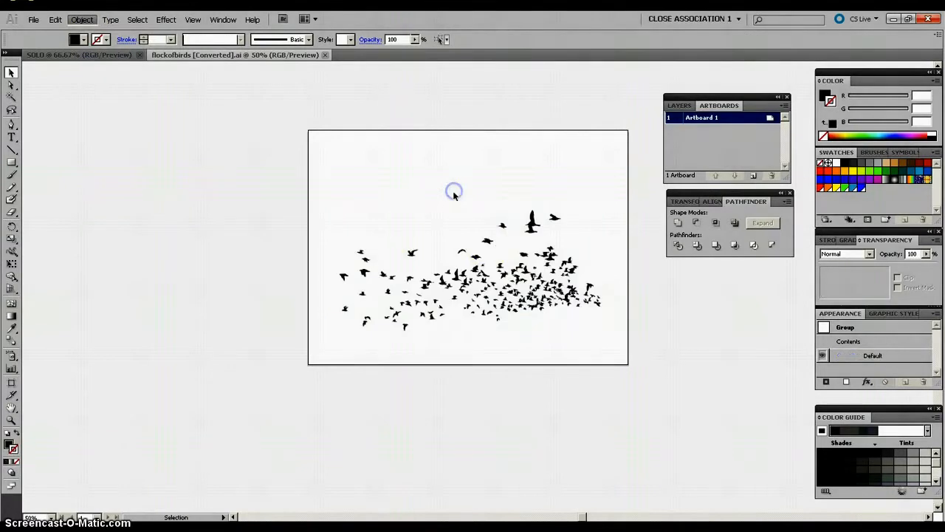
pyautogui.click(212, 187)
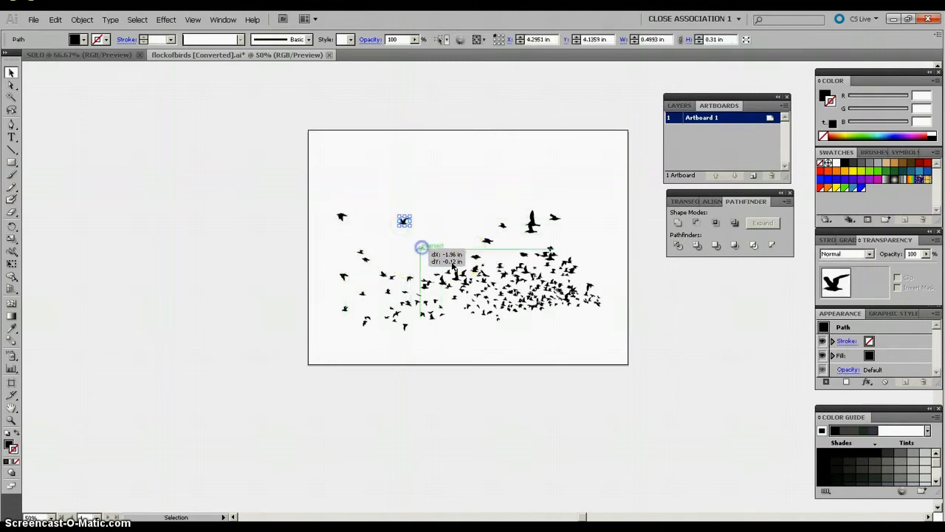
pyautogui.moveTo(404, 221); pyautogui.dragTo(464, 319)
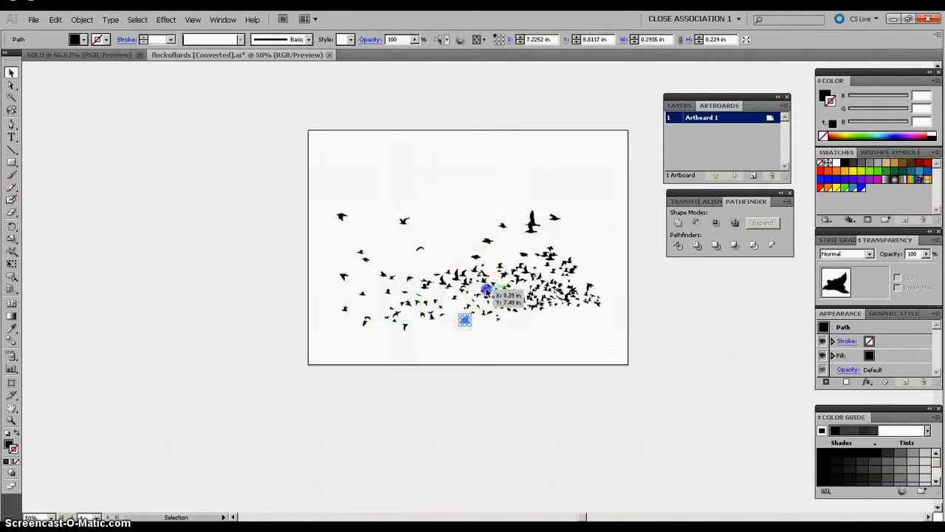
pyautogui.moveTo(465, 319); pyautogui.dragTo(487, 331)
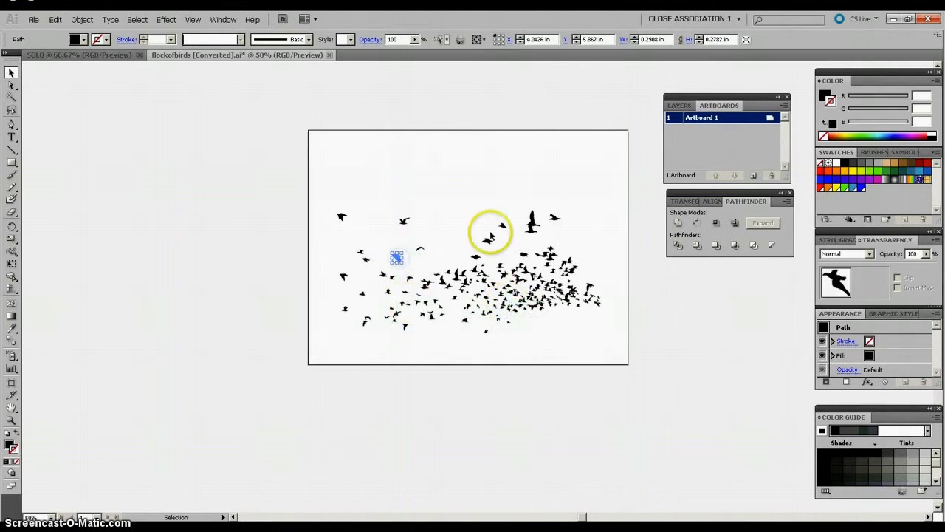
pyautogui.moveTo(396, 256); pyautogui.dragTo(458, 245)
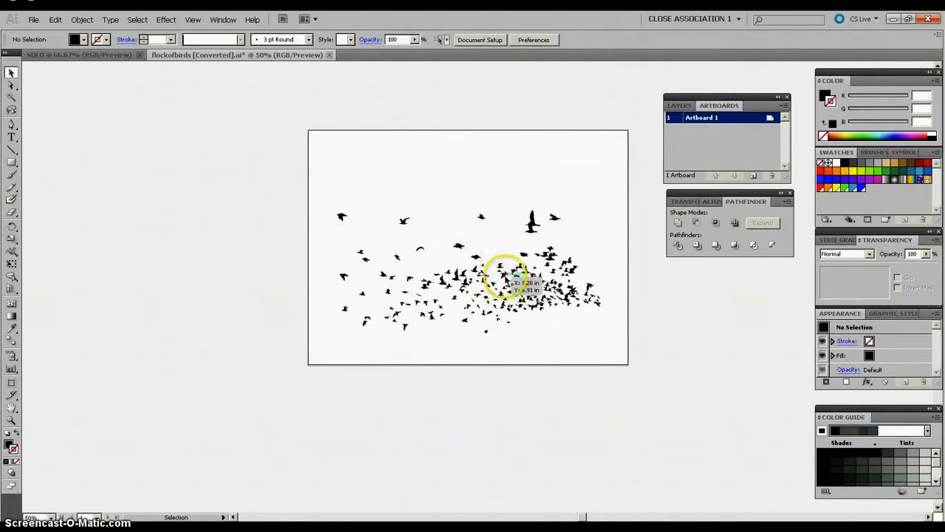
pyautogui.click(503, 255)
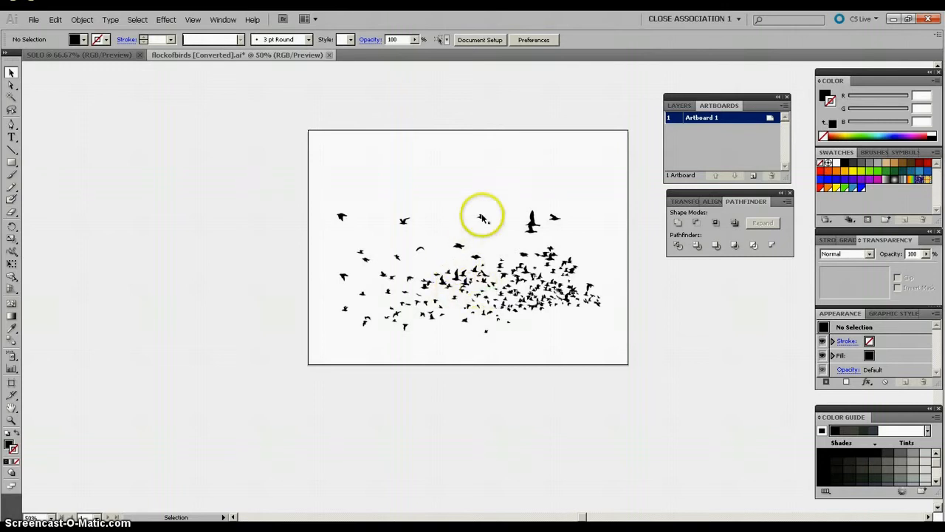
pyautogui.click(483, 233)
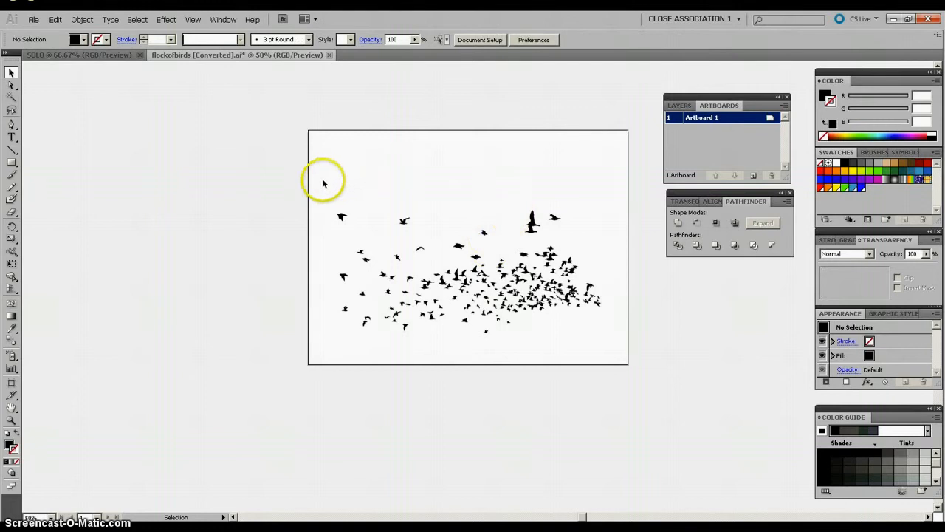
# Marquee-select all birds, group and copy them, and bring SOLO back to front
pyautogui.moveTo(323, 183); pyautogui.dragTo(616, 345)
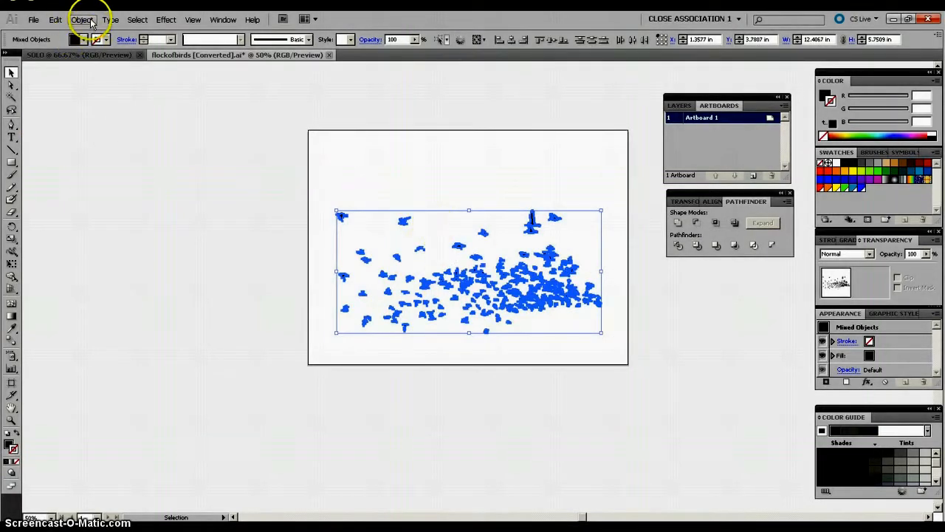
pyautogui.click(82, 19)
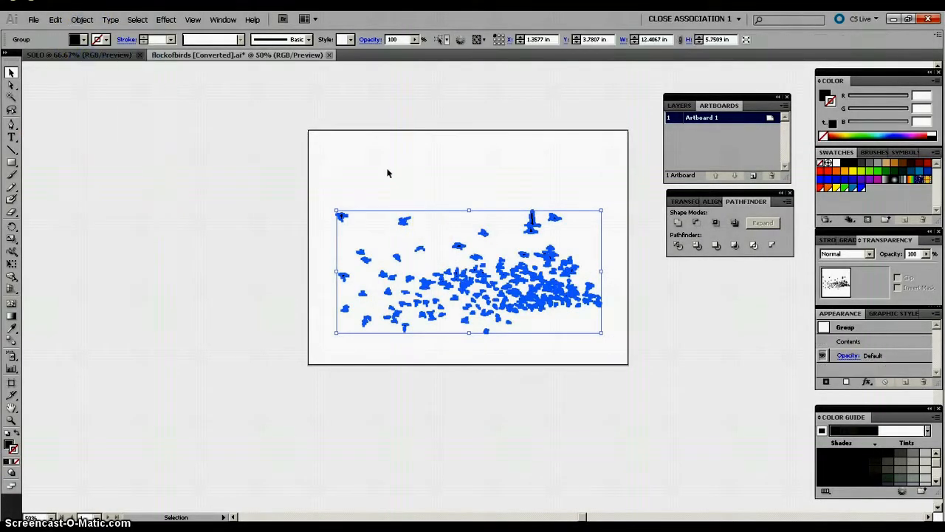
pyautogui.click(55, 19)
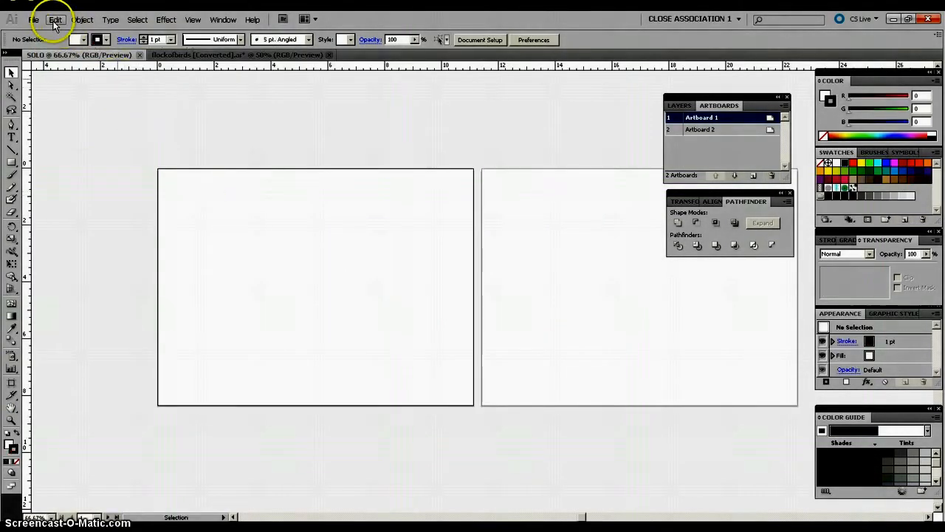
# Paste the copied bird group in front and drag it onto Artboard 1
pyautogui.click(55, 19)
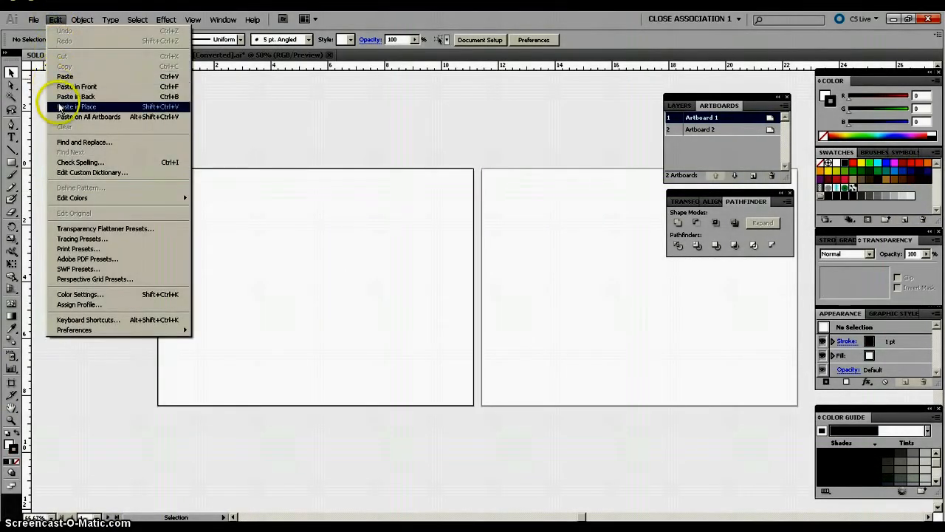
pyautogui.moveTo(74, 86)
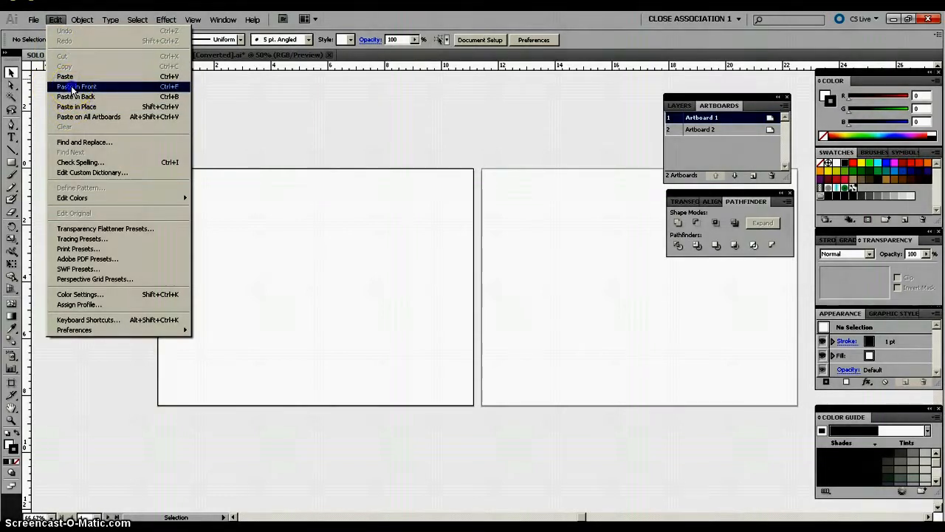
pyautogui.click(75, 86)
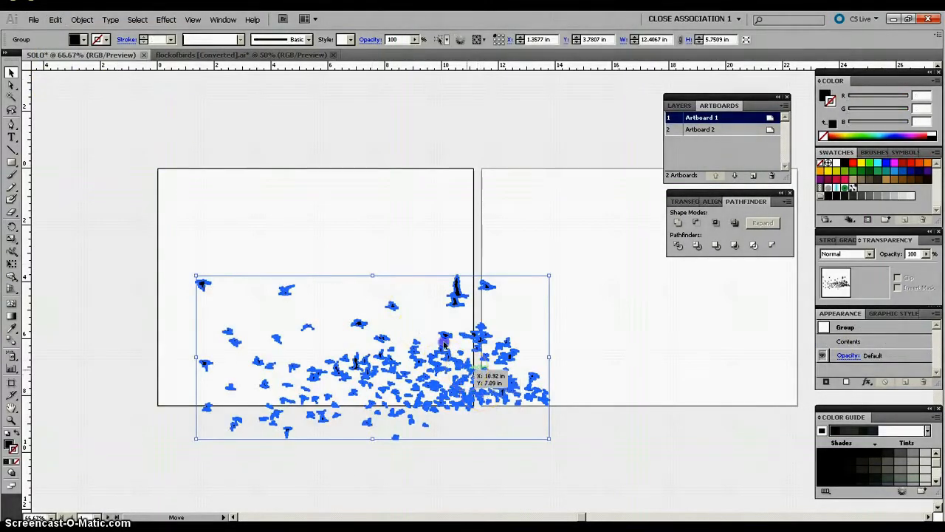
pyautogui.moveTo(443, 357); pyautogui.dragTo(460, 269)
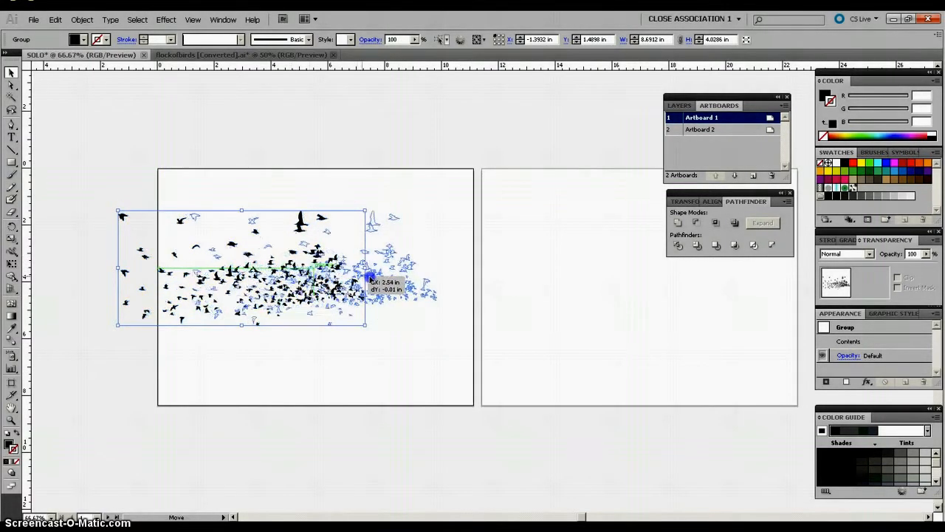
pyautogui.click(428, 183)
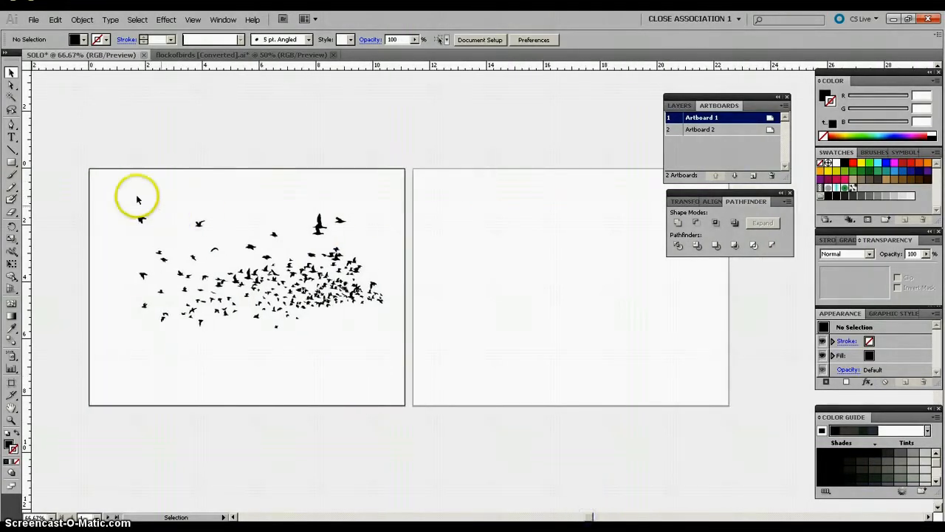
pyautogui.moveTo(13, 139)
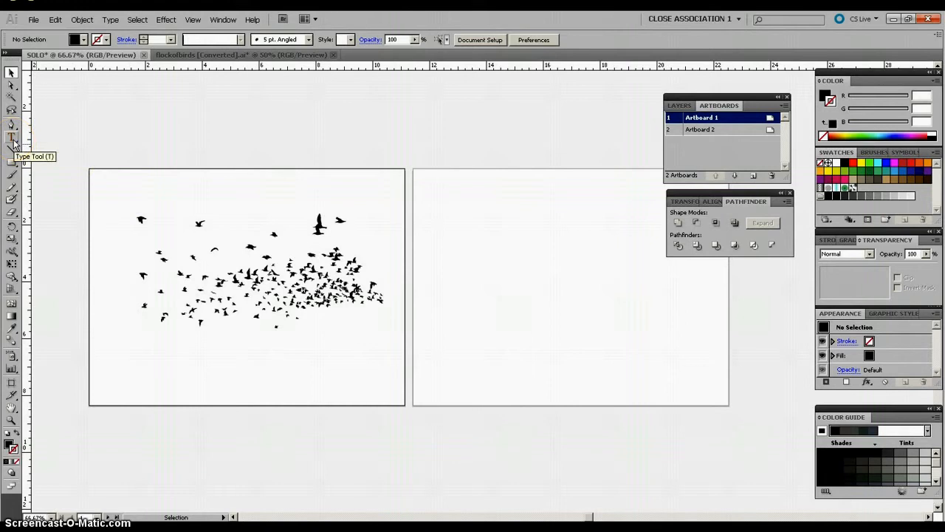
# Draw a Type tool text frame across most of Artboard 2, ready for typing
pyautogui.click(12, 139)
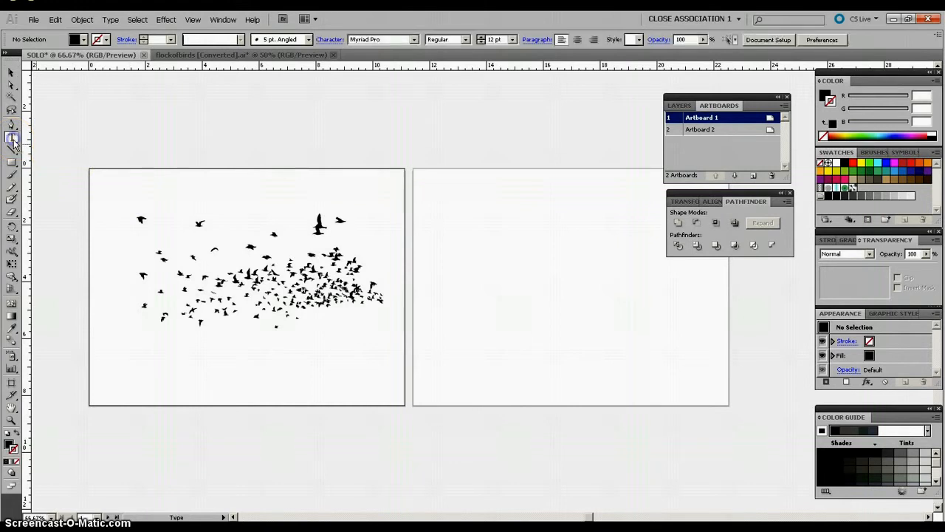
pyautogui.click(11, 137)
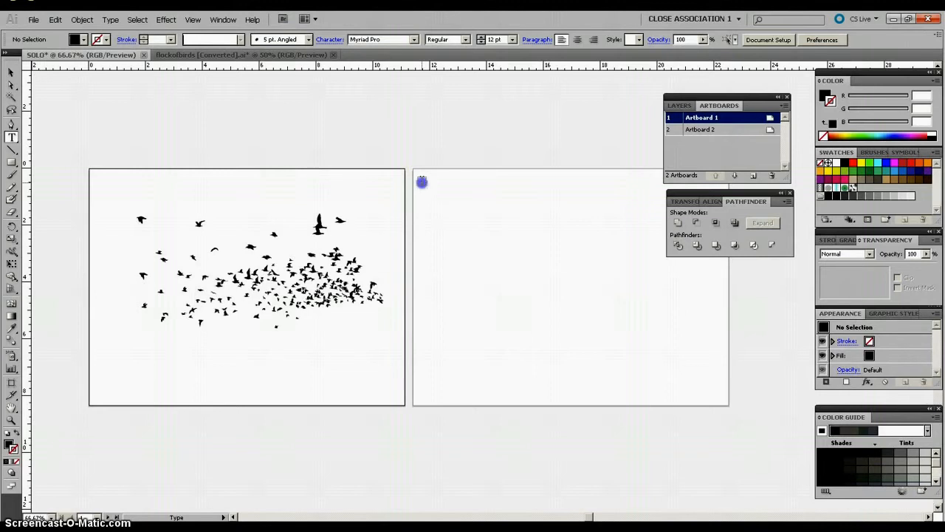
pyautogui.moveTo(421, 183); pyautogui.dragTo(654, 313)
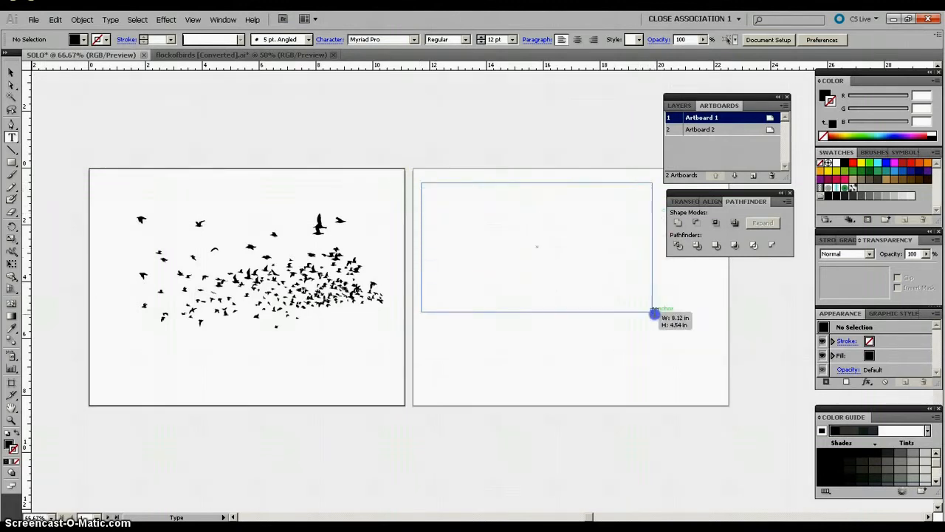
pyautogui.moveTo(655, 314); pyautogui.dragTo(701, 342)
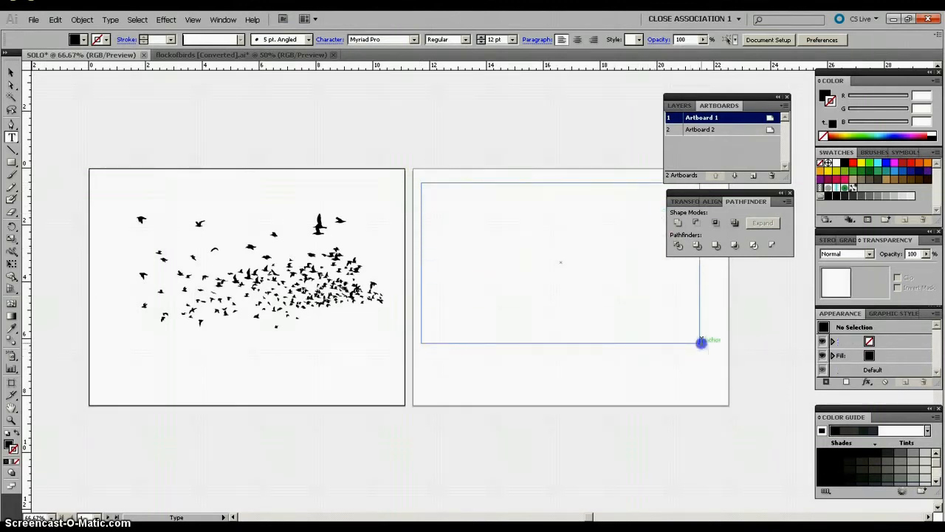
pyautogui.click(473, 197)
pyautogui.write('SOLO')
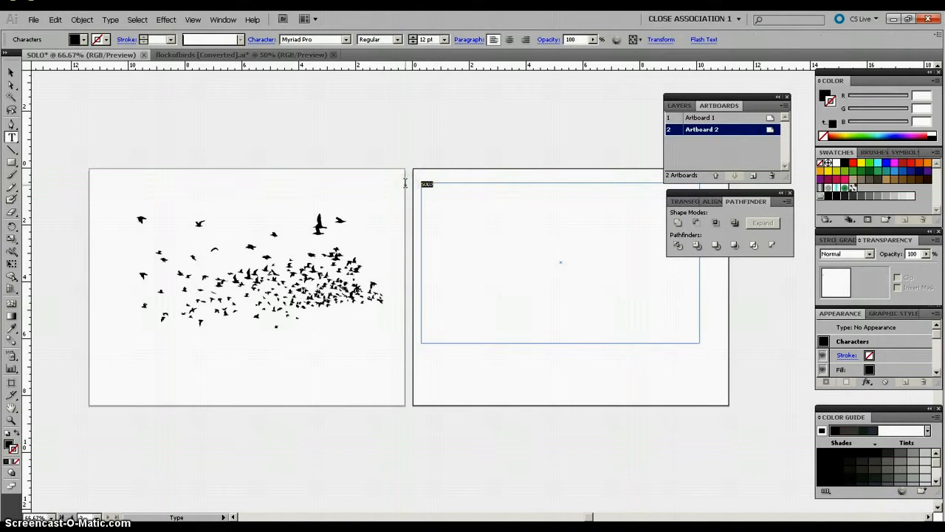
pyautogui.moveTo(369, 143)
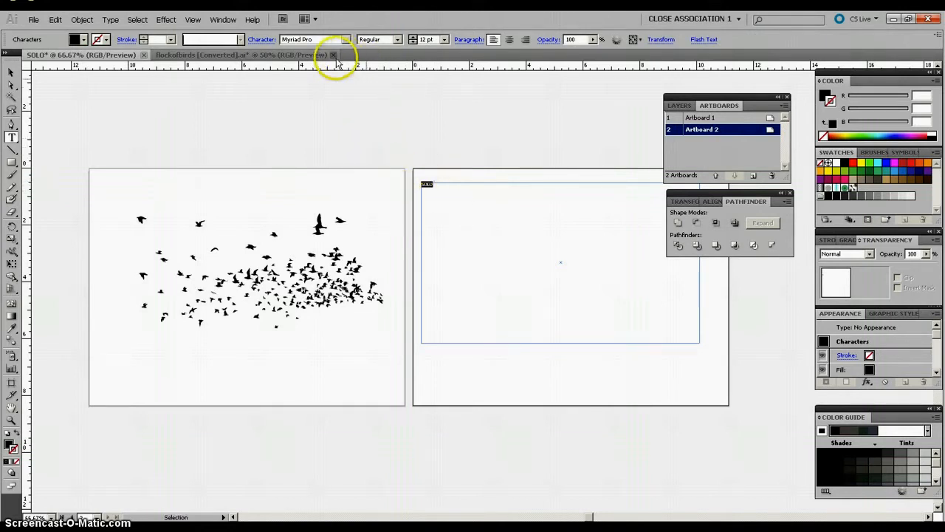
# Format the word SOLO as 60 pt Myriad Pro Bold
pyautogui.click(444, 40)
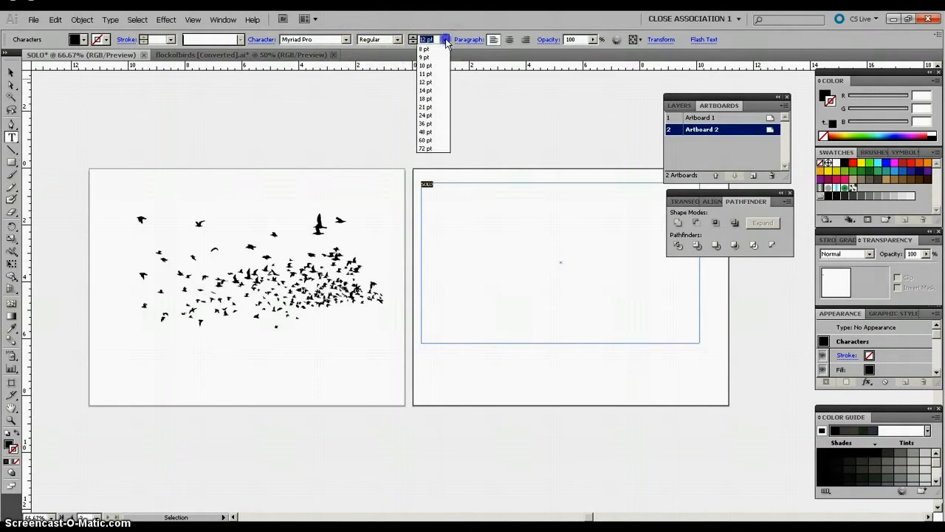
pyautogui.click(424, 139)
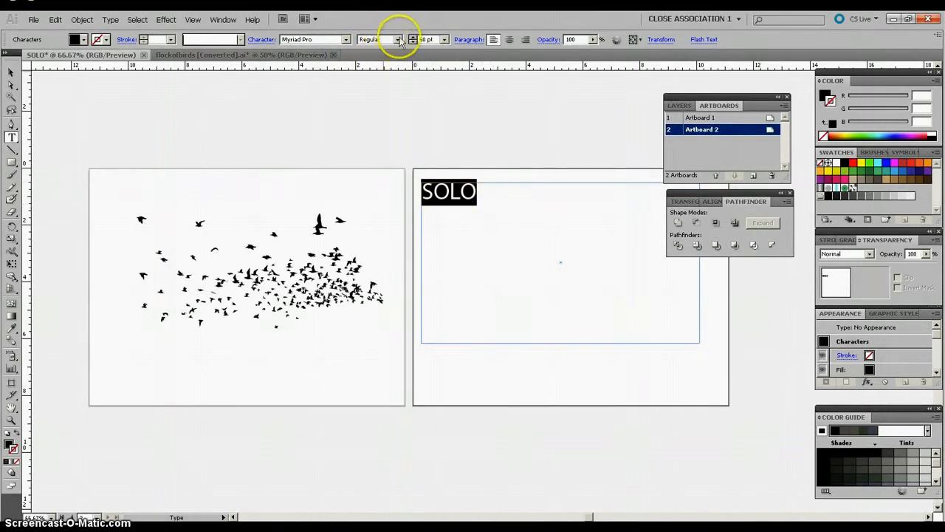
pyautogui.click(401, 39)
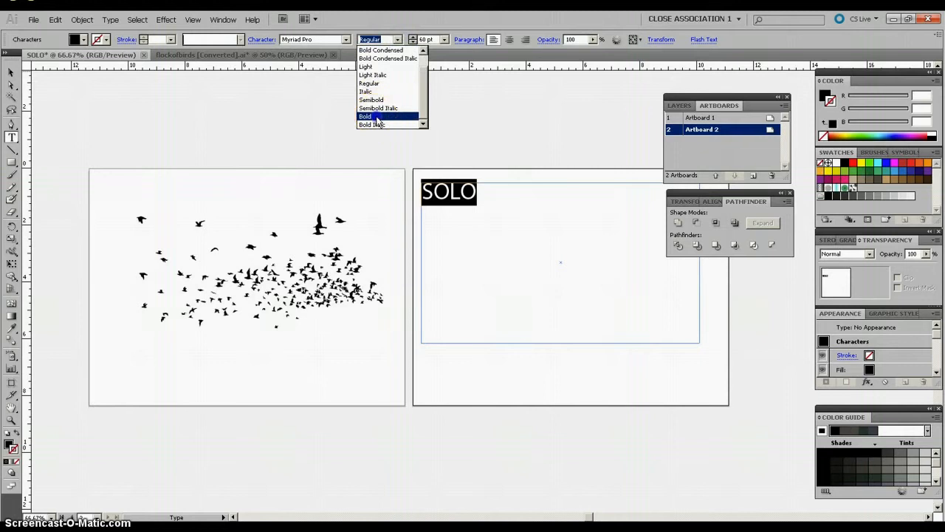
pyautogui.click(365, 116)
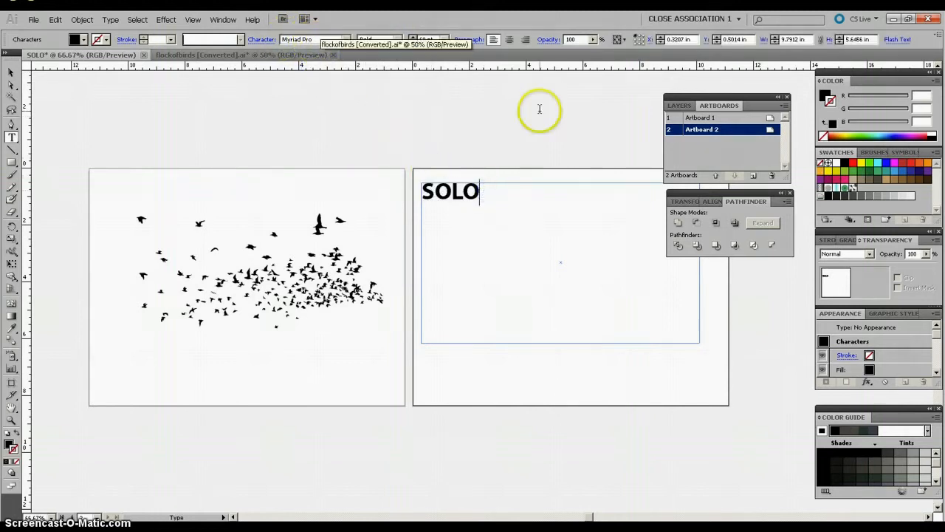
pyautogui.moveTo(483, 194)
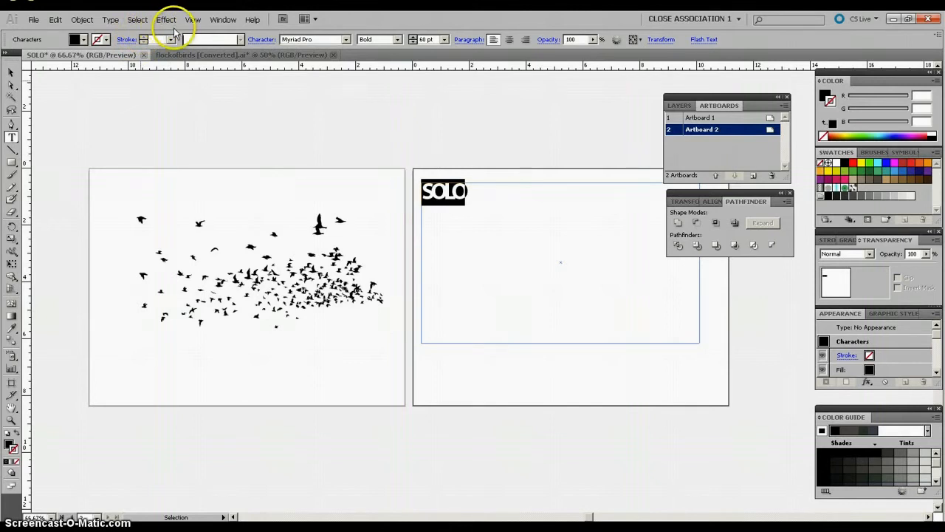
pyautogui.moveTo(84, 19)
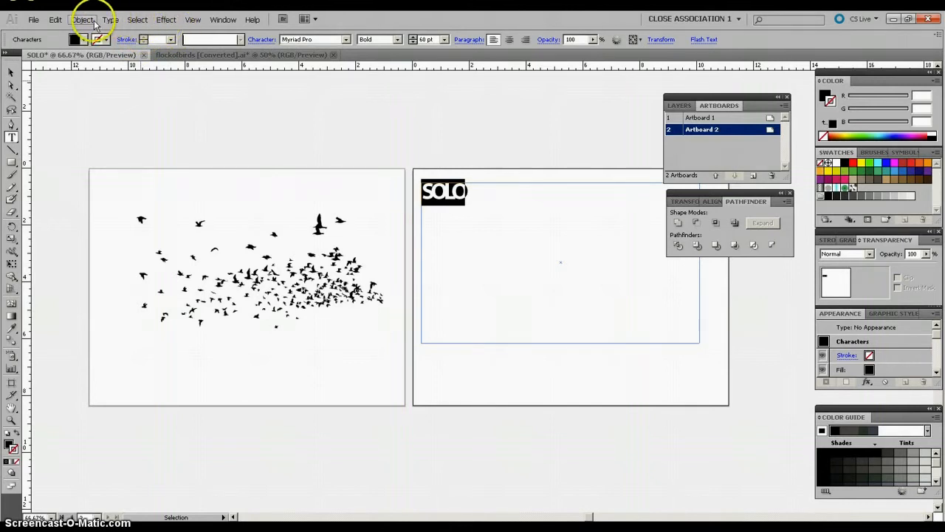
# End text editing and select the SOLO text frame as a single type object
pyautogui.click(82, 19)
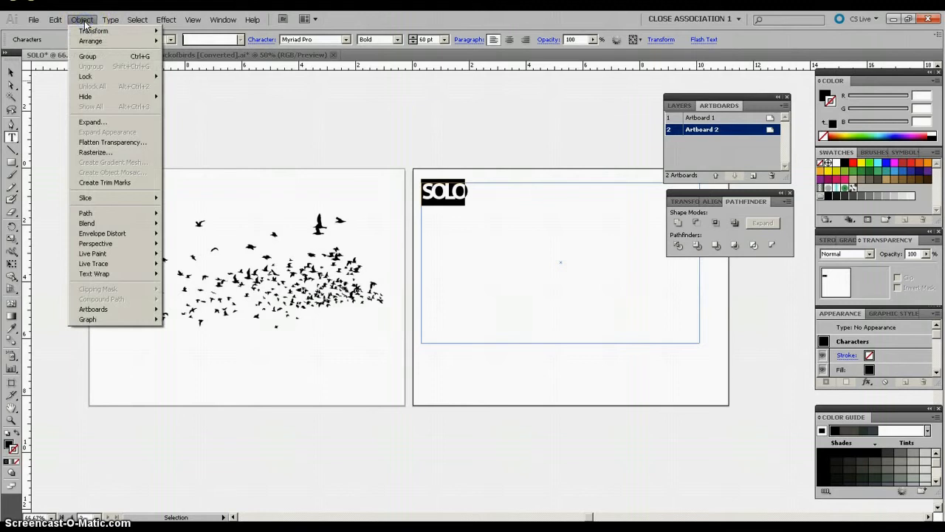
pyautogui.click(110, 19)
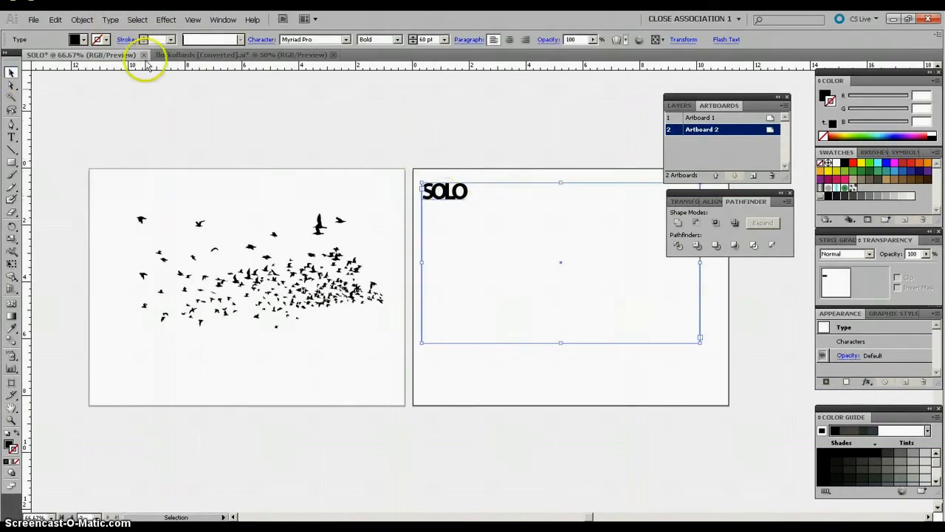
pyautogui.moveTo(137, 19)
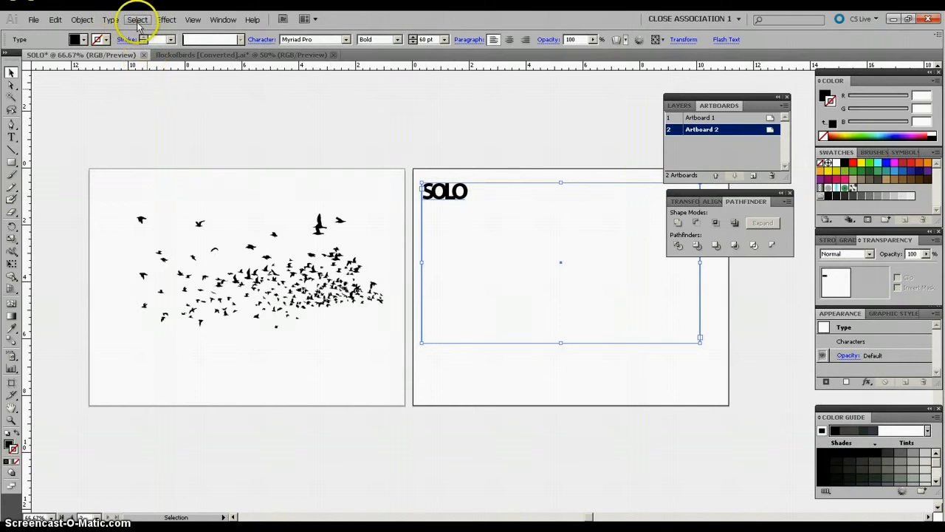
pyautogui.moveTo(110, 19)
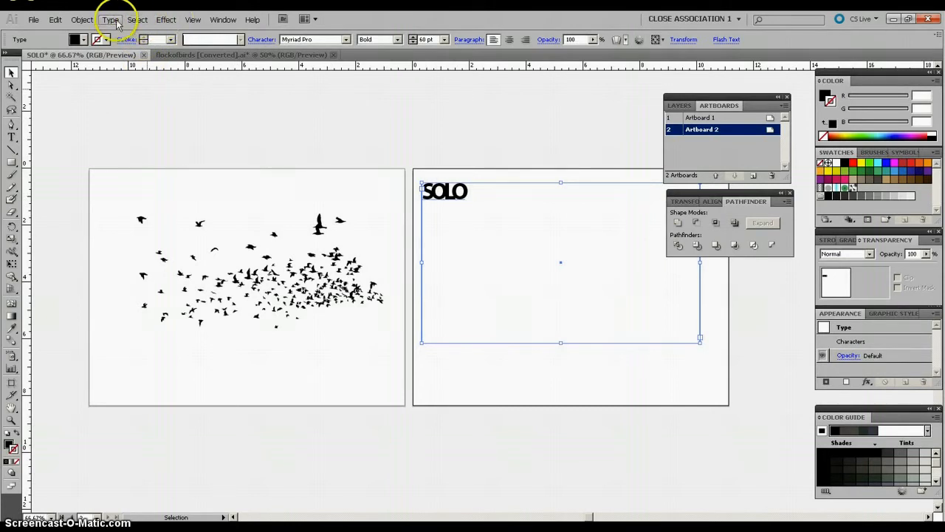
# Convert the selected SOLO type into outlined letter shapes with Type > Create Outlines
pyautogui.click(110, 19)
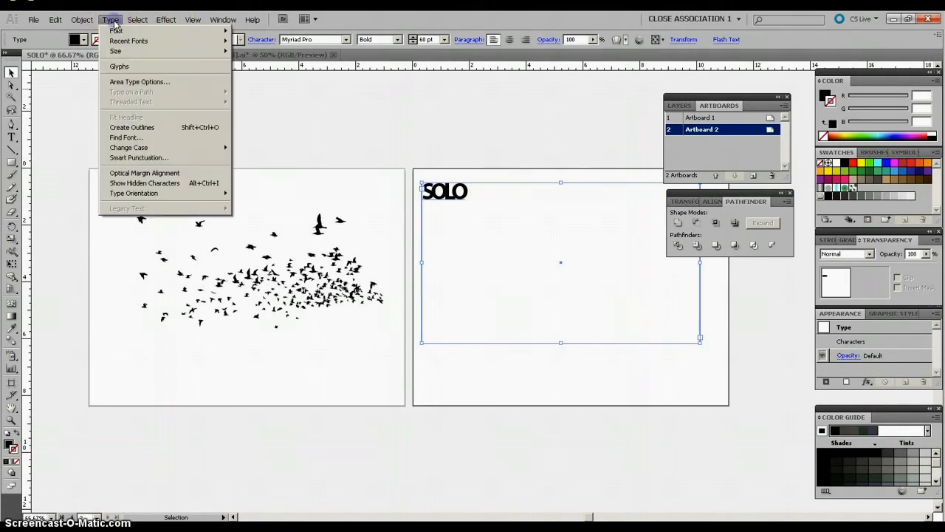
pyautogui.moveTo(480, 182)
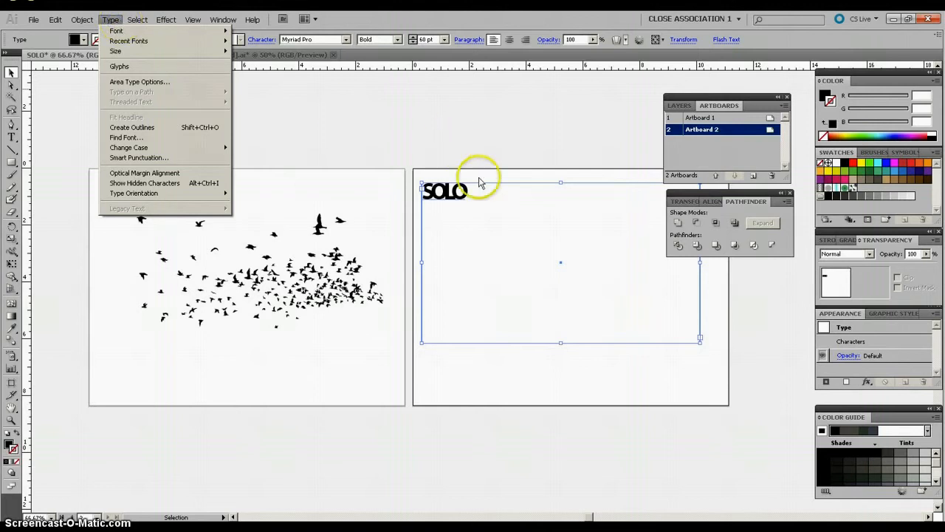
pyautogui.moveTo(135, 56)
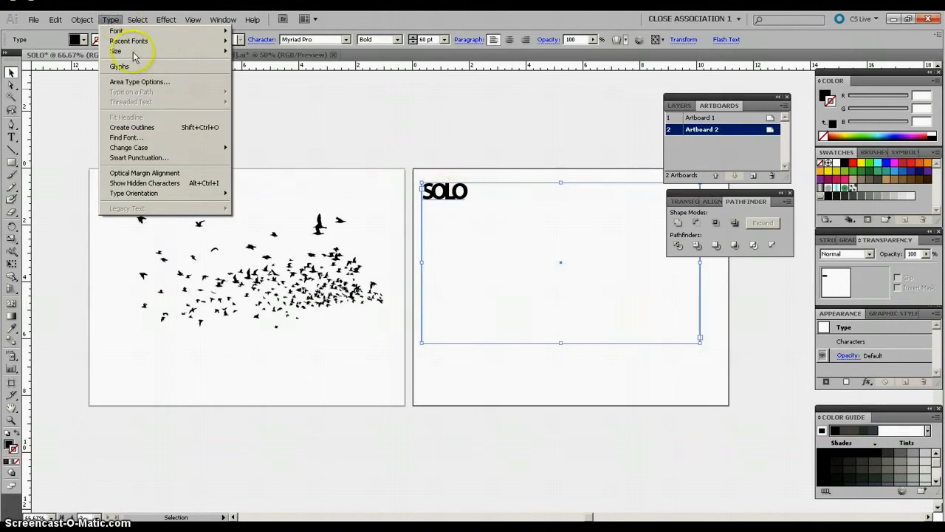
pyautogui.click(131, 127)
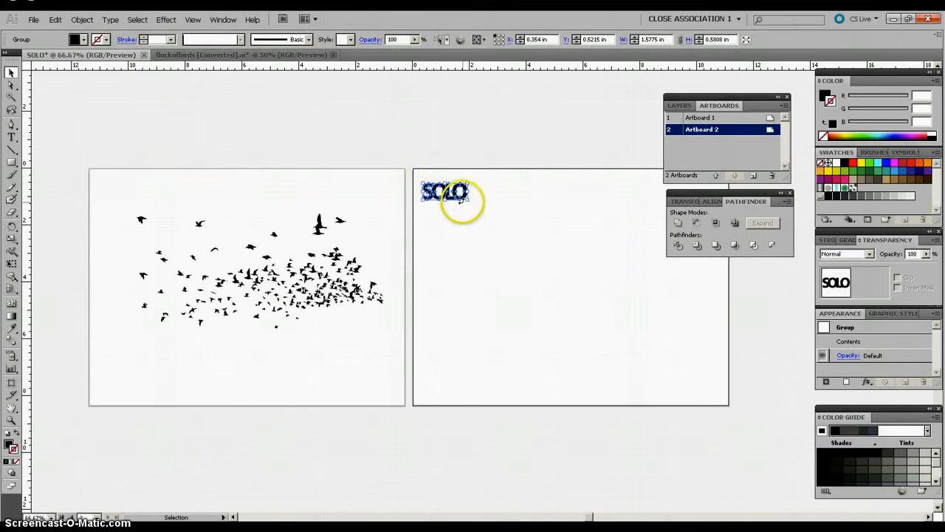
# Scale the outlined SOLO to nearly the artboard's width and center it on Artboard 2
pyautogui.moveTo(443, 192); pyautogui.dragTo(493, 230)
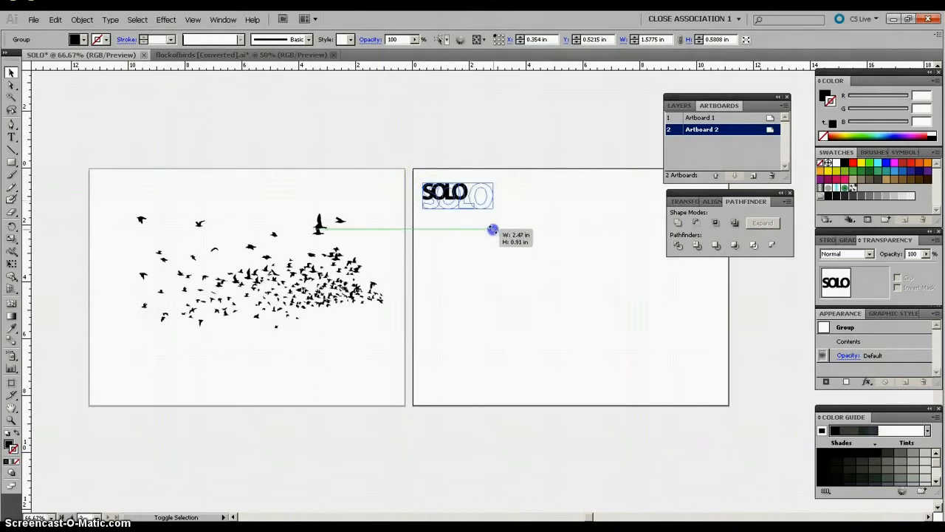
pyautogui.moveTo(493, 229); pyautogui.dragTo(615, 293)
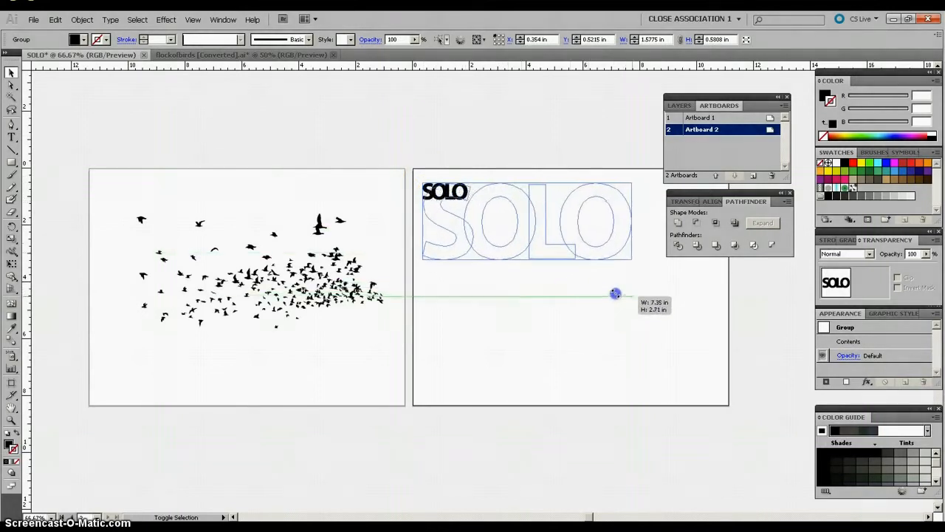
pyautogui.moveTo(615, 293); pyautogui.dragTo(672, 311)
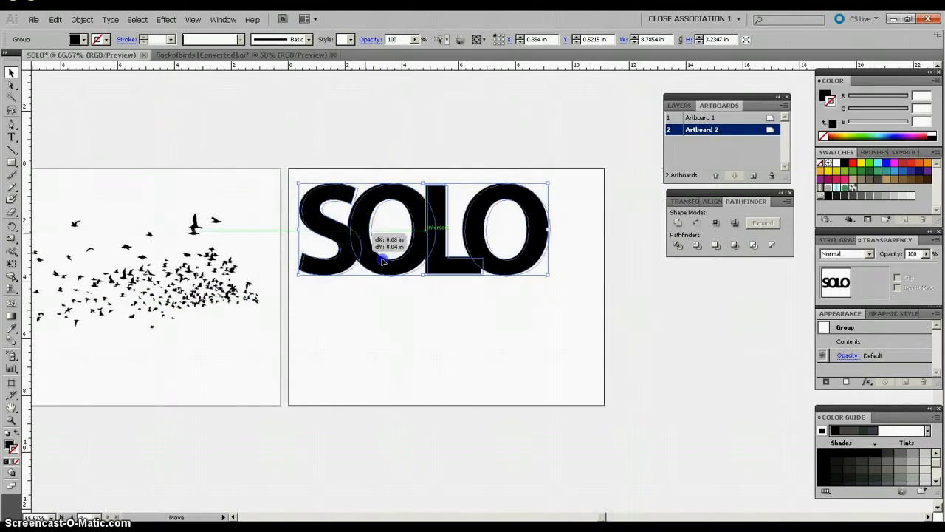
pyautogui.moveTo(384, 263); pyautogui.dragTo(391, 295)
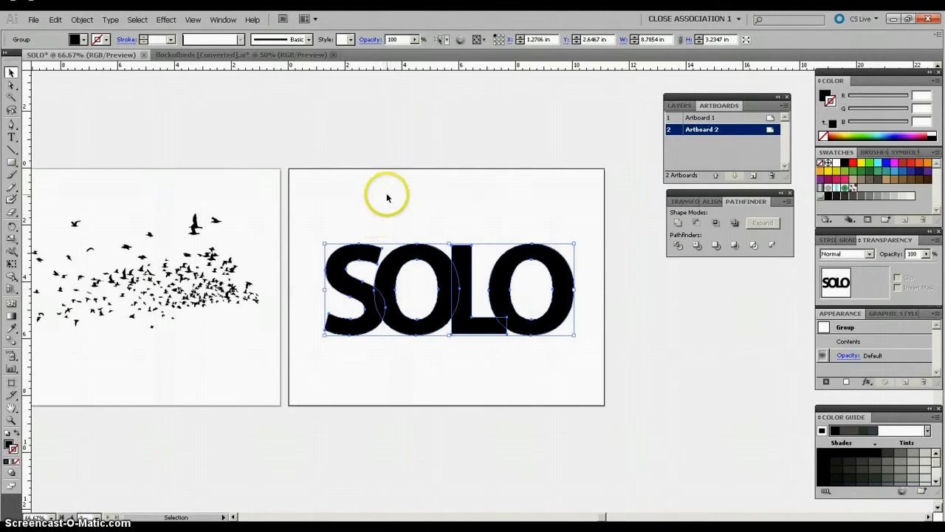
pyautogui.moveTo(81, 19)
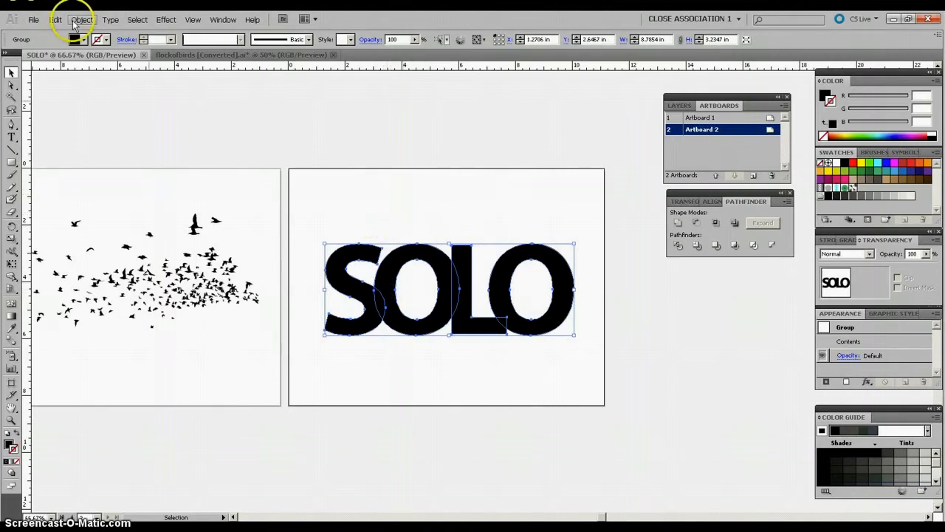
pyautogui.click(81, 19)
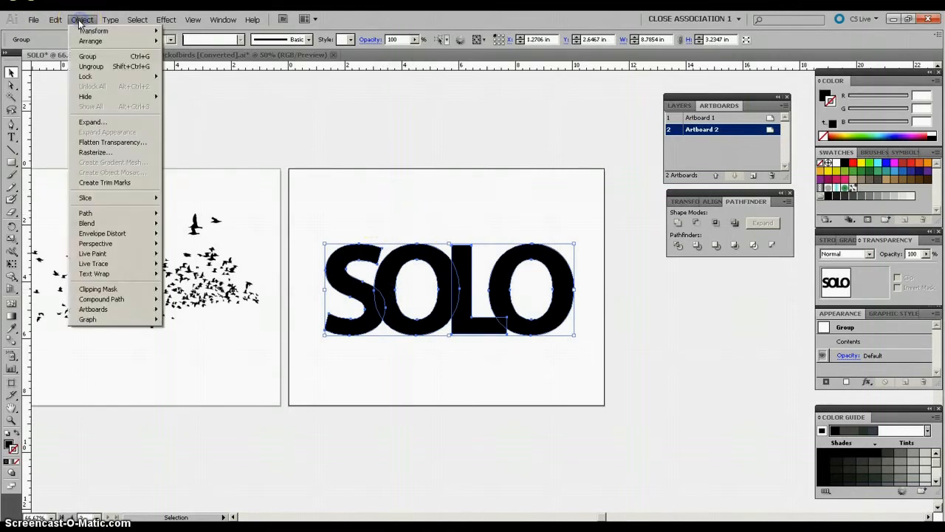
pyautogui.moveTo(87, 56)
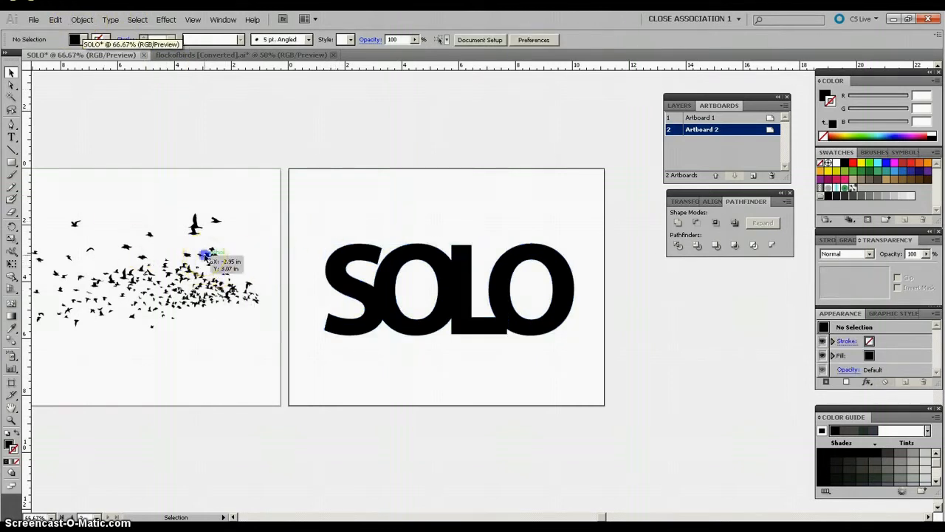
# Move the bird flock over the SOLO lettering on Artboard 2, resize it, and tilt it slightly
pyautogui.moveTo(210, 254); pyautogui.dragTo(502, 284)
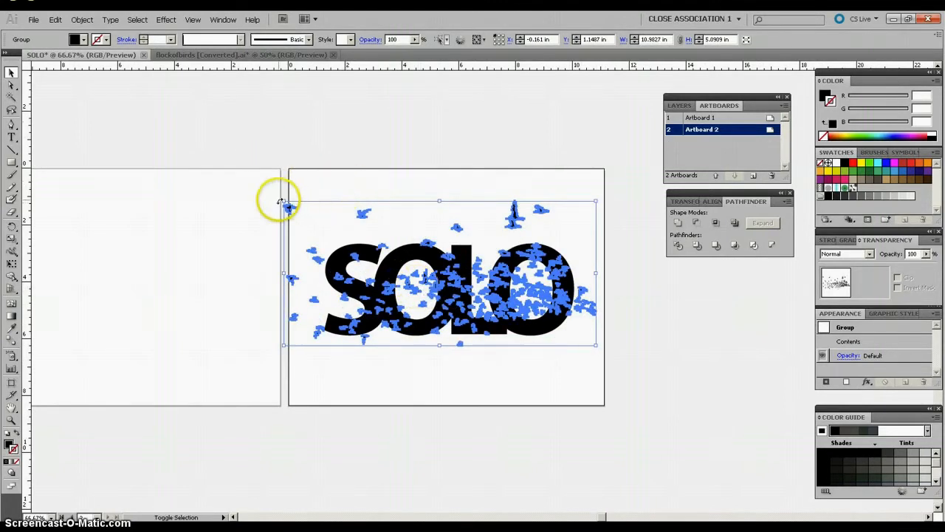
pyautogui.moveTo(283, 199); pyautogui.dragTo(291, 208)
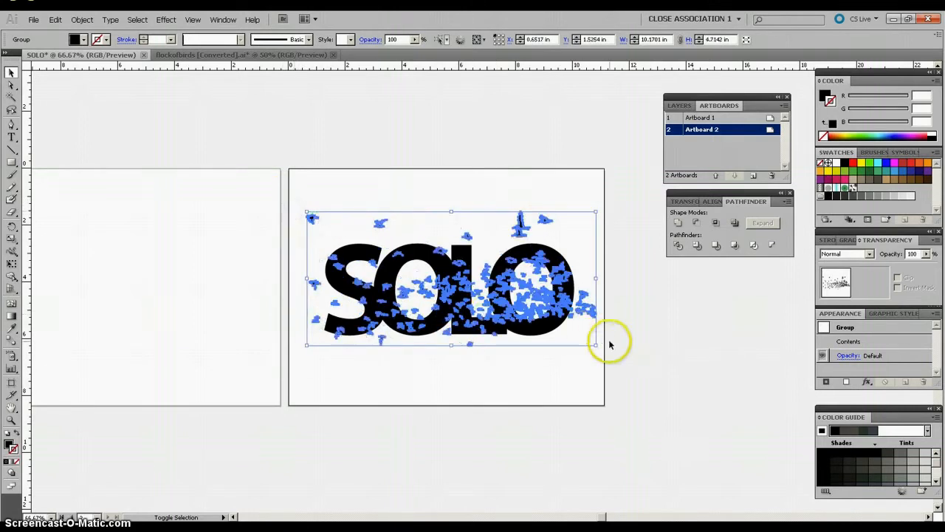
pyautogui.moveTo(594, 345); pyautogui.dragTo(582, 336)
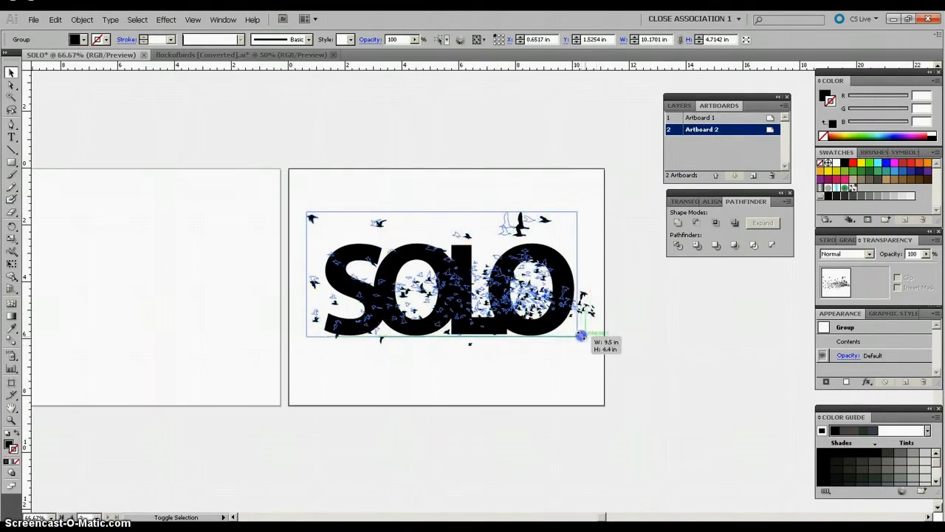
pyautogui.moveTo(582, 336); pyautogui.dragTo(615, 360)
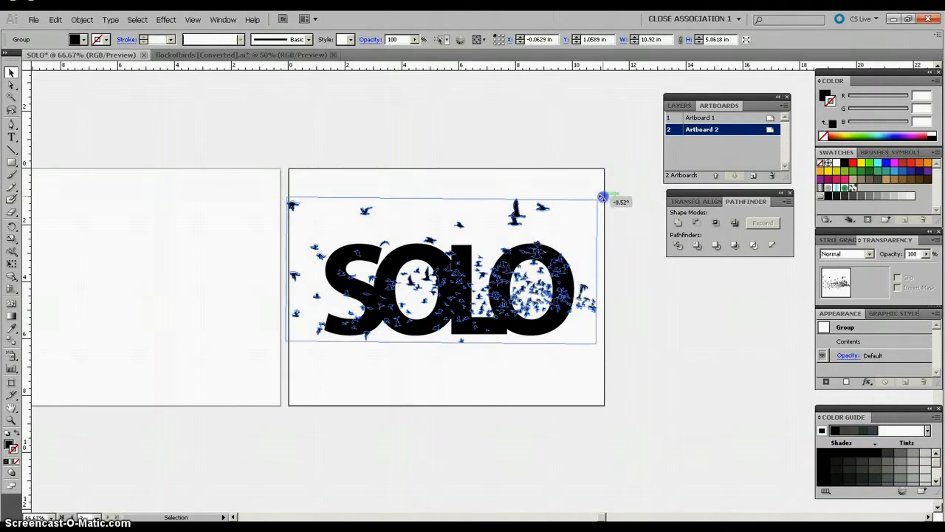
pyautogui.moveTo(603, 197); pyautogui.dragTo(606, 223)
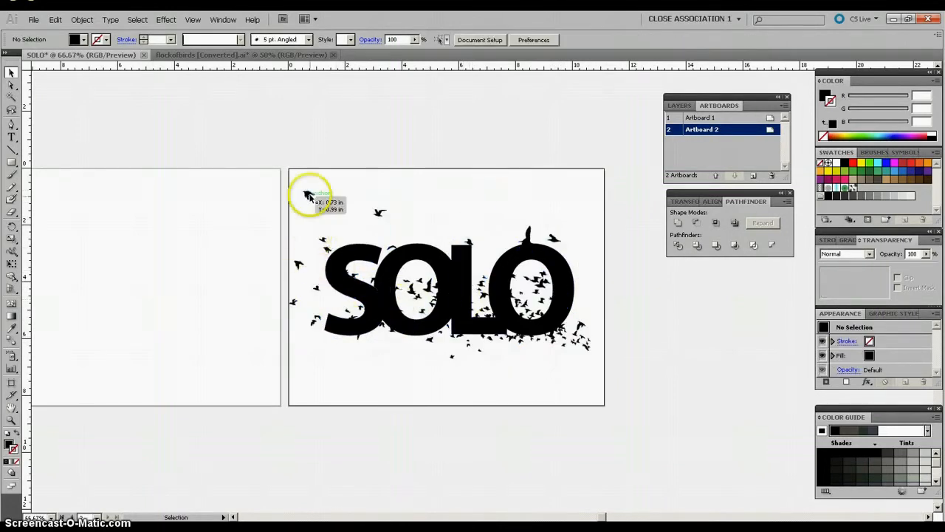
pyautogui.moveTo(258, 183)
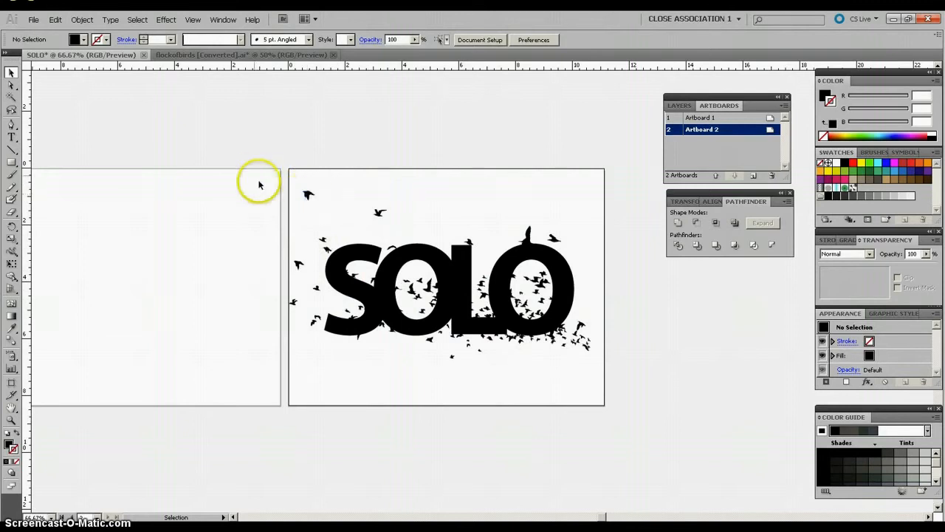
# Select the bird group and apply Object > Arrange > Bring to Front
pyautogui.click(308, 193)
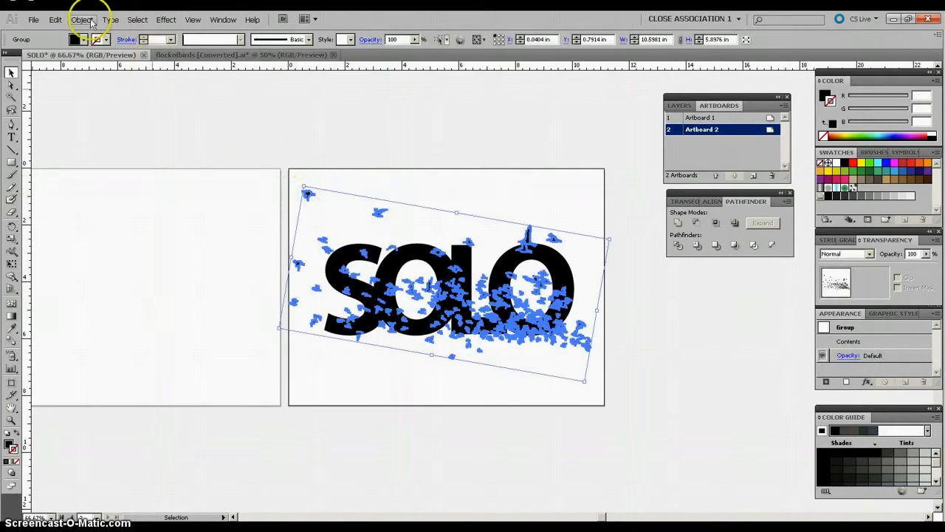
pyautogui.click(82, 19)
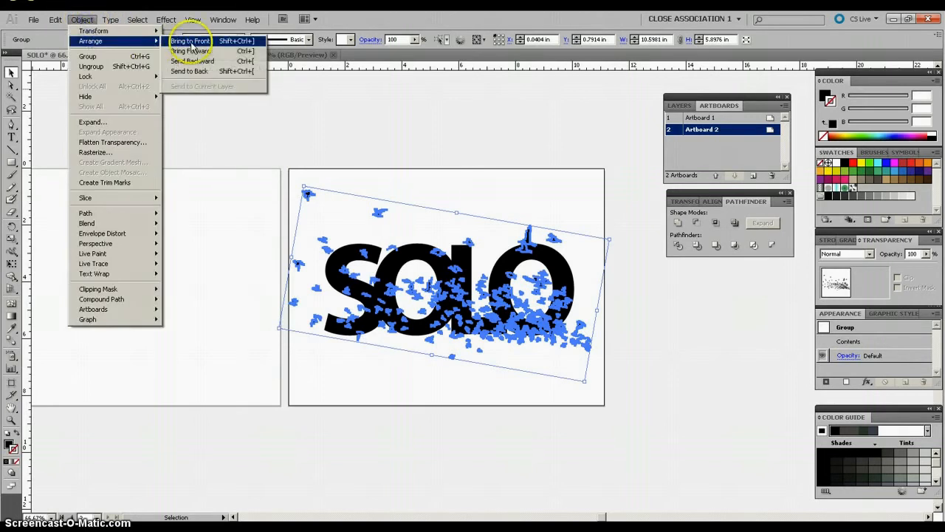
pyautogui.click(190, 41)
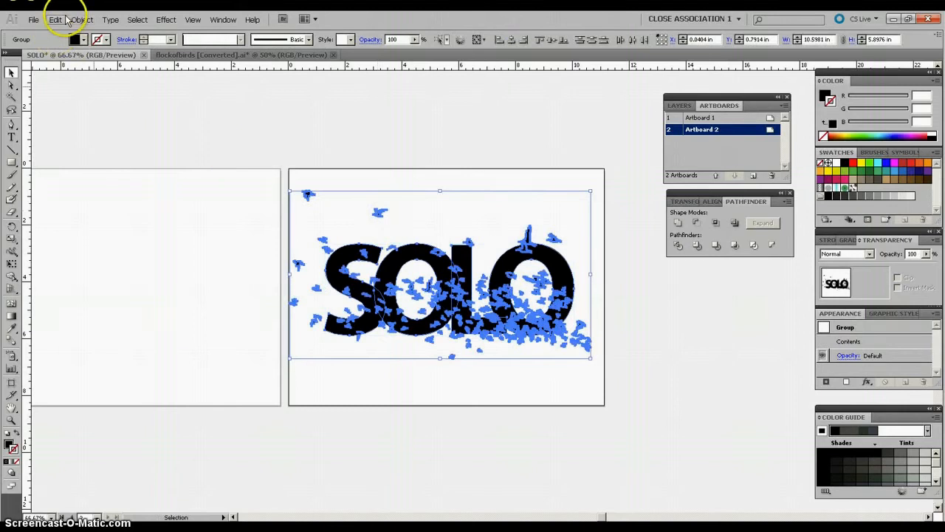
# Make a compound path from the birds and SOLO letters via Object > Compound Path > Make
pyautogui.click(82, 19)
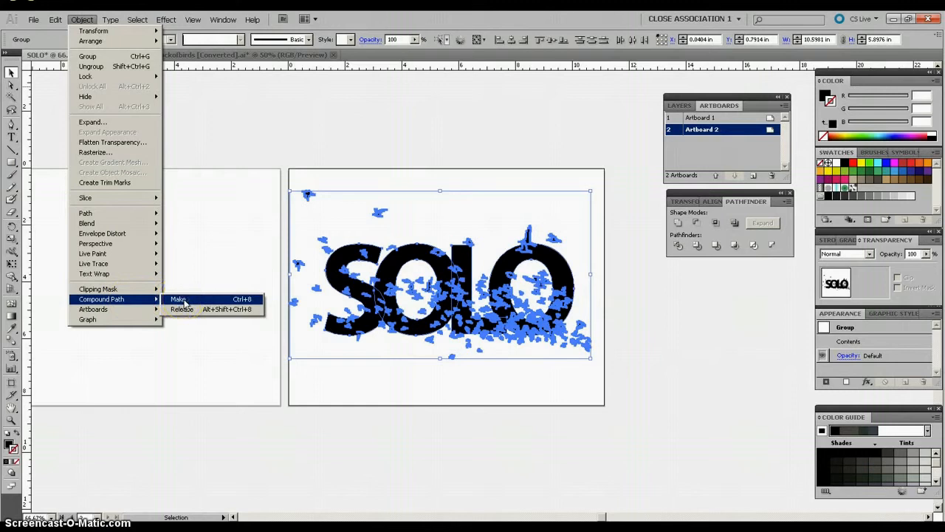
pyautogui.click(178, 299)
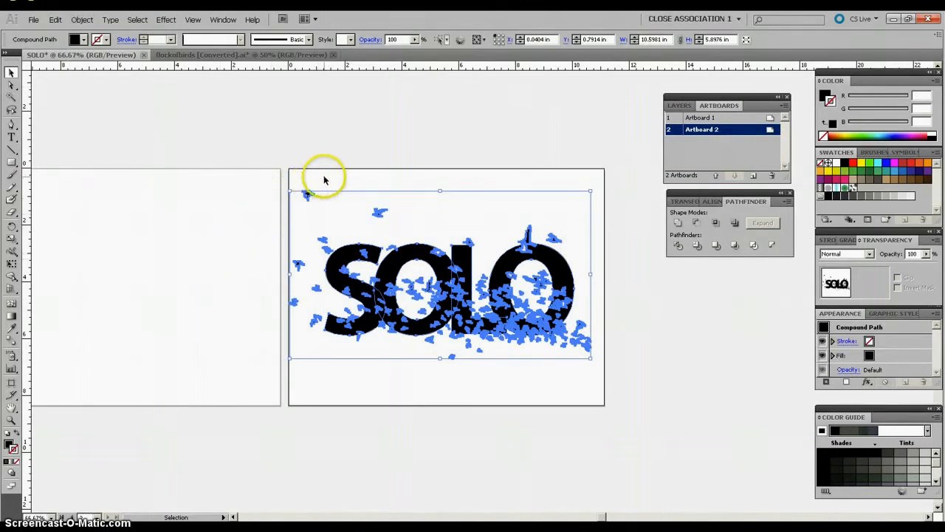
pyautogui.moveTo(334, 183)
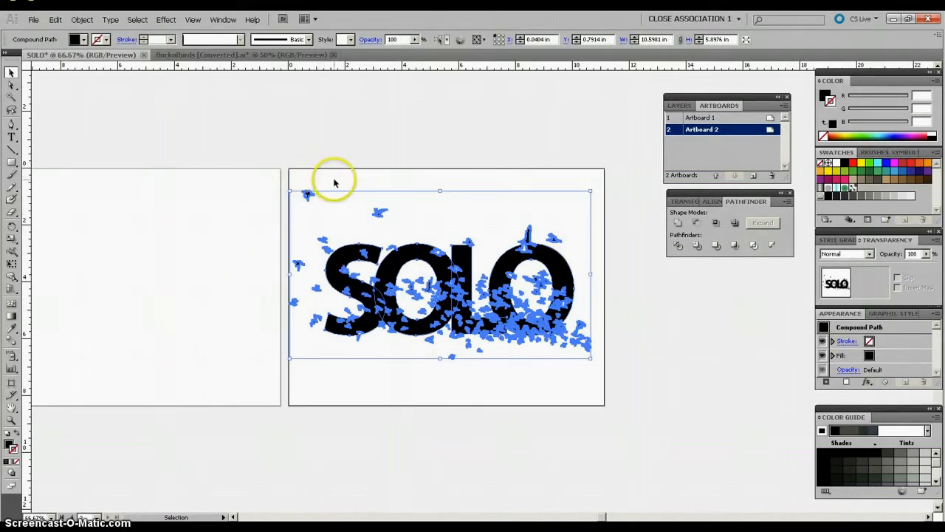
pyautogui.moveTo(376, 184)
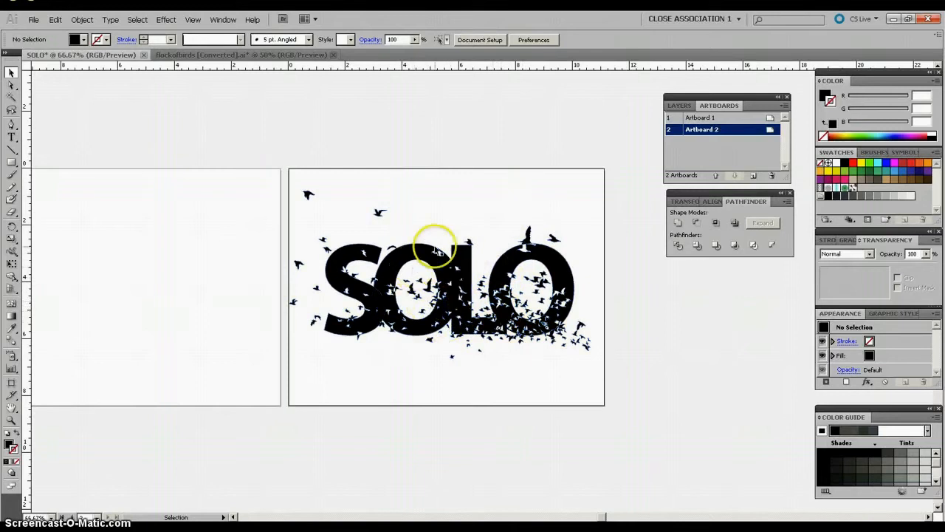
pyautogui.moveTo(373, 329)
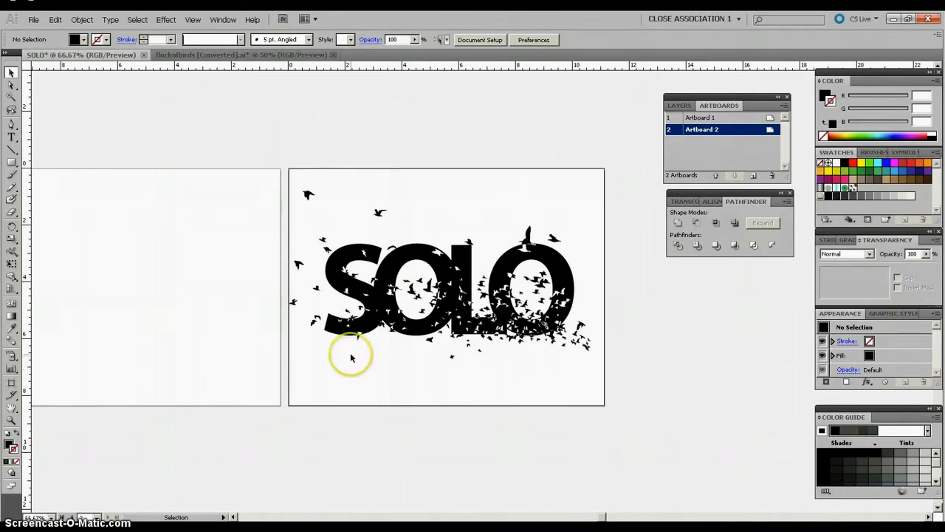
pyautogui.moveTo(33, 19)
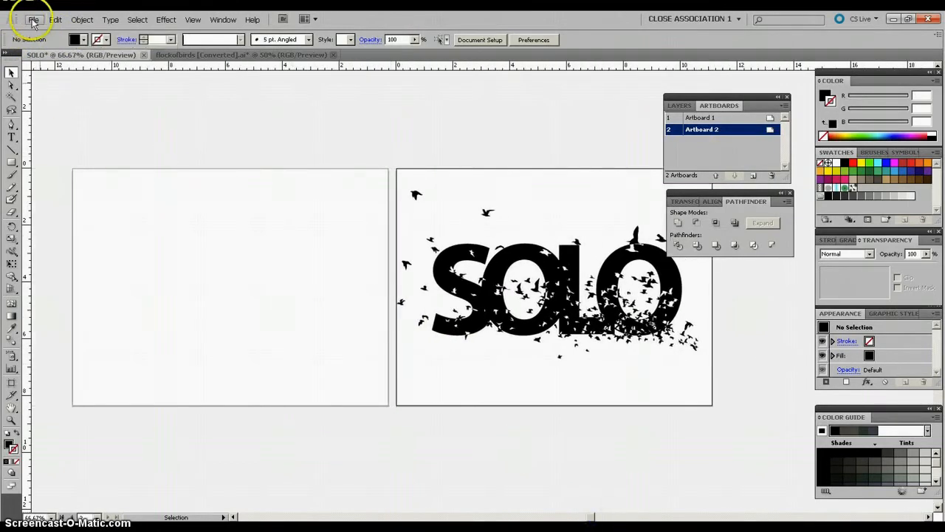
# Start File > Place and browse to the images folder in thumbnail view
pyautogui.click(34, 20)
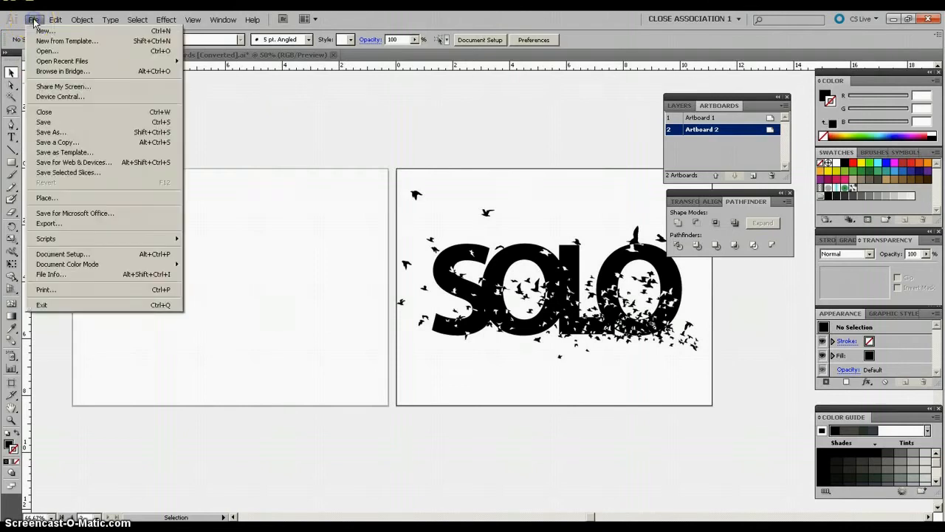
pyautogui.moveTo(57, 141)
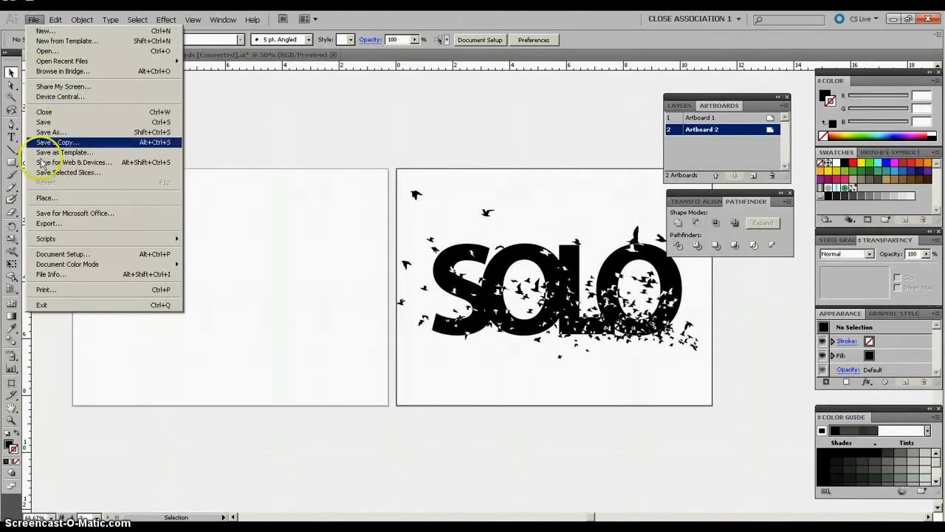
pyautogui.click(46, 198)
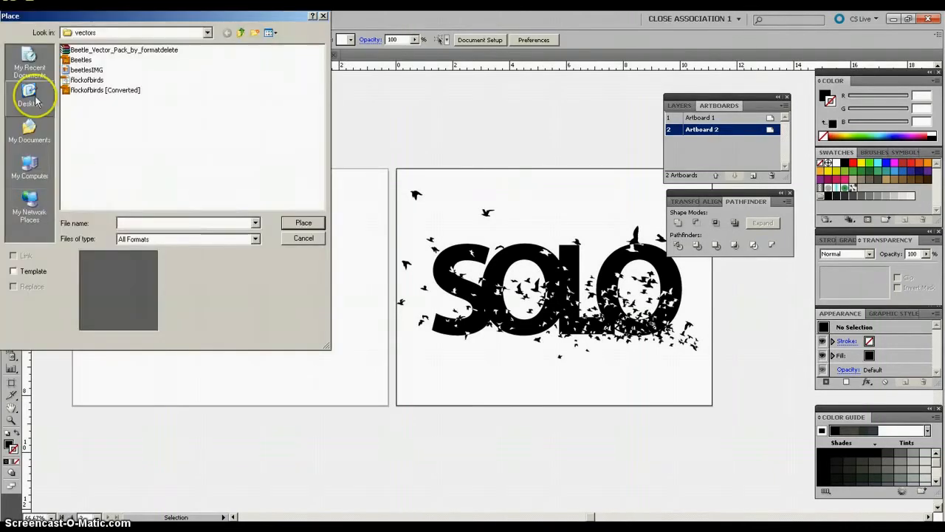
pyautogui.click(241, 33)
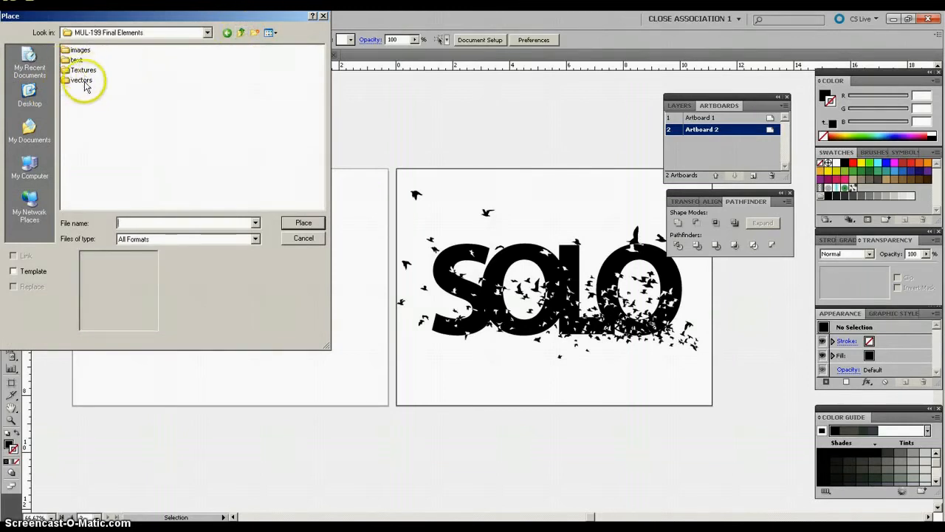
pyautogui.doubleClick(79, 49)
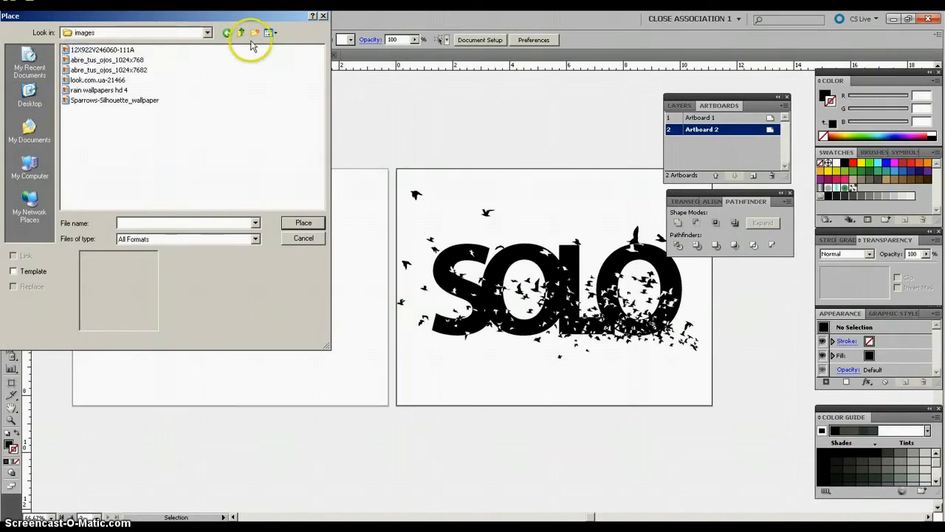
pyautogui.click(268, 33)
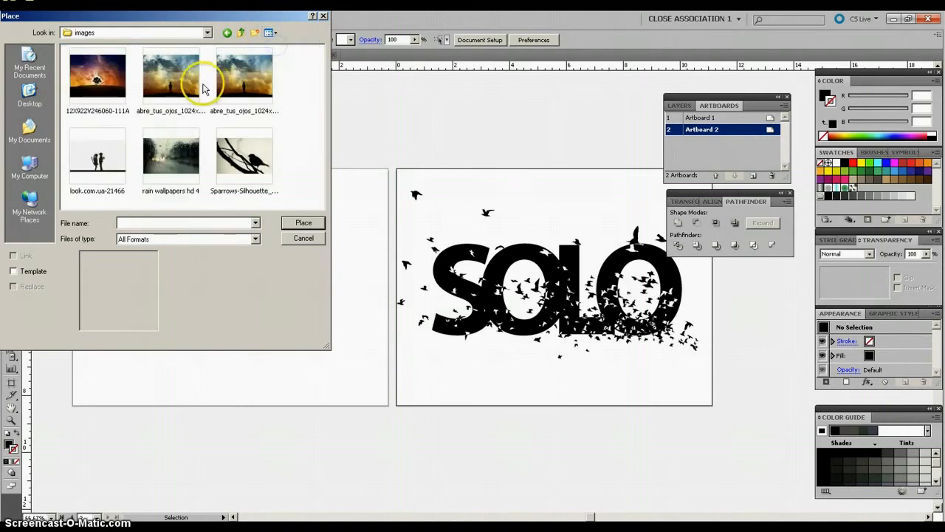
pyautogui.moveTo(172, 82)
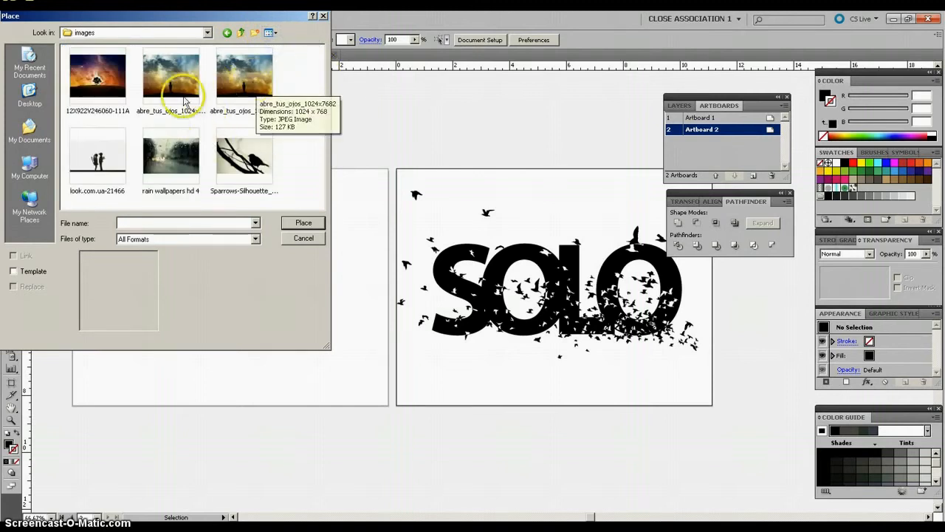
pyautogui.moveTo(244, 81)
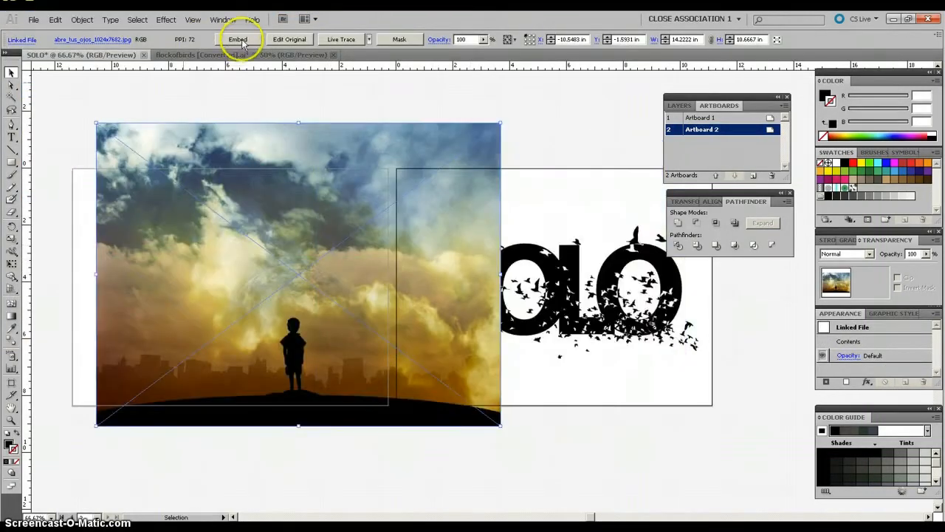
# Embed the placed sky photo and scale it to fit within Artboard 1
pyautogui.click(238, 39)
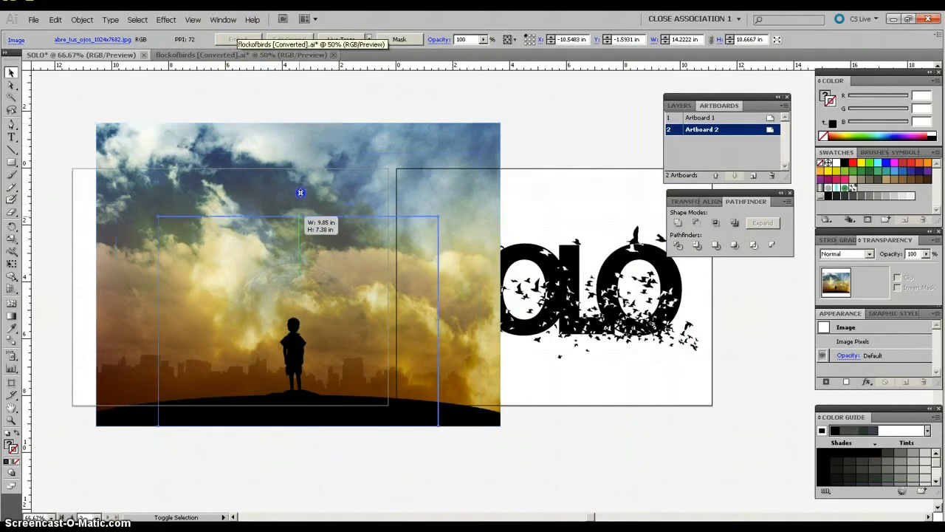
pyautogui.moveTo(300, 193); pyautogui.dragTo(299, 216)
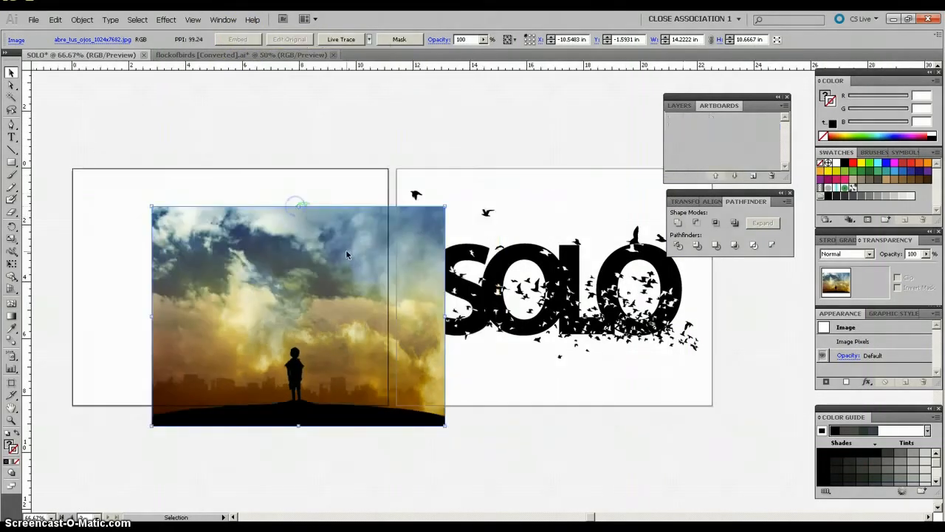
pyautogui.moveTo(300, 207); pyautogui.dragTo(288, 232)
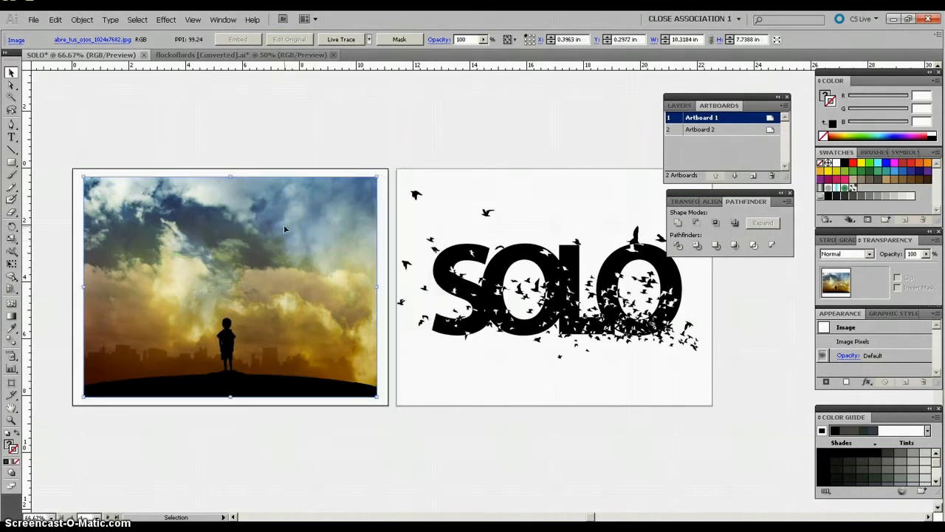
pyautogui.moveTo(260, 131)
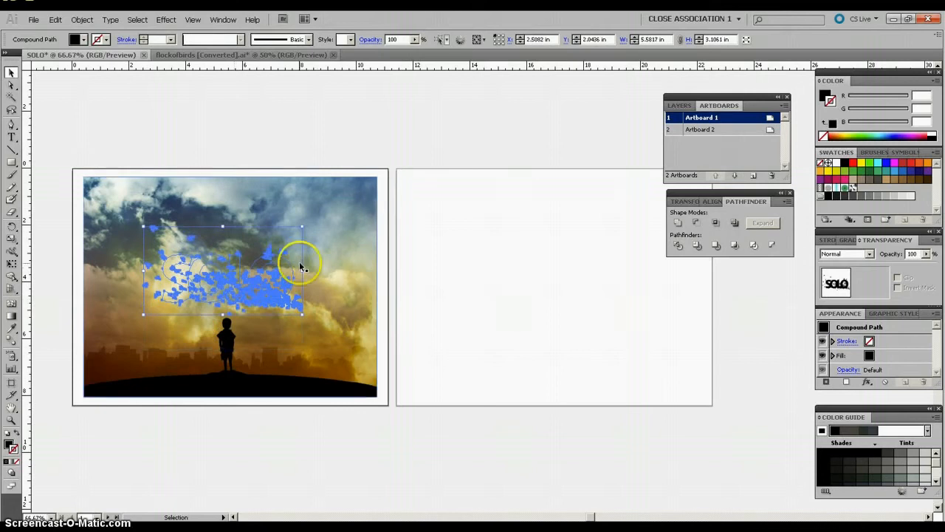
pyautogui.moveTo(343, 336)
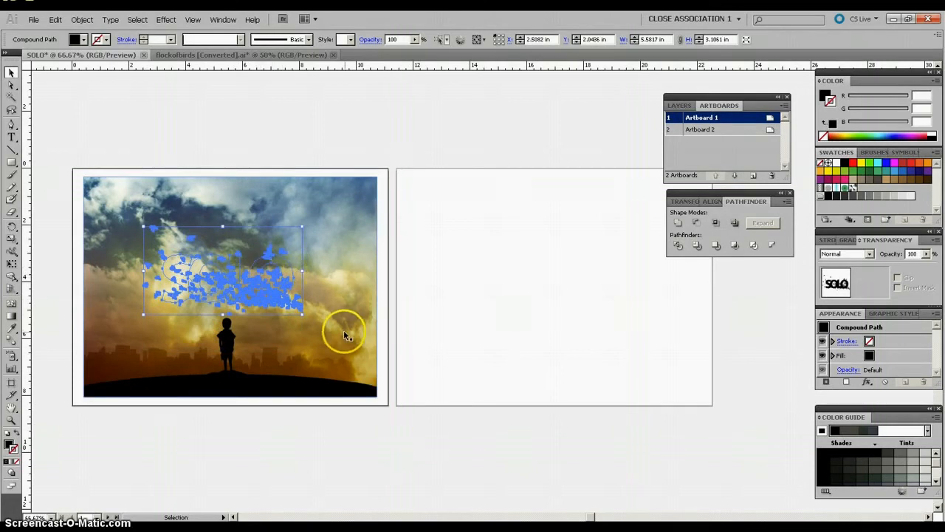
pyautogui.moveTo(149, 118)
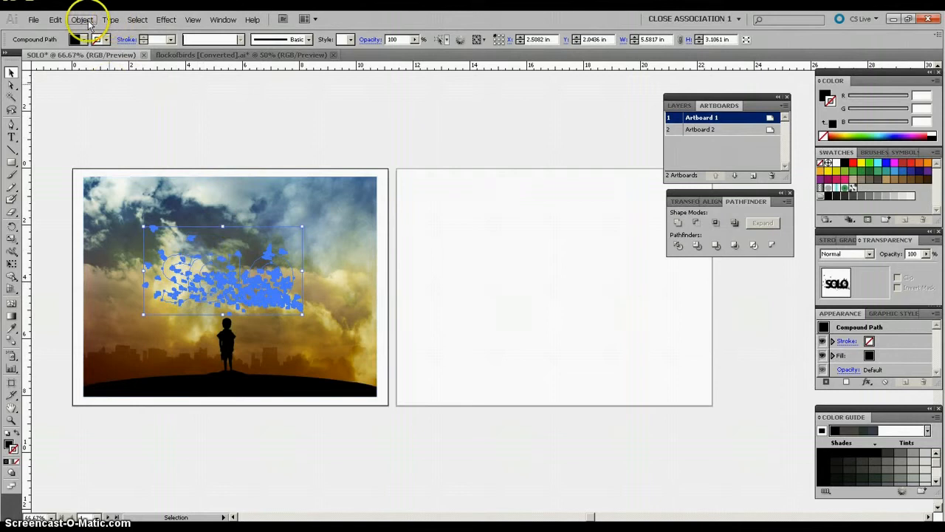
# Bring the SOLO compound path in front of the sky photo and zoom in on it
pyautogui.click(82, 19)
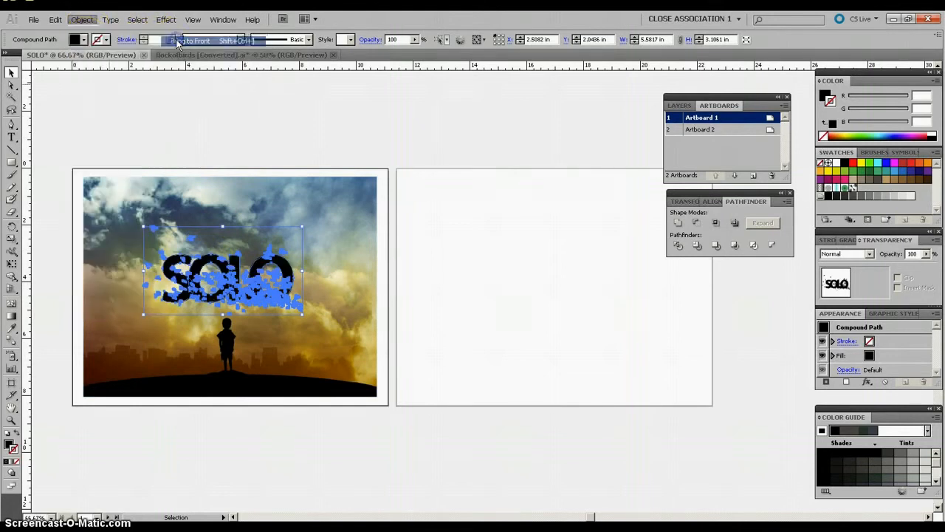
pyautogui.click(269, 152)
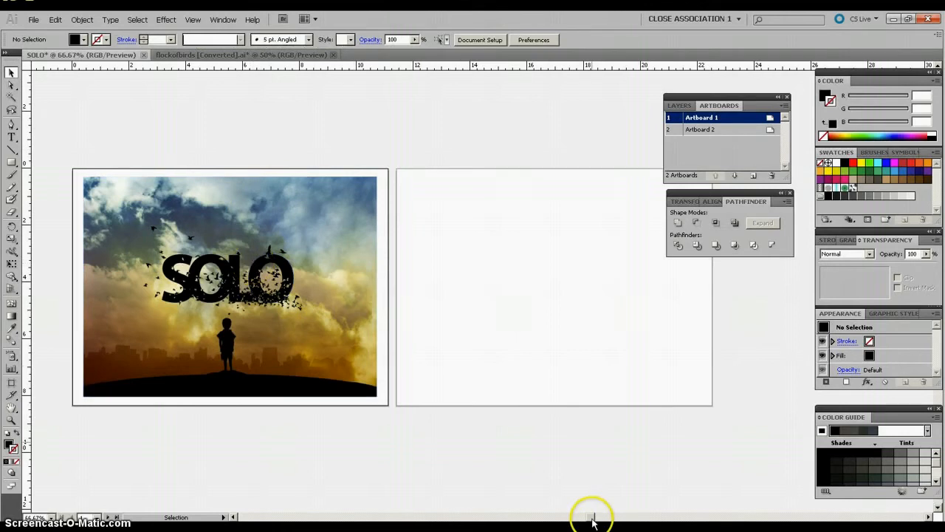
pyautogui.hscroll(-3)
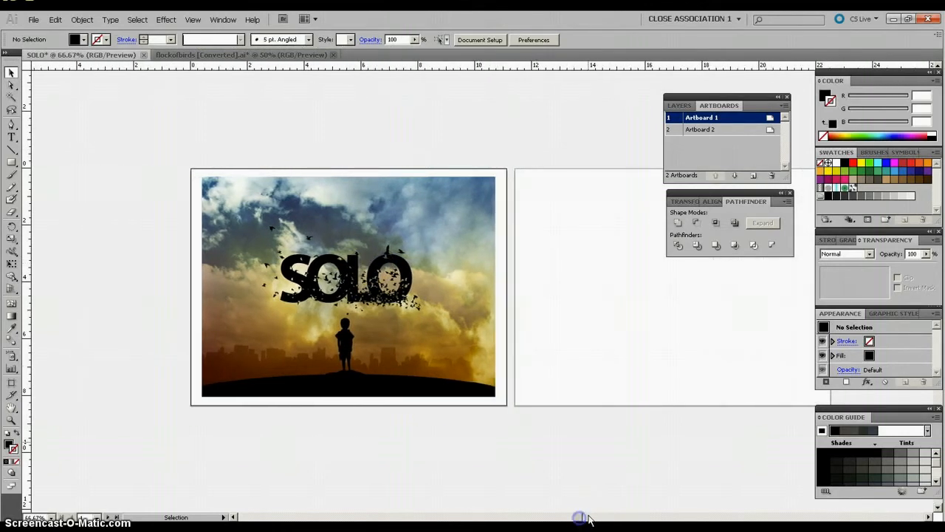
pyautogui.click(12, 83)
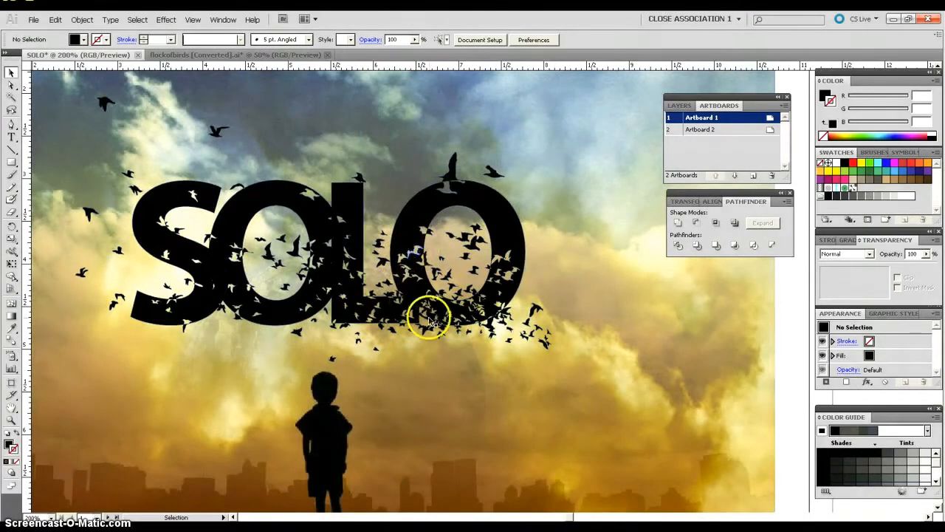
pyautogui.moveTo(406, 254)
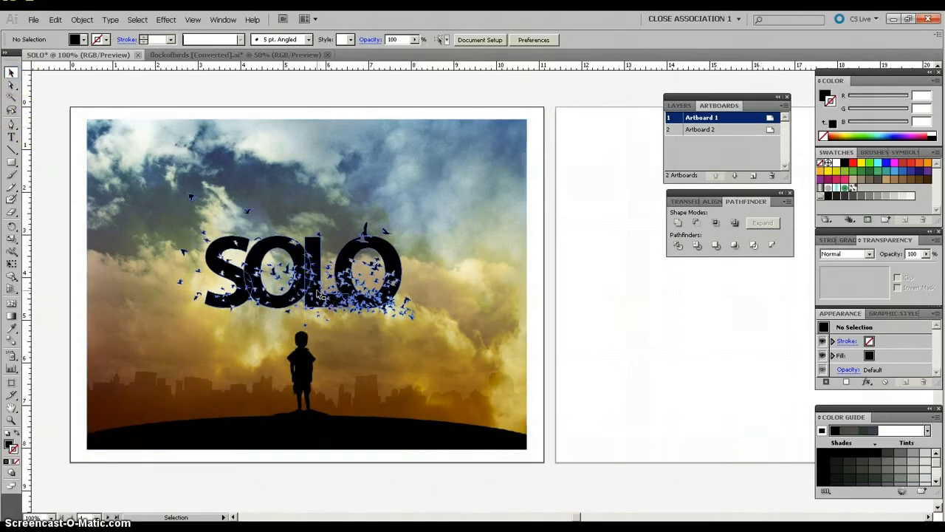
# Set the SOLO compound path's Transparency blend mode to Overlay, then deselect it
pyautogui.click(310, 280)
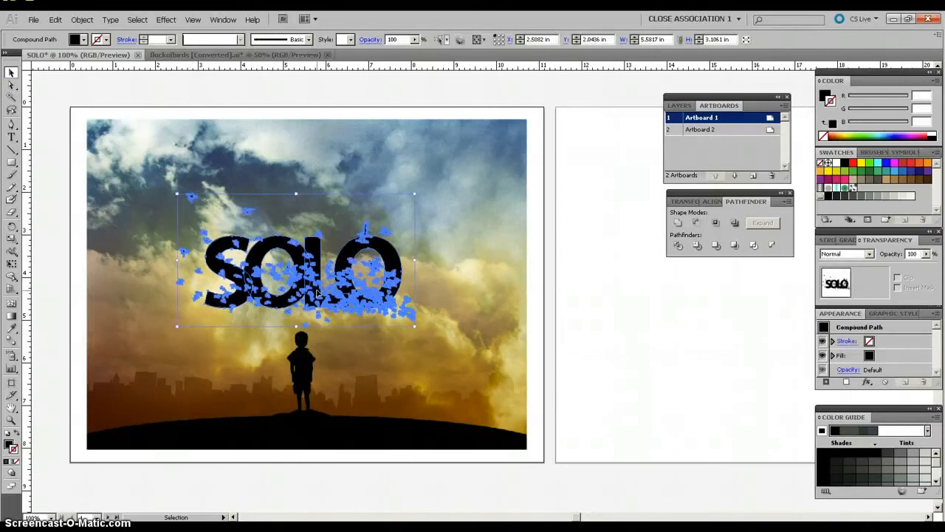
pyautogui.moveTo(786, 294)
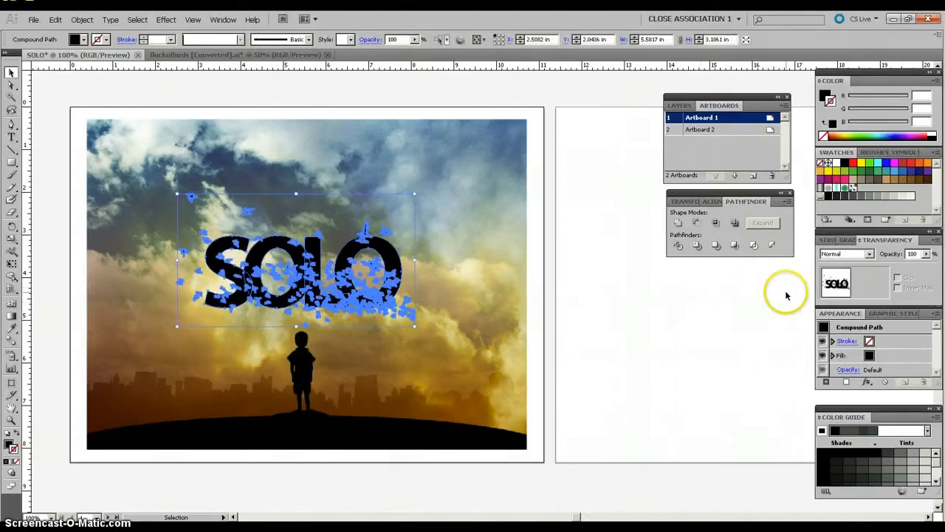
pyautogui.moveTo(875, 247)
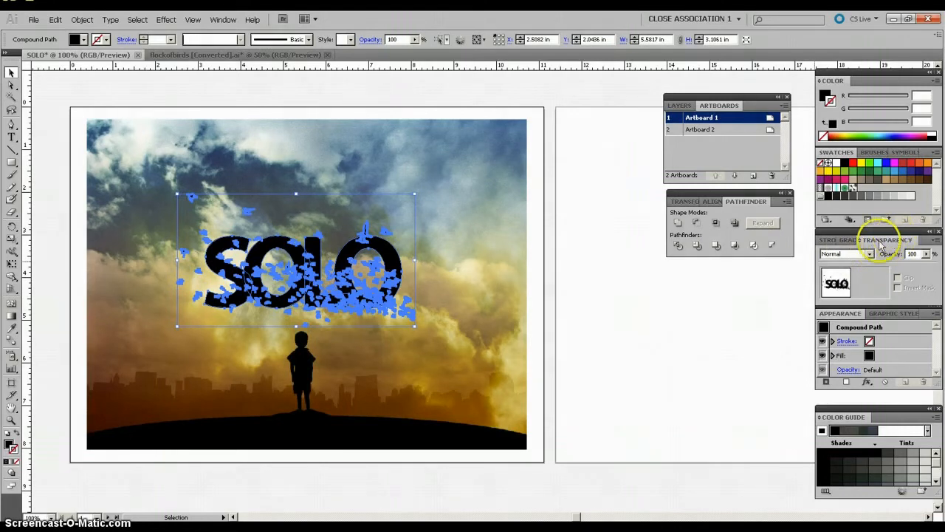
pyautogui.click(223, 19)
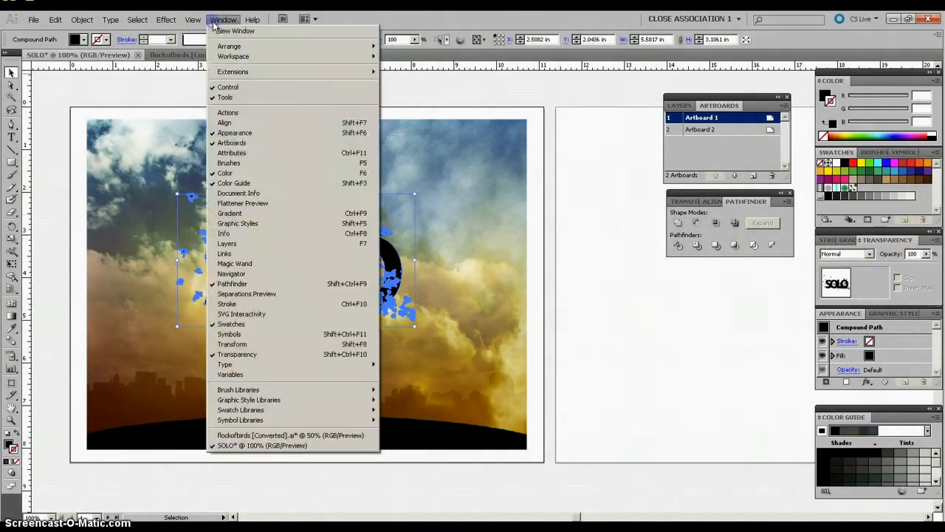
pyautogui.moveTo(239, 192)
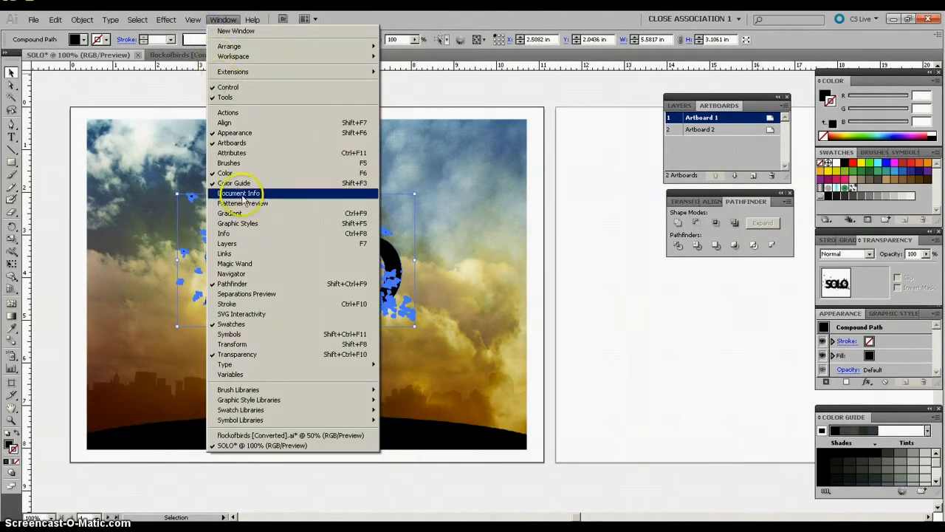
pyautogui.moveTo(237, 353)
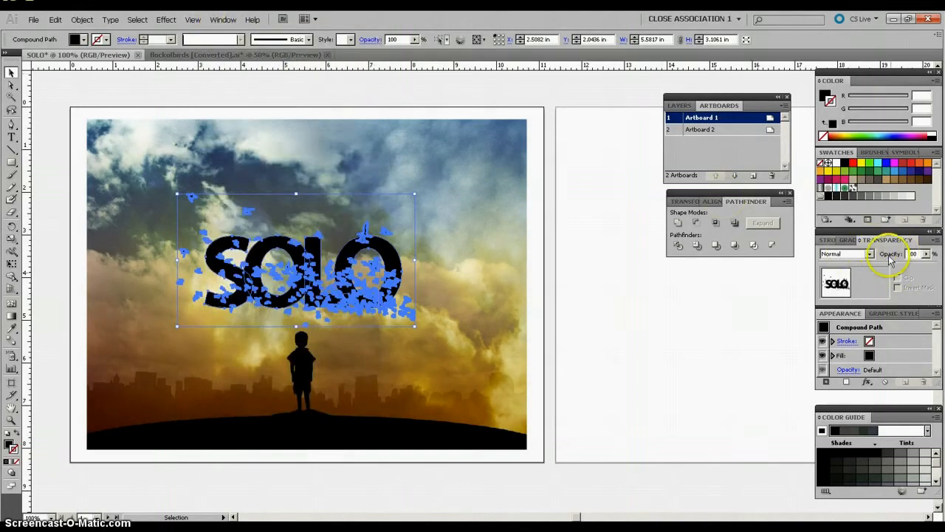
pyautogui.click(870, 253)
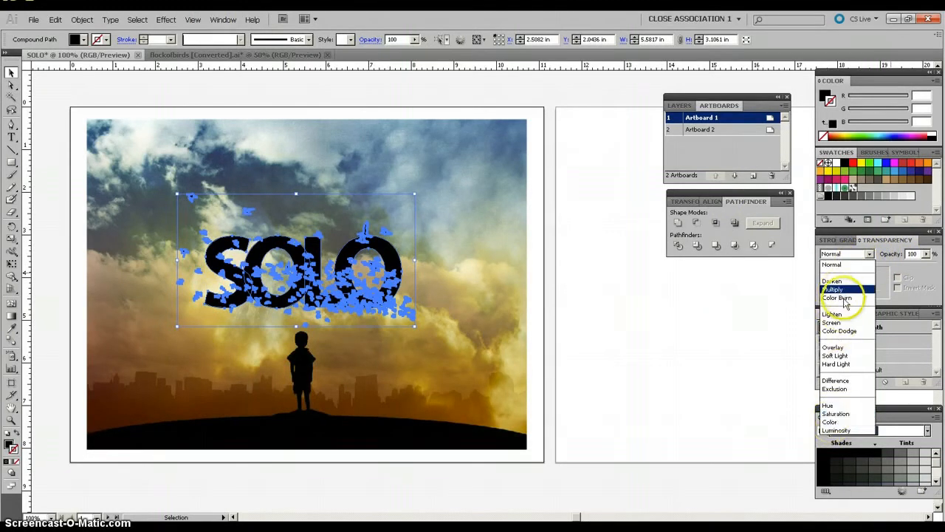
pyautogui.moveTo(832, 323)
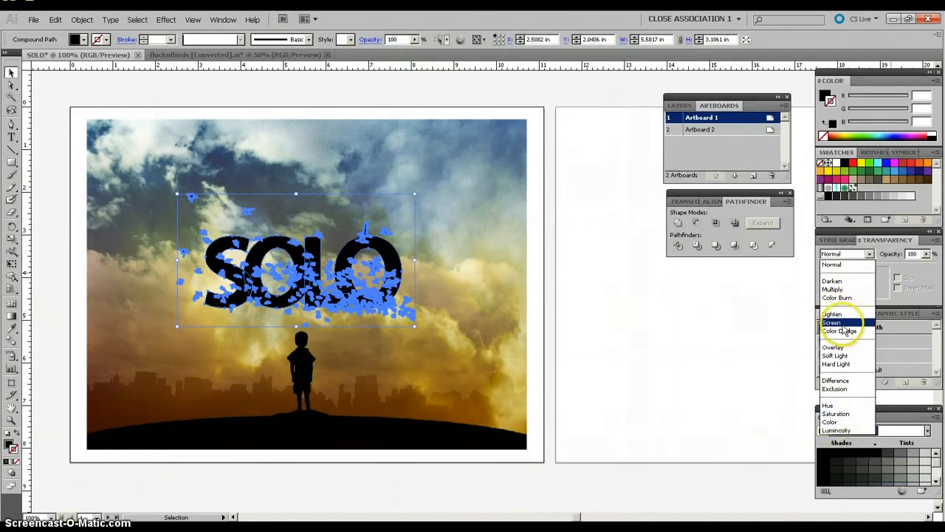
pyautogui.moveTo(832, 347)
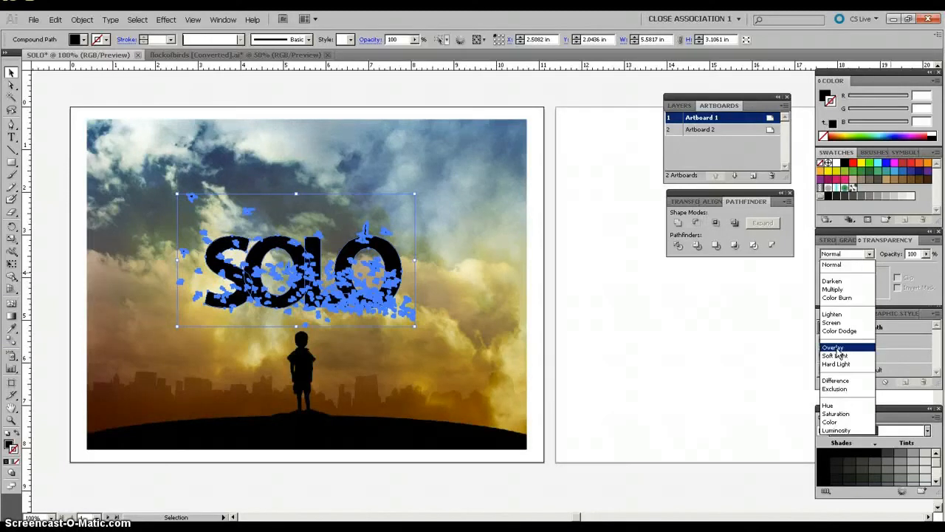
pyautogui.click(833, 347)
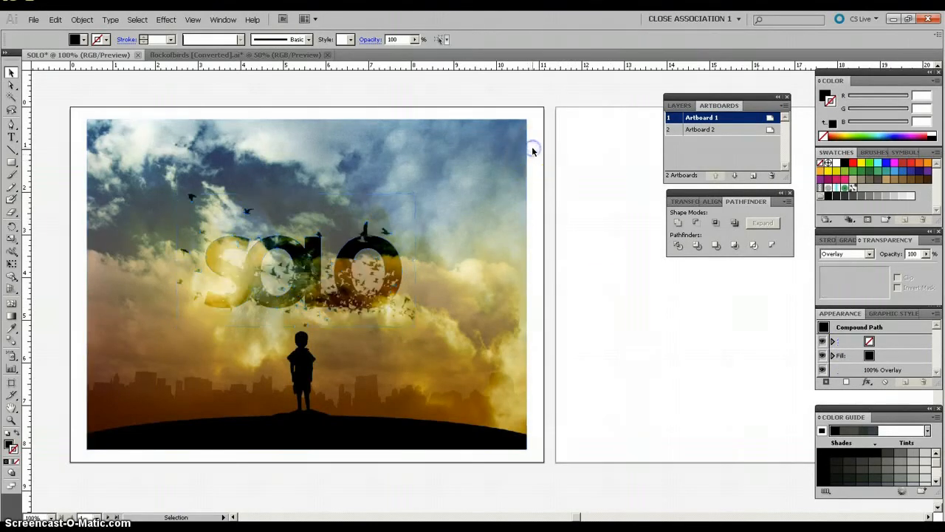
pyautogui.click(198, 266)
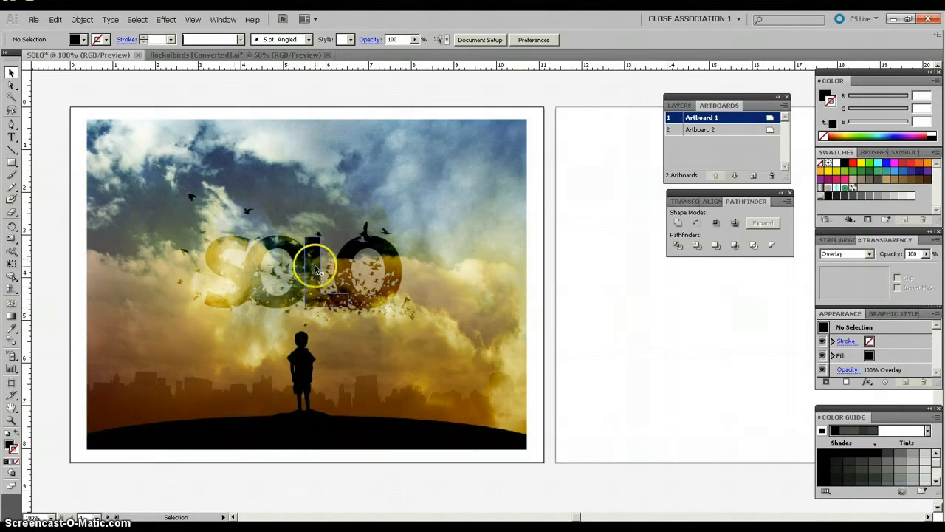
pyautogui.moveTo(376, 321)
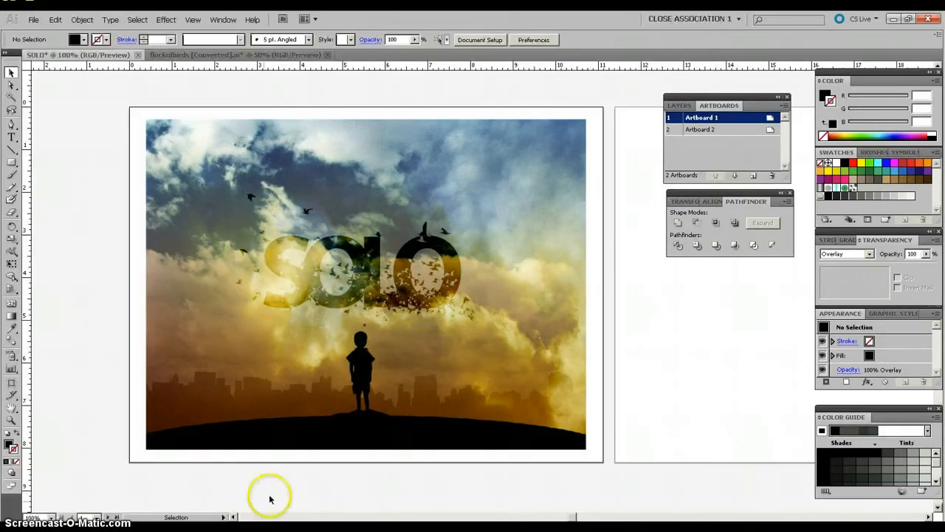
pyautogui.moveTo(425, 314)
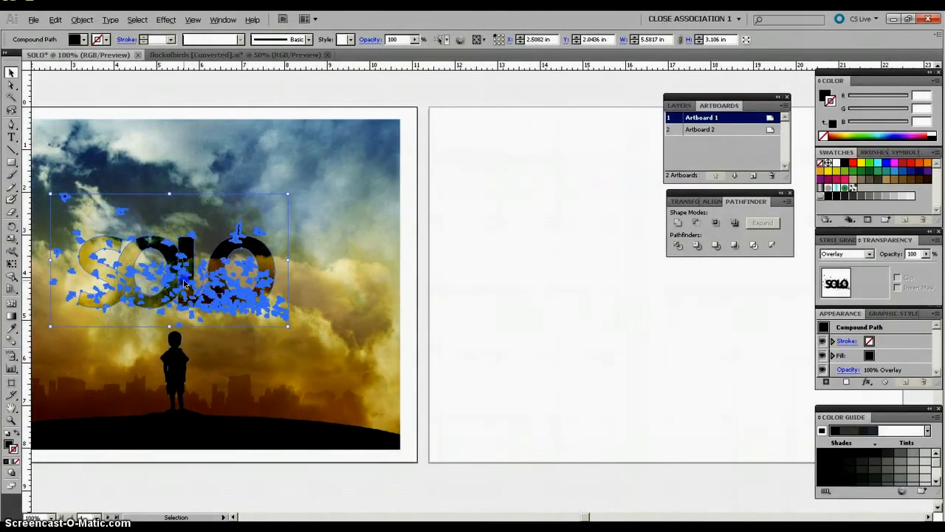
# Copy the SOLO text and sky photo onto Artboard 2, with the text in Normal blending
pyautogui.moveTo(169, 269); pyautogui.dragTo(639, 281)
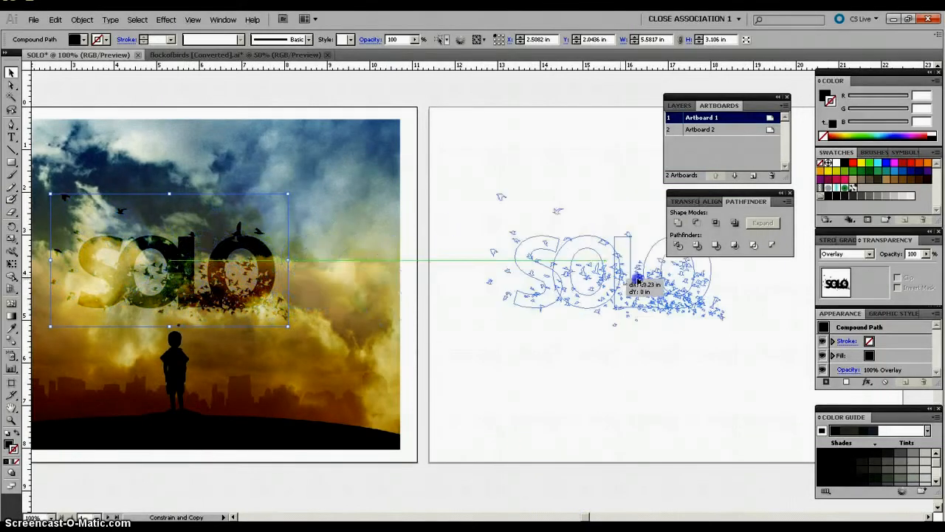
pyautogui.moveTo(635, 284); pyautogui.dragTo(661, 284)
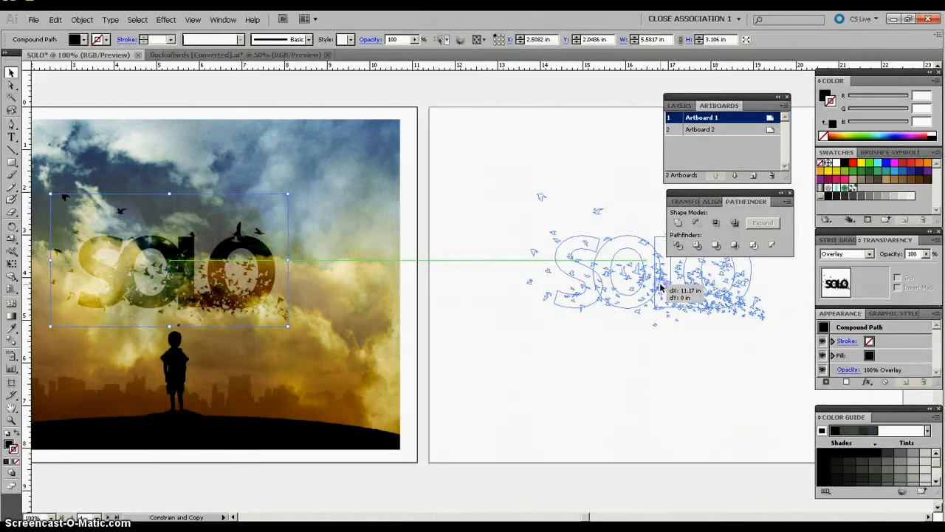
pyautogui.click(560, 417)
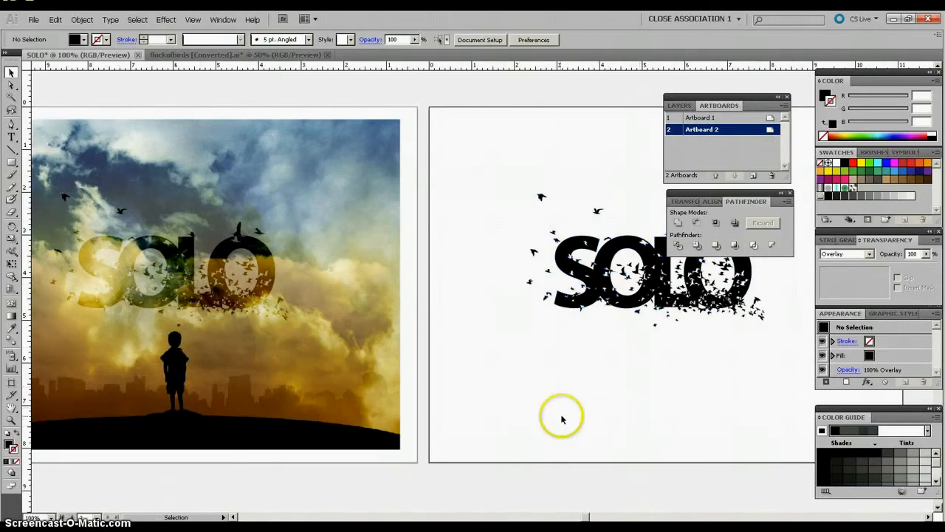
pyautogui.click(700, 117)
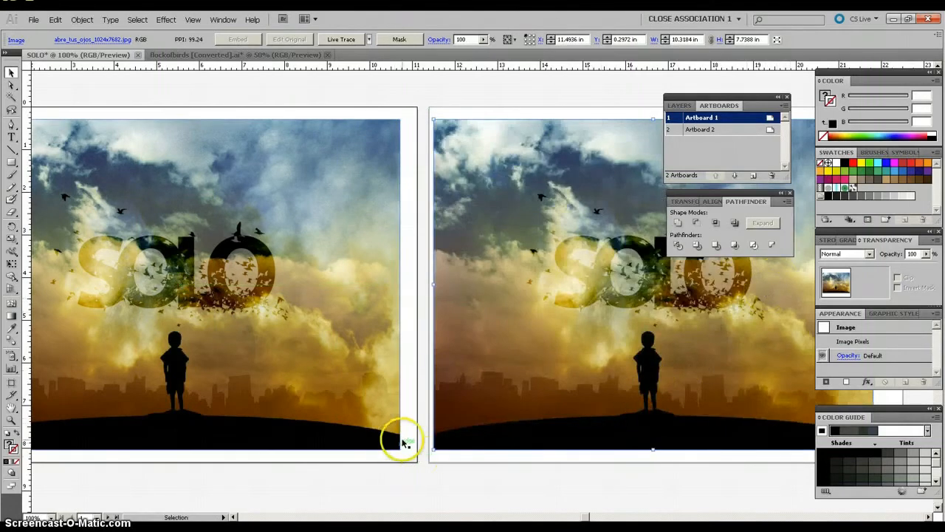
pyautogui.moveTo(598, 286)
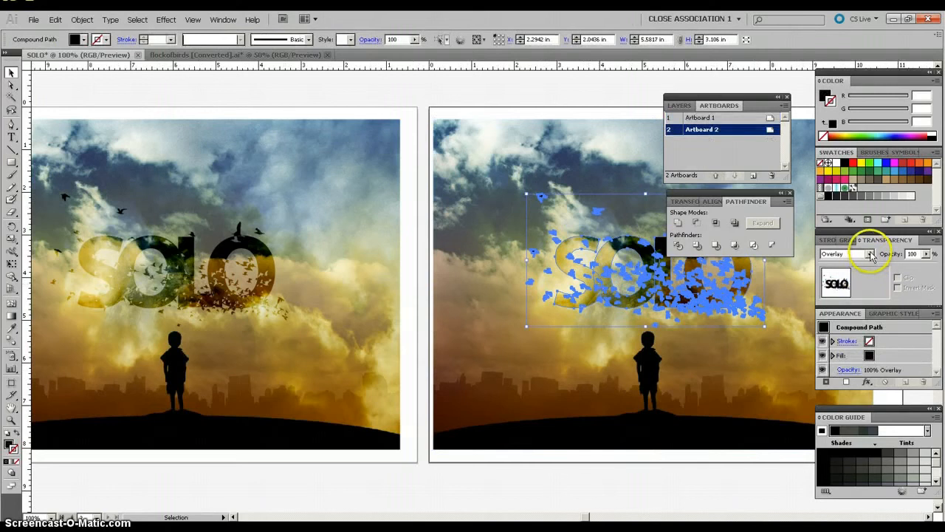
pyautogui.click(846, 253)
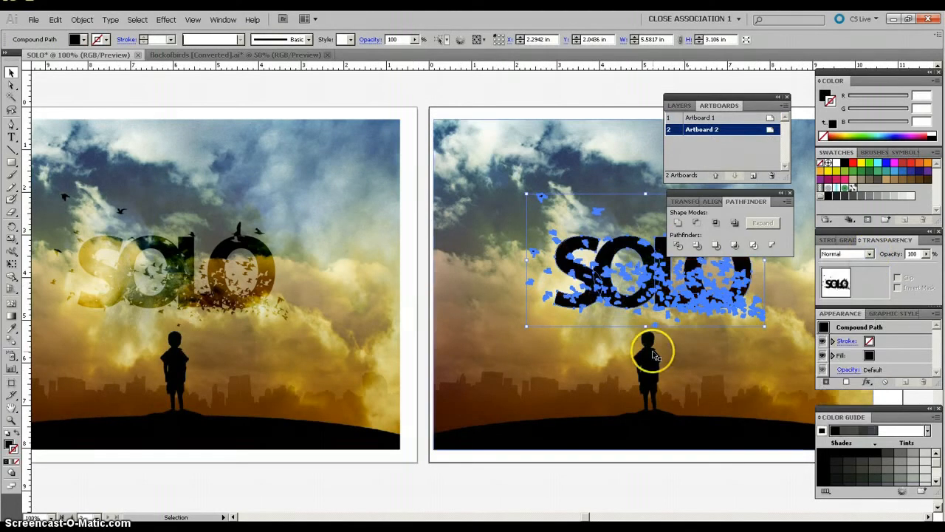
pyautogui.moveTo(480, 166)
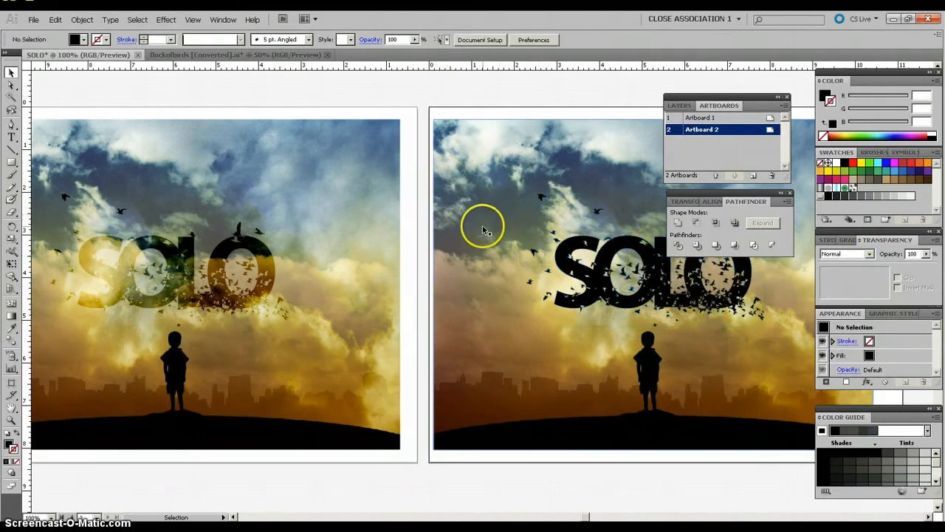
# Select the photo and SOLO text and make a clipping mask, accepting the complexity warning
pyautogui.click(576, 270)
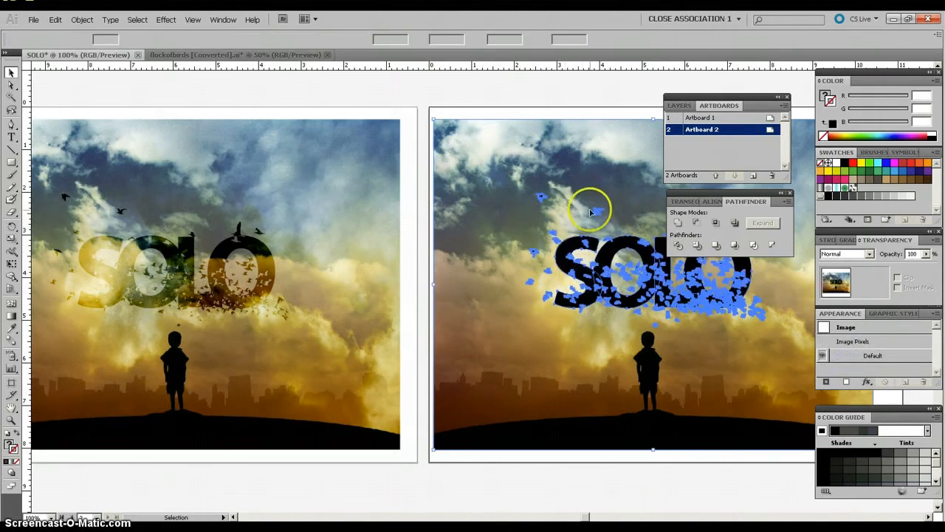
pyautogui.click(373, 229)
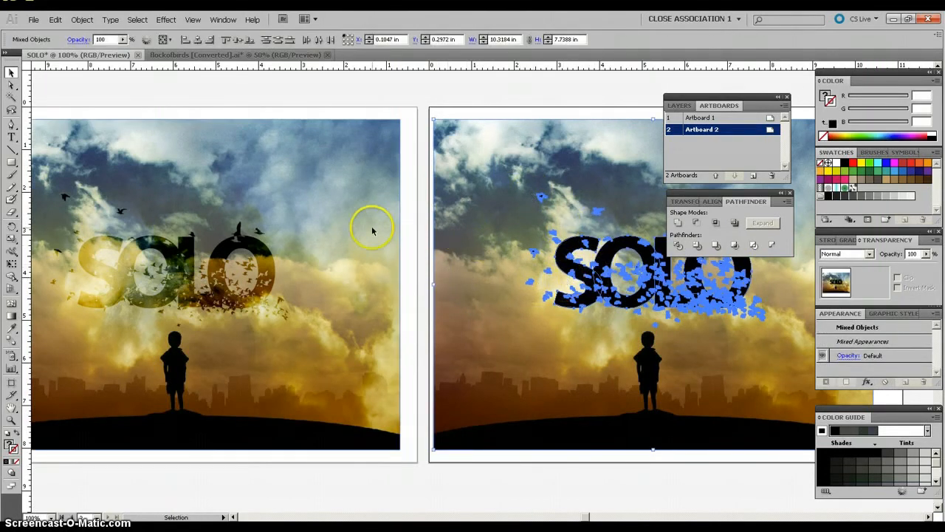
pyautogui.moveTo(561, 264)
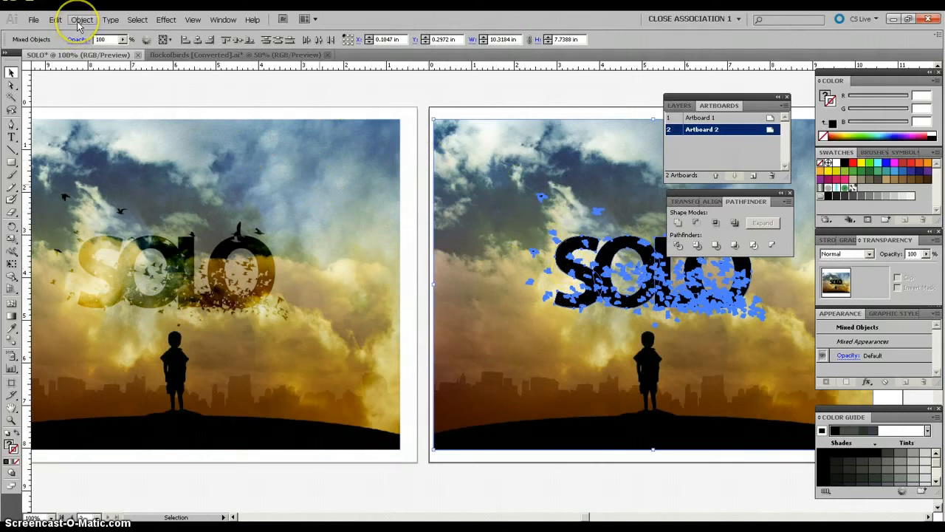
pyautogui.click(81, 19)
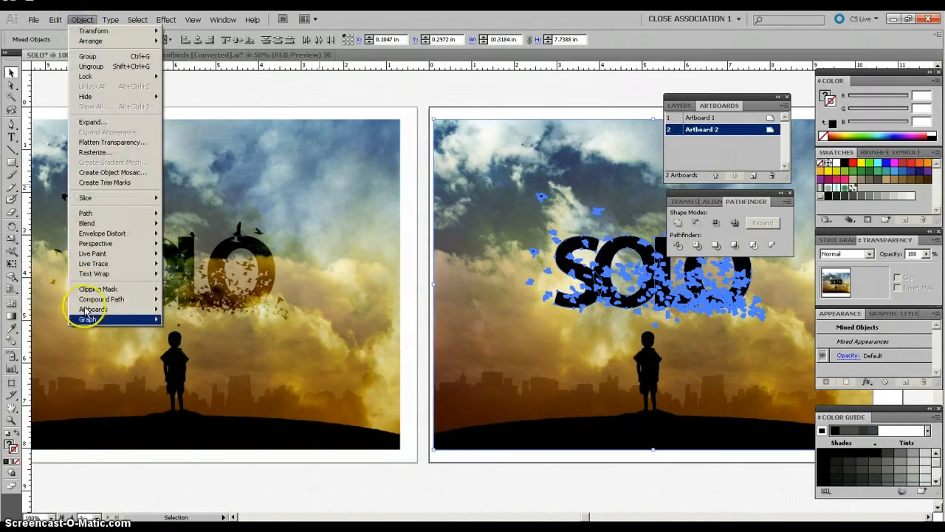
pyautogui.click(97, 289)
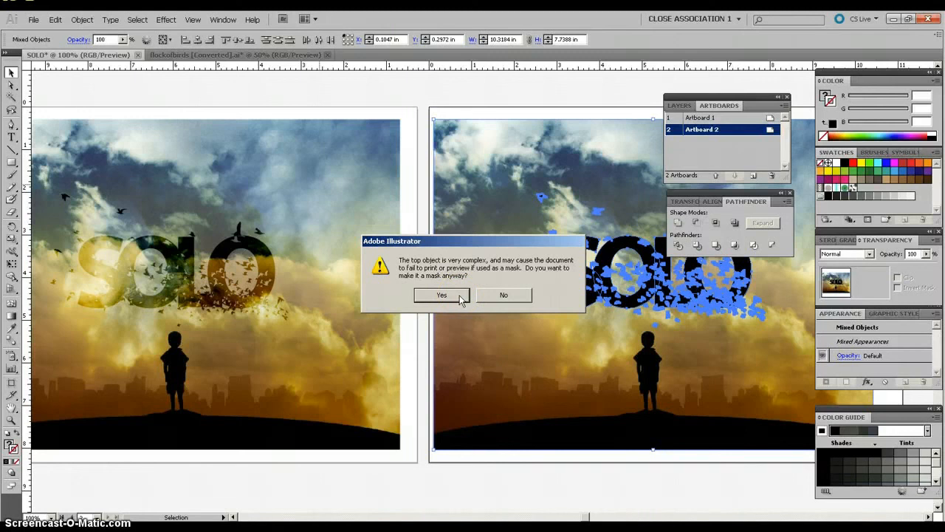
pyautogui.click(441, 295)
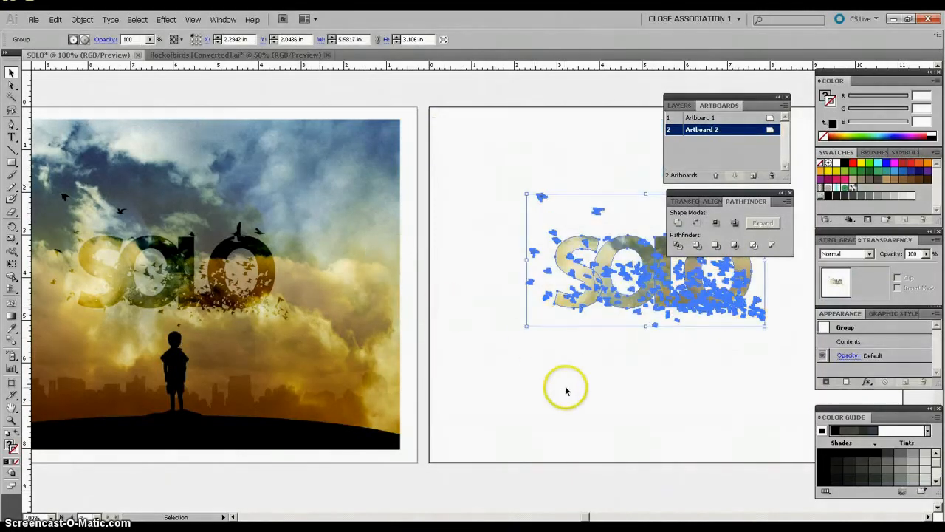
pyautogui.hscroll(3)
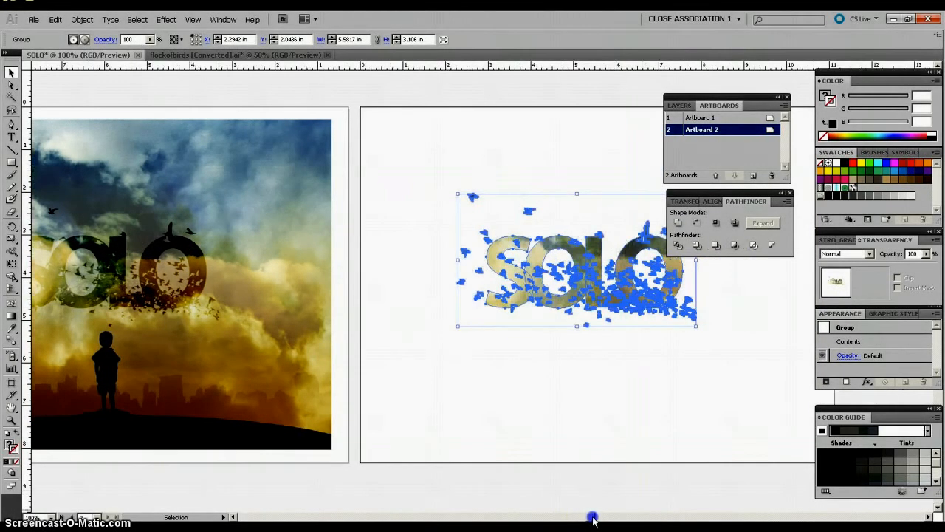
pyautogui.click(550, 413)
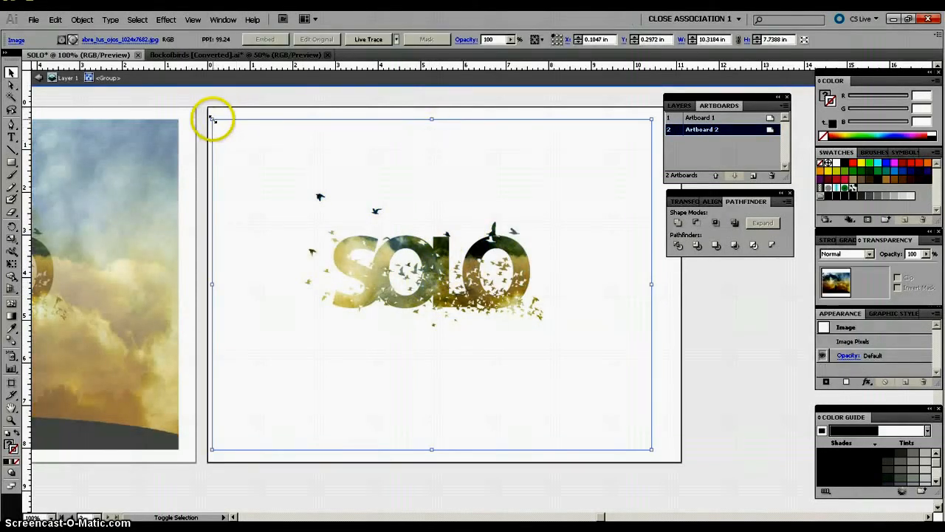
# Scale the photo down inside the mask so the boy and golden sky fill SOLO
pyautogui.moveTo(212, 118); pyautogui.dragTo(292, 181)
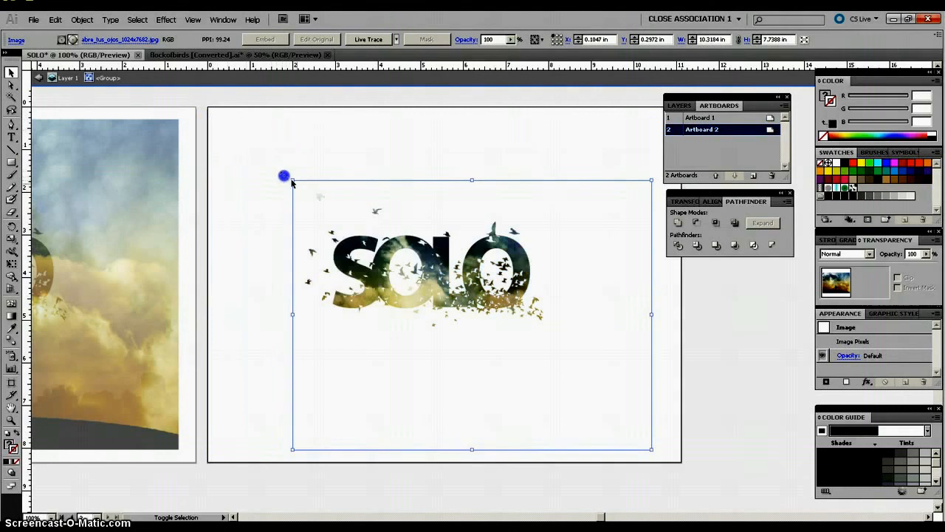
pyautogui.moveTo(284, 176); pyautogui.dragTo(652, 449)
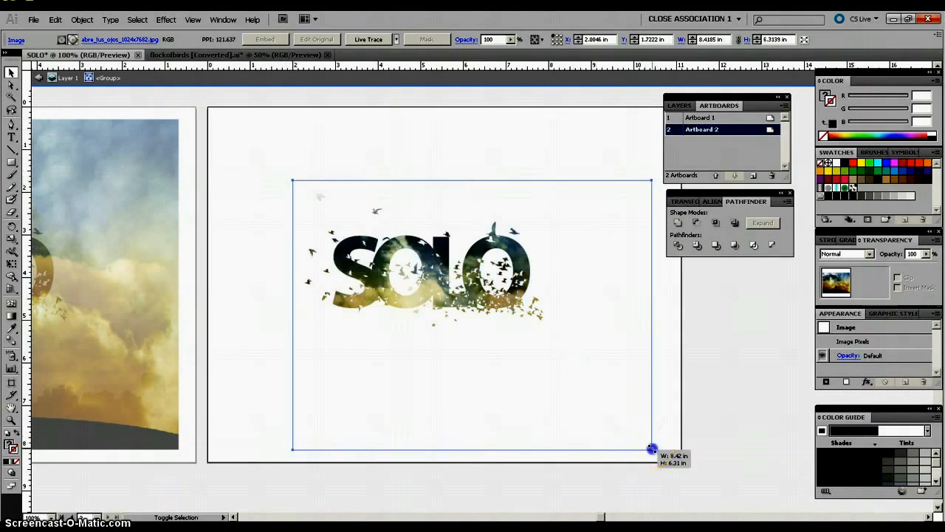
pyautogui.moveTo(653, 448); pyautogui.dragTo(565, 384)
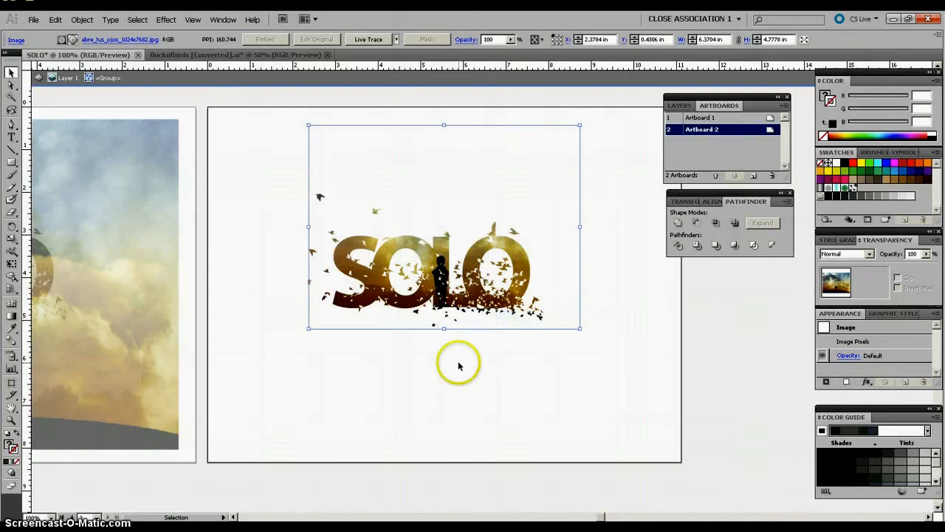
pyautogui.click(412, 382)
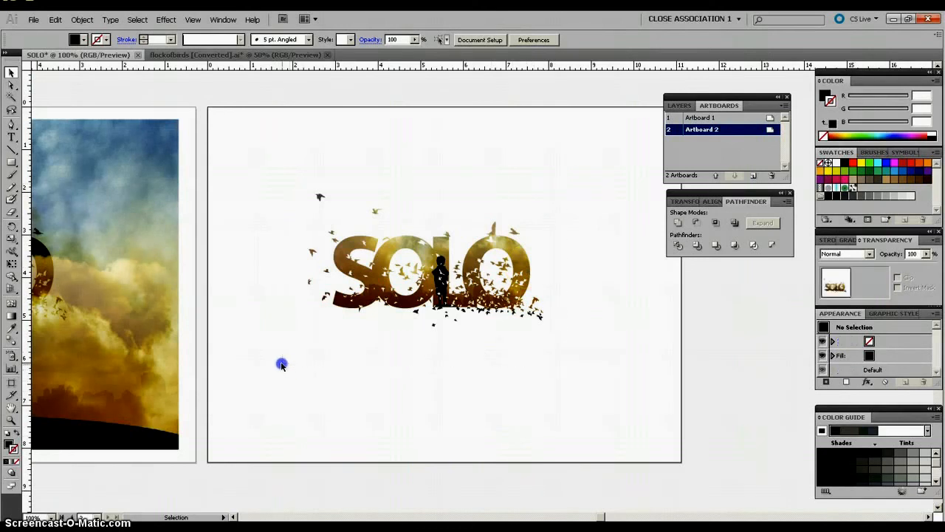
# Select the photo-filled SOLO clipping group and scale it up
pyautogui.click(443, 273)
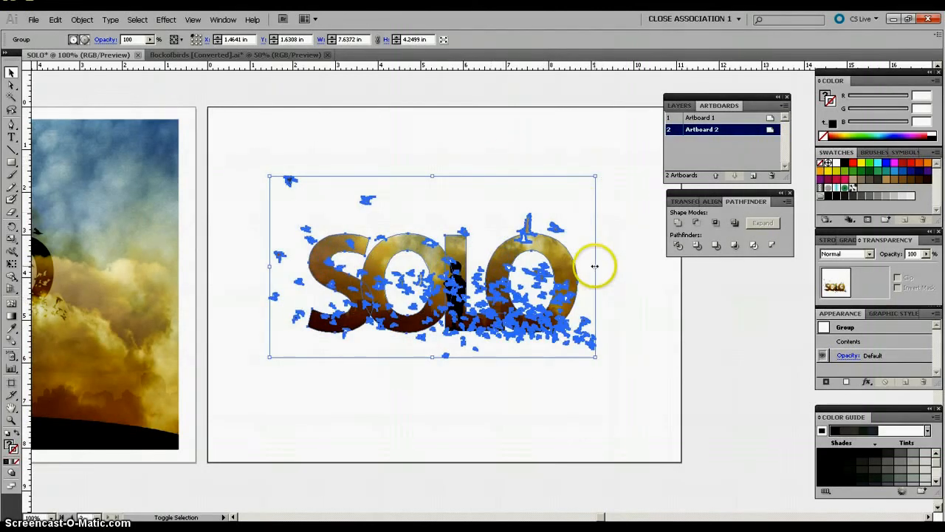
pyautogui.click(462, 140)
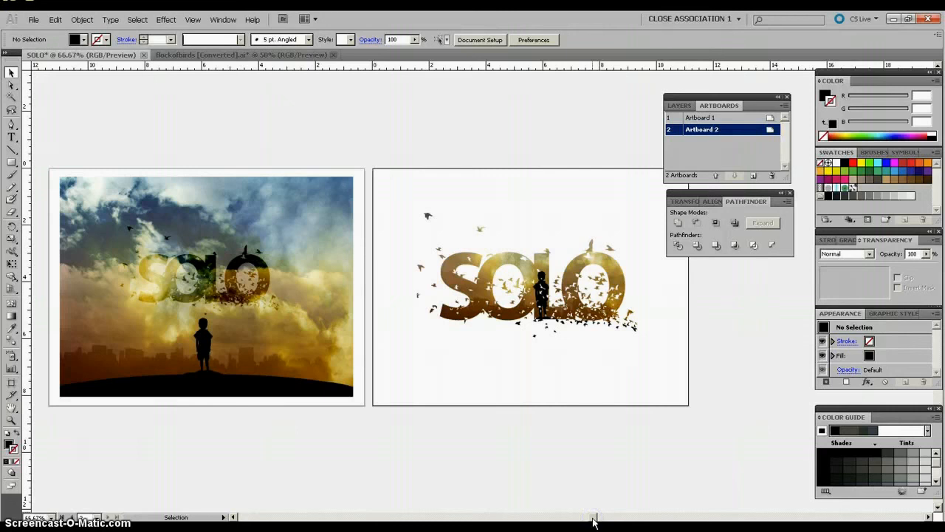
pyautogui.moveTo(125, 524)
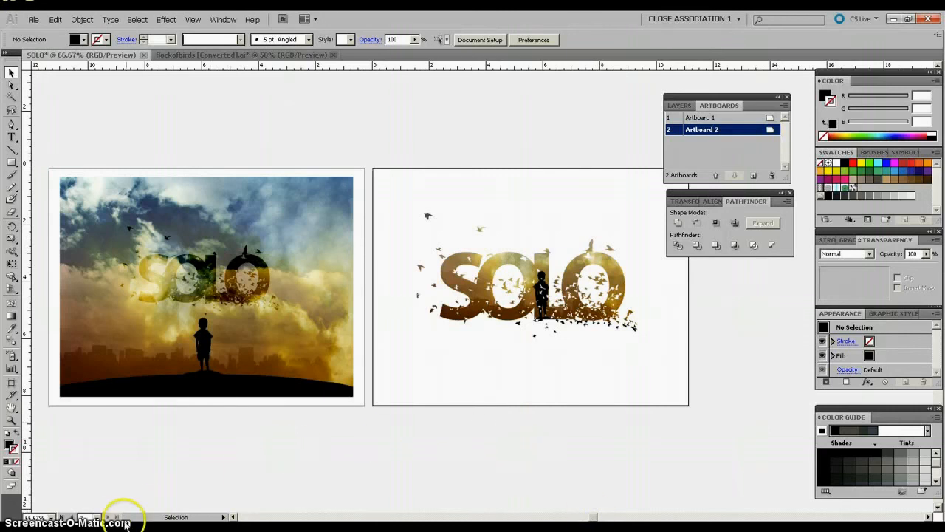